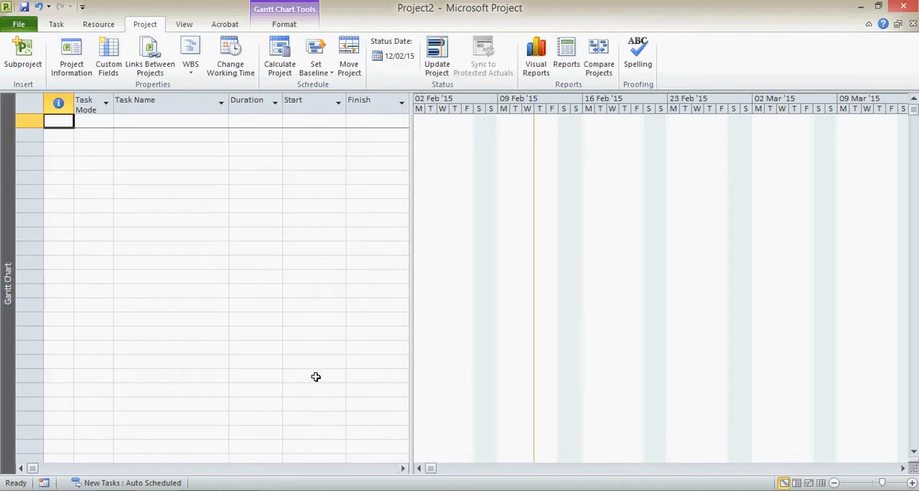
mouse_move(153, 144)
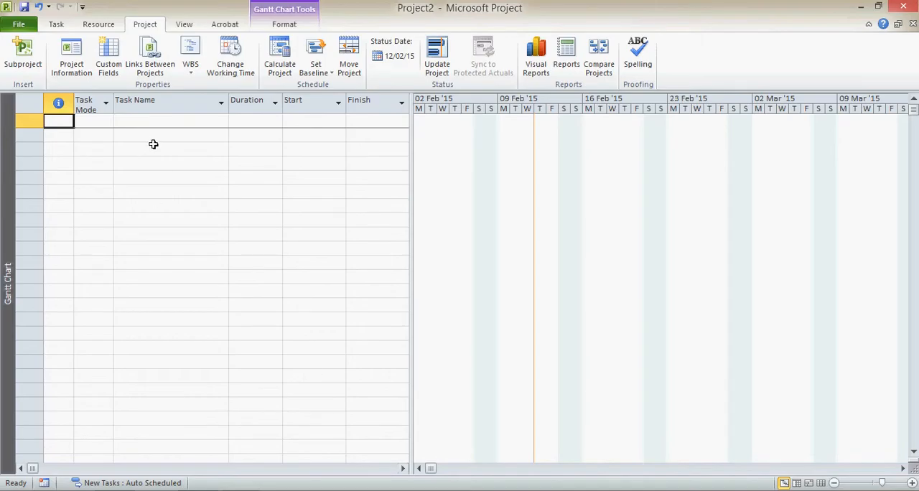
Enter the task names Weekday and Weekend into the first two rows of the task table.
click(171, 121)
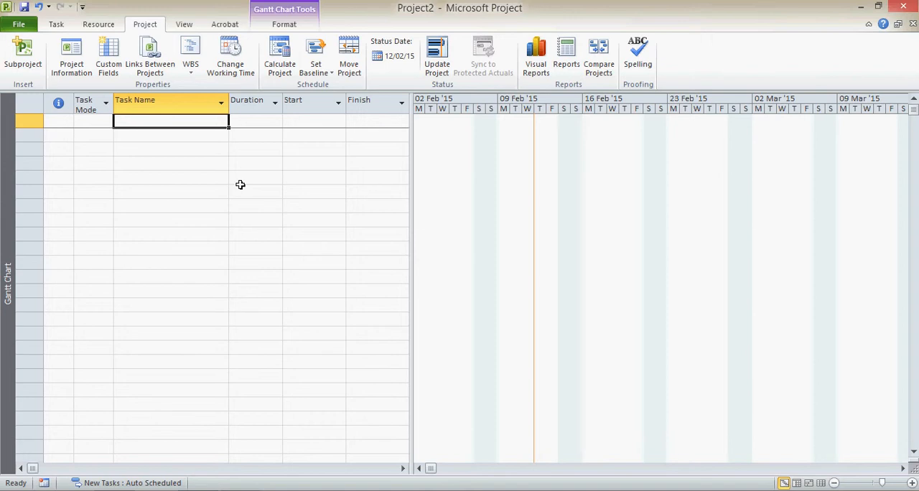
text(W)
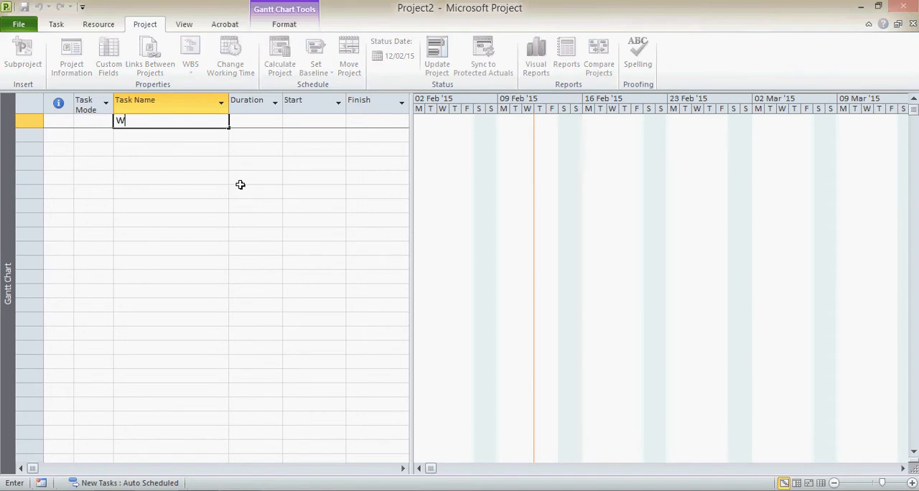
text(eek)
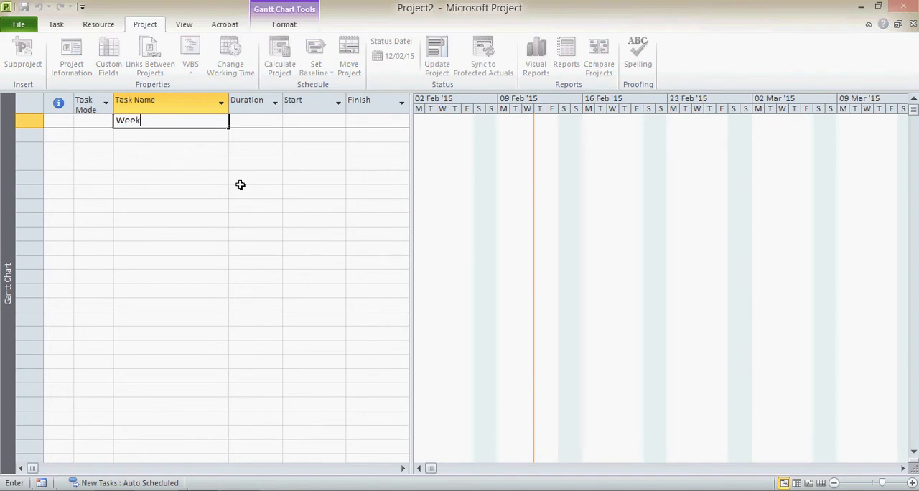
key(Return)
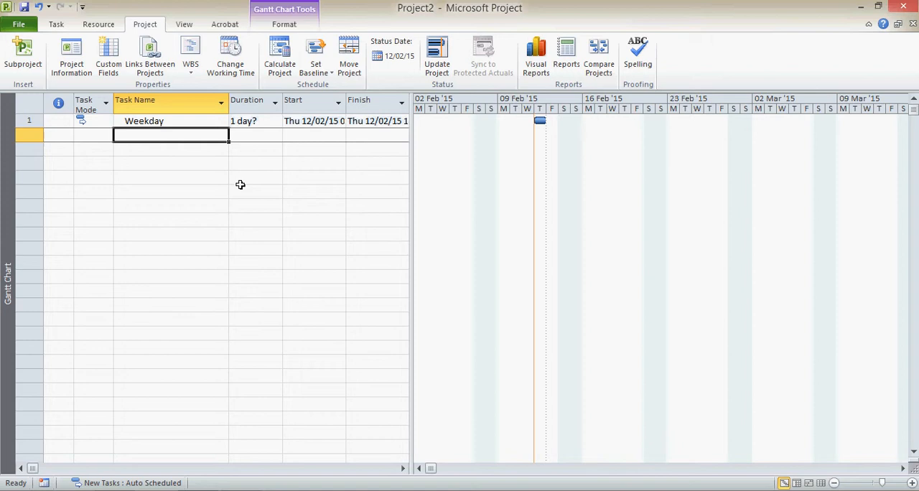
text(Weekday)
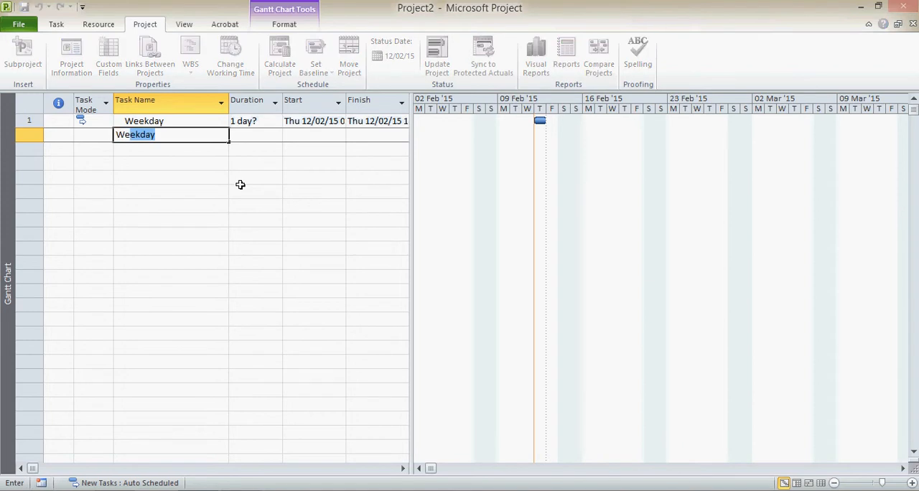
text(Weekend)
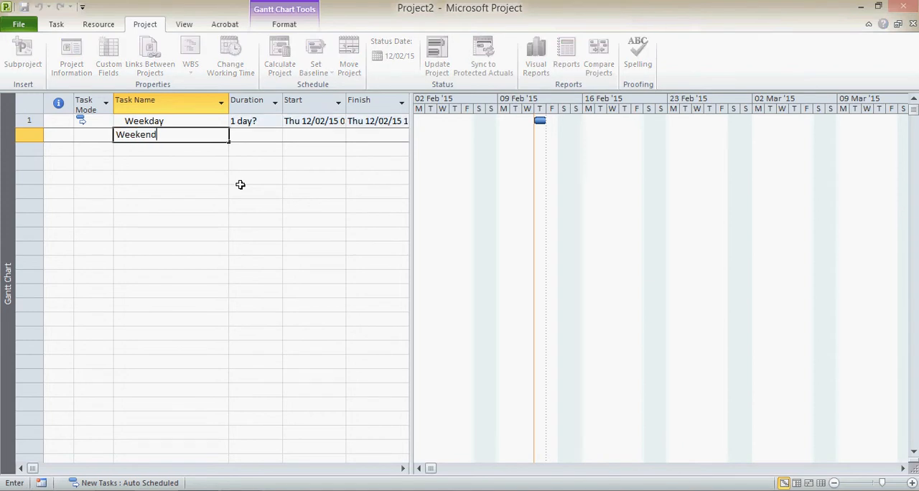
key(Return)
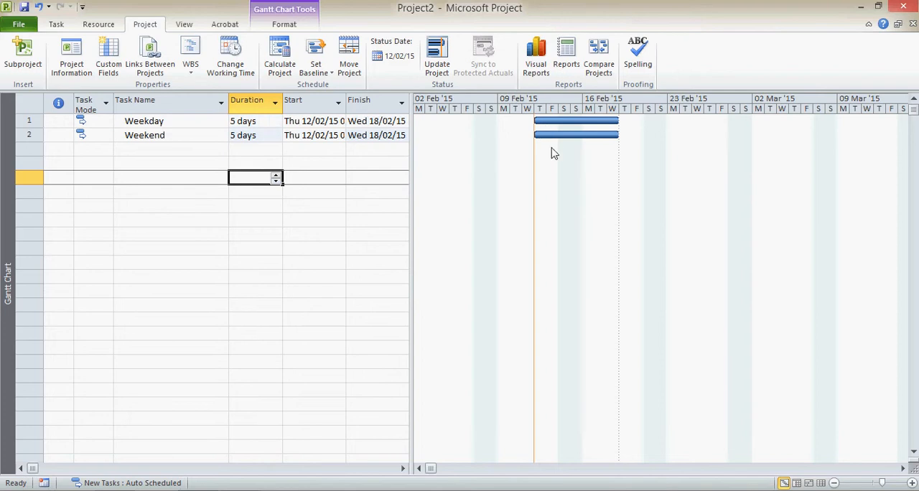
mouse_move(193, 199)
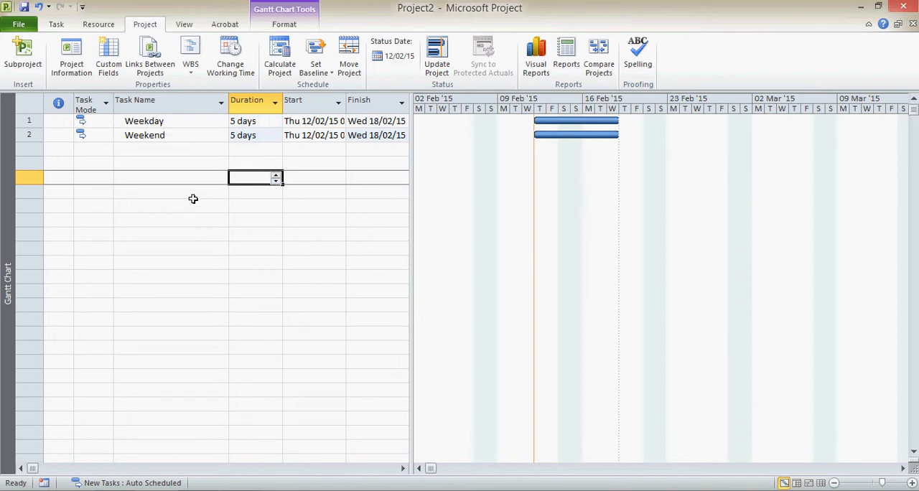
Open Change Working Time for the Standard calendar and drag the dialog aside to reveal the tasks.
click(230, 54)
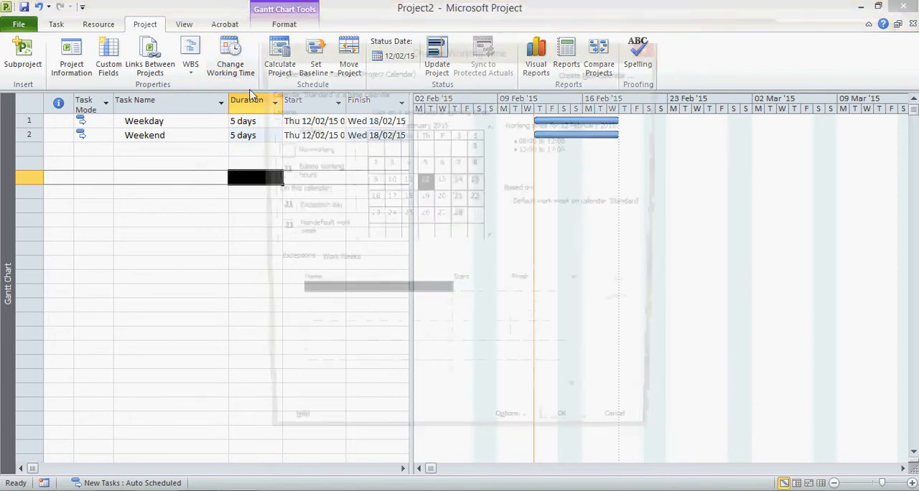
click(231, 53)
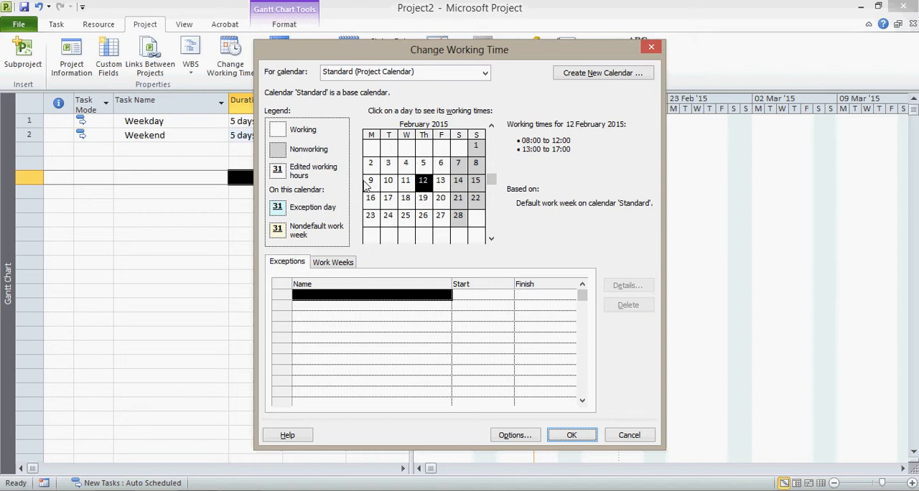
mouse_move(468, 183)
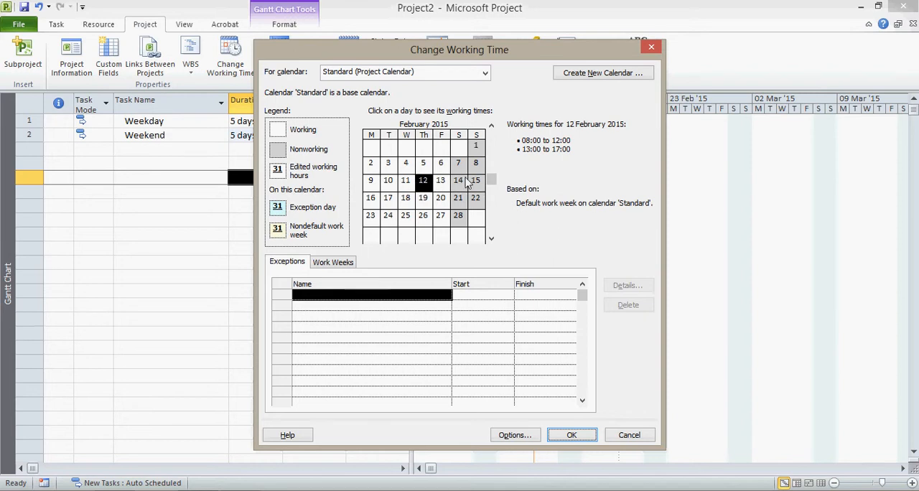
drag(459, 49, 412, 212)
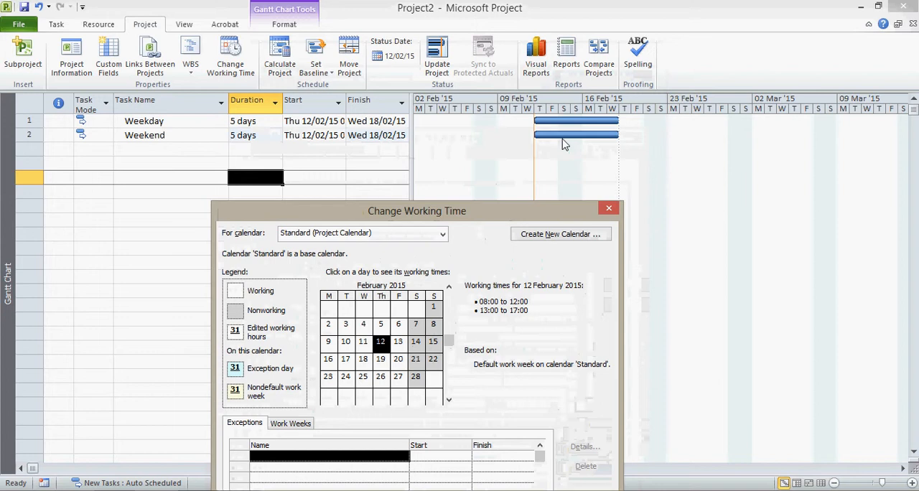
mouse_move(507, 221)
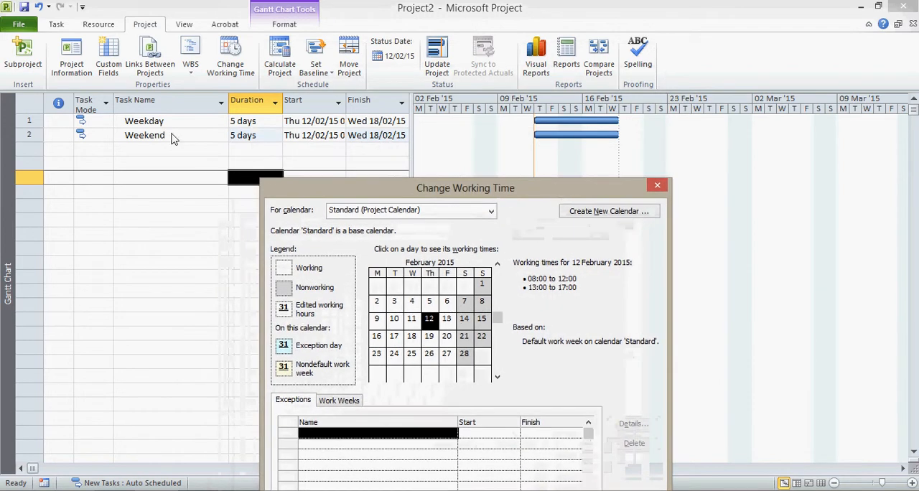
mouse_move(534, 195)
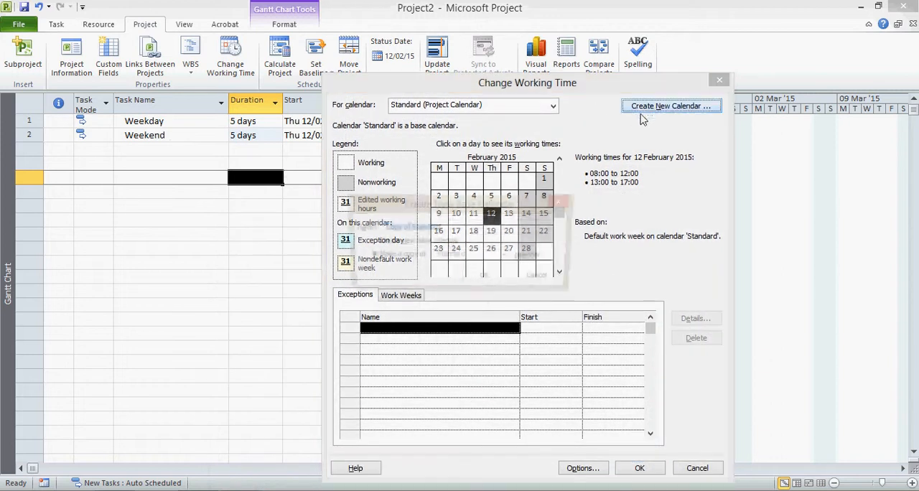
Create a base calendar named Weekend as a copy of Standard and view its Work Weeks list.
click(671, 105)
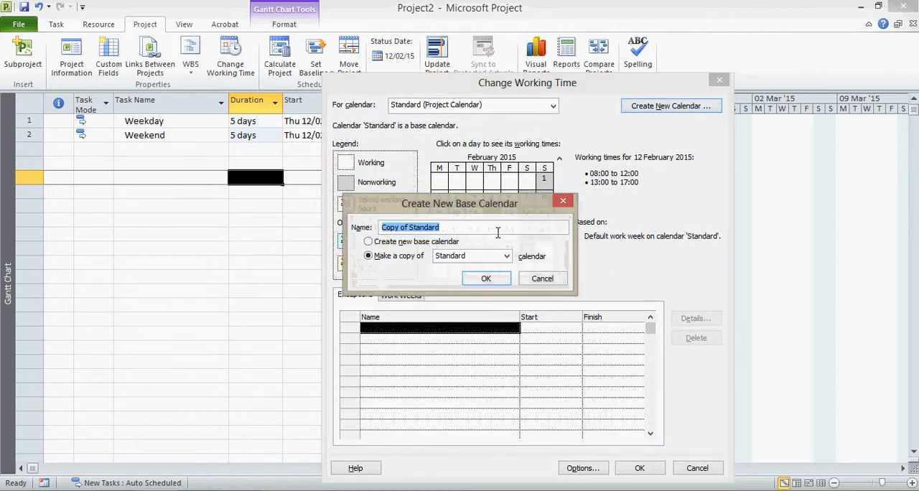
text(Weeke)
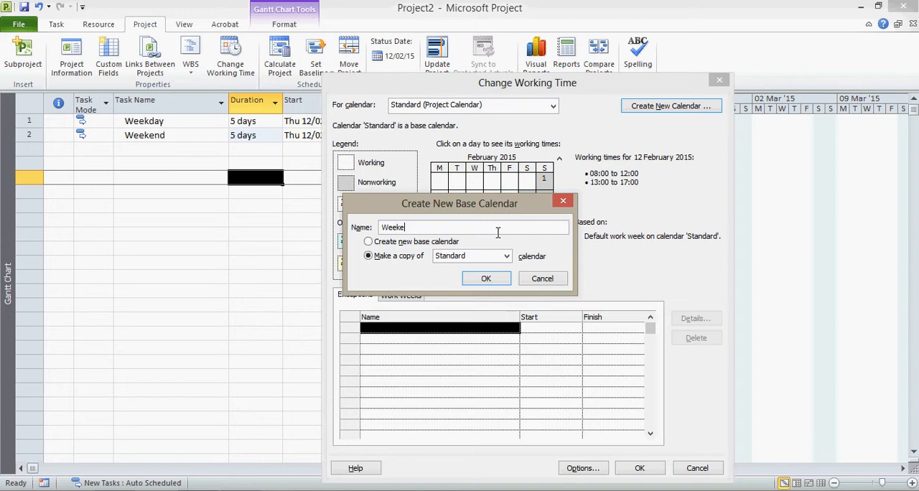
text(nd)
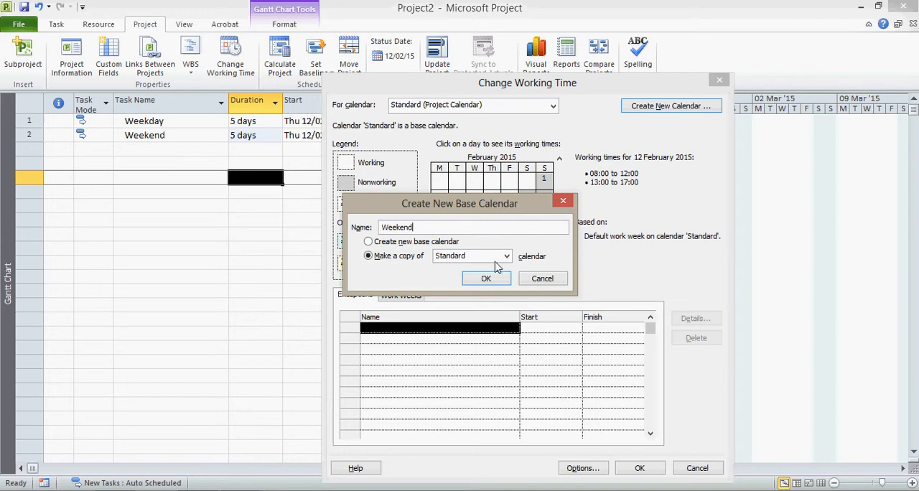
click(486, 278)
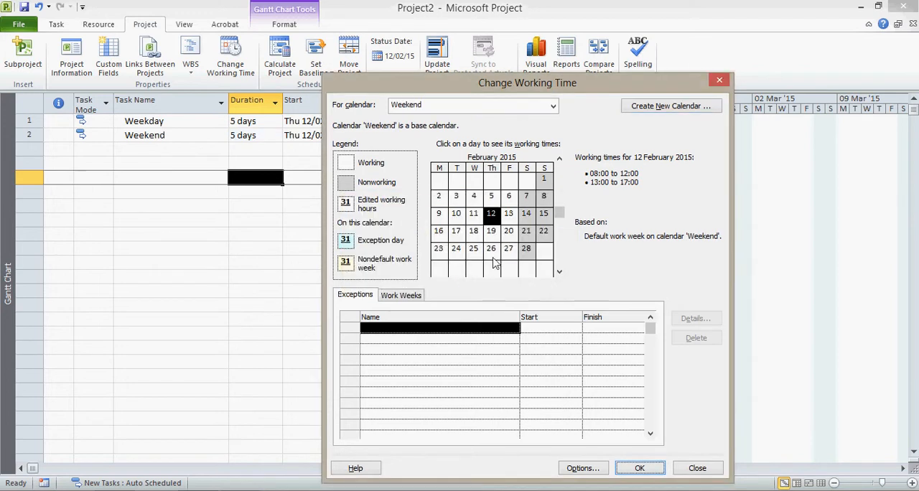
mouse_move(406, 89)
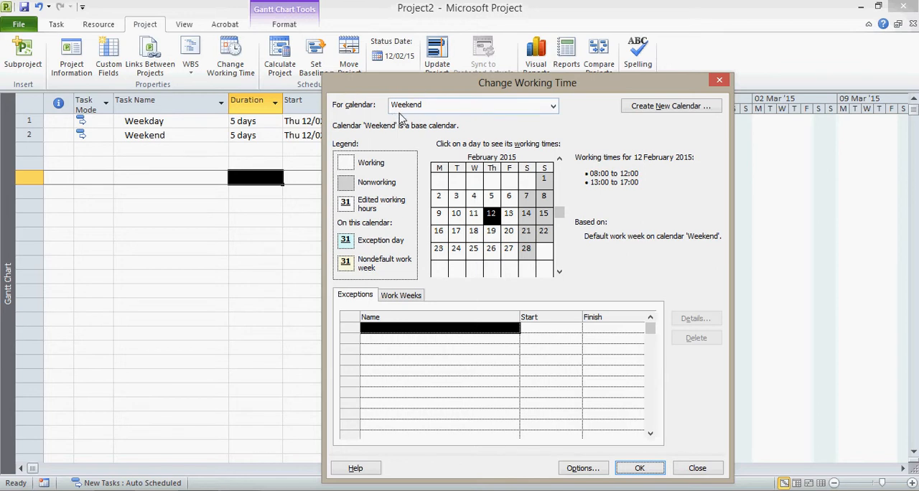
click(401, 295)
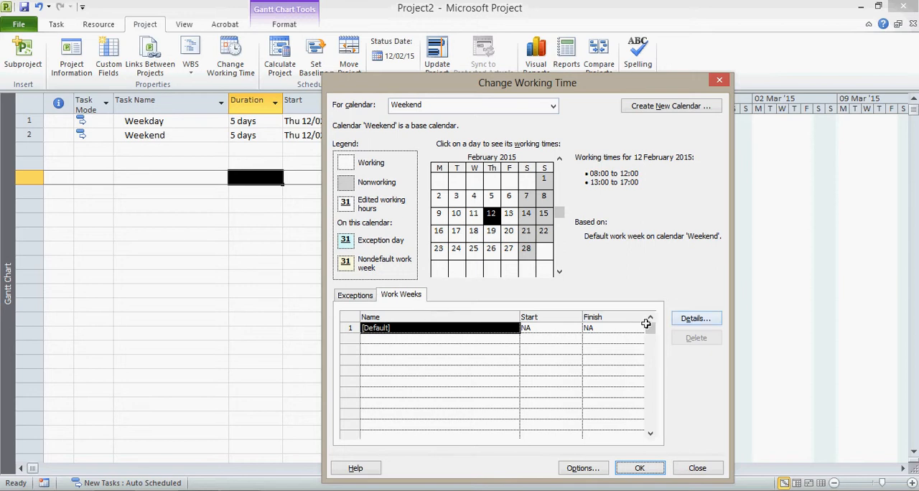
Make Wednesday and Thursday nonworking time in the Weekend calendar's default work week.
click(694, 318)
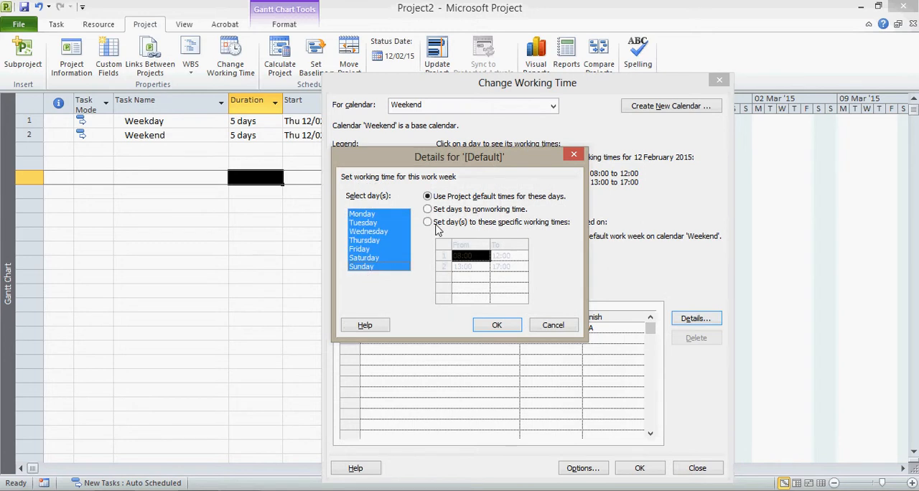
click(428, 222)
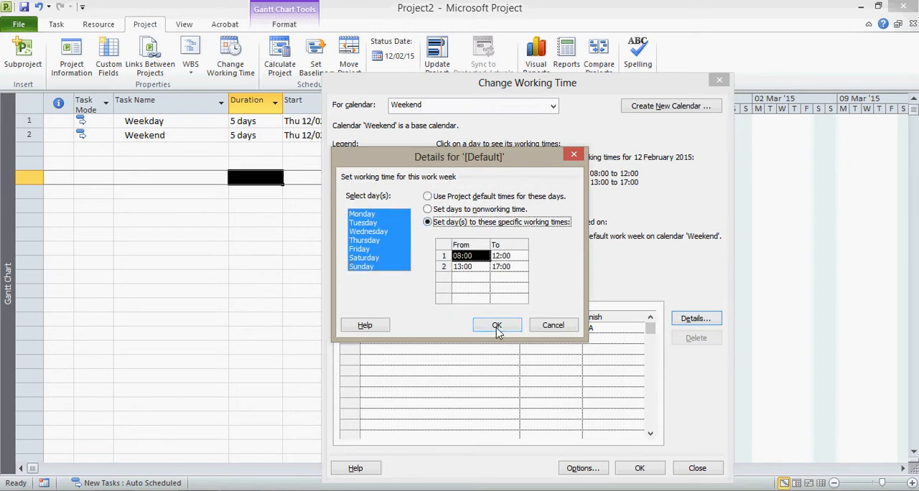
click(496, 325)
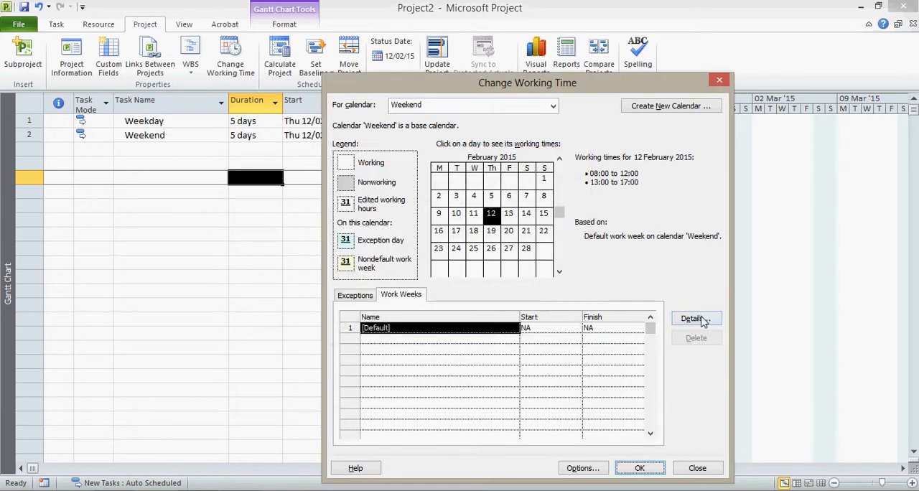
click(691, 318)
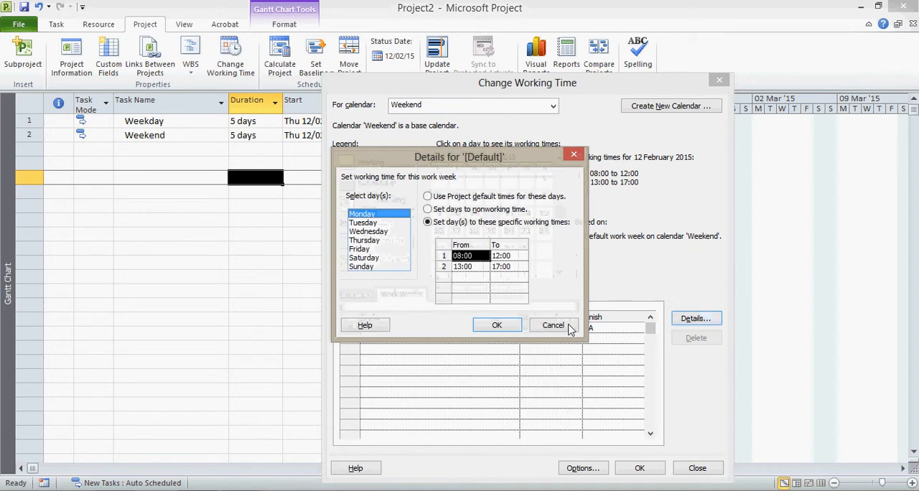
click(368, 231)
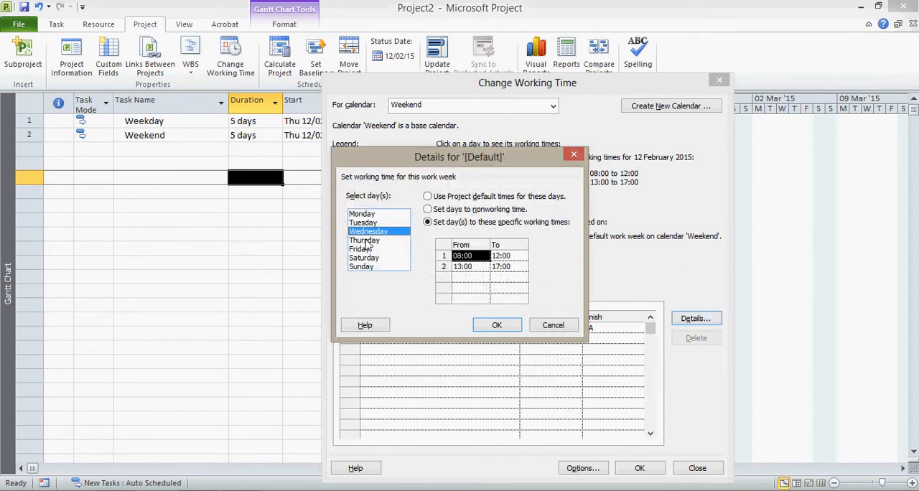
click(365, 240)
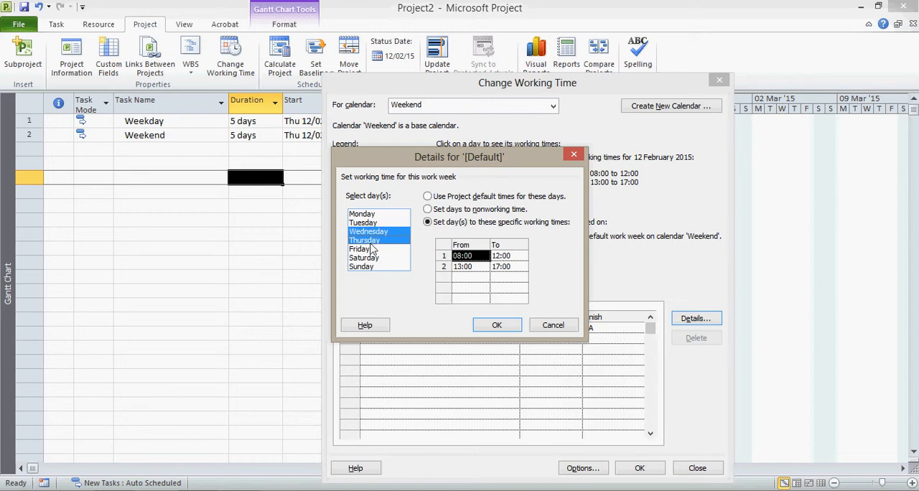
mouse_move(373, 214)
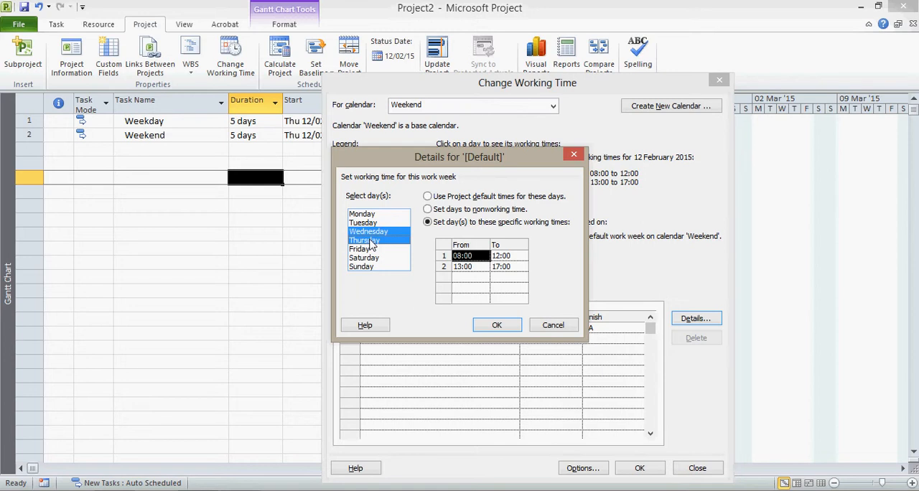
click(427, 209)
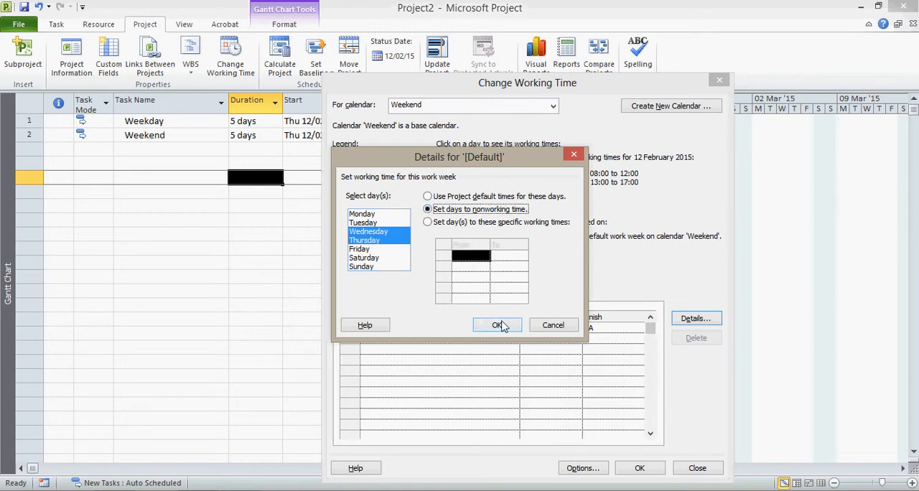
click(497, 324)
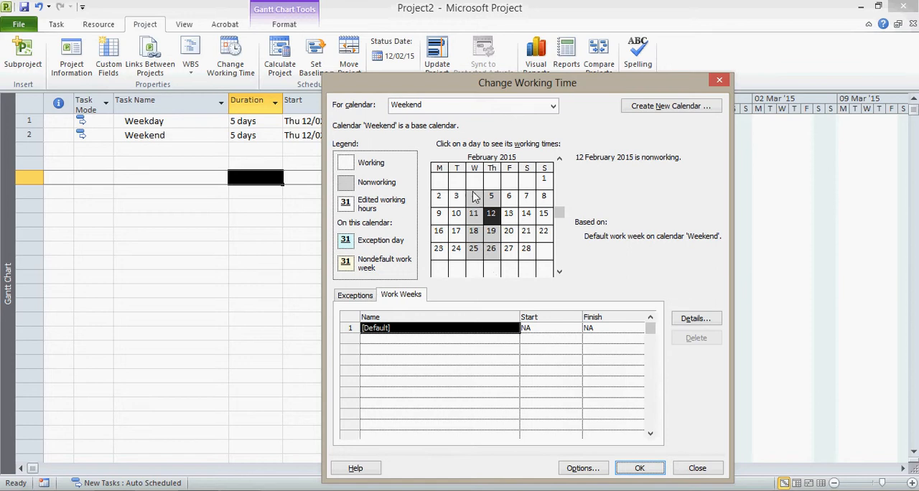
mouse_move(492, 204)
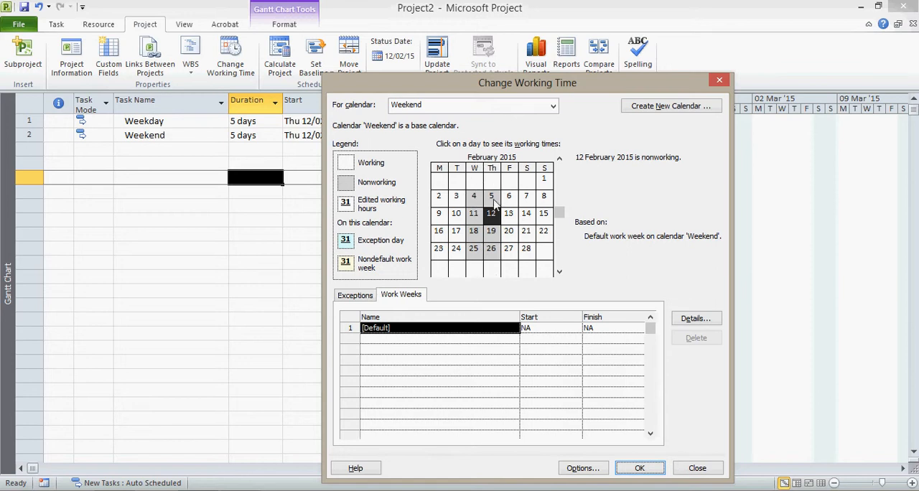
mouse_move(502, 289)
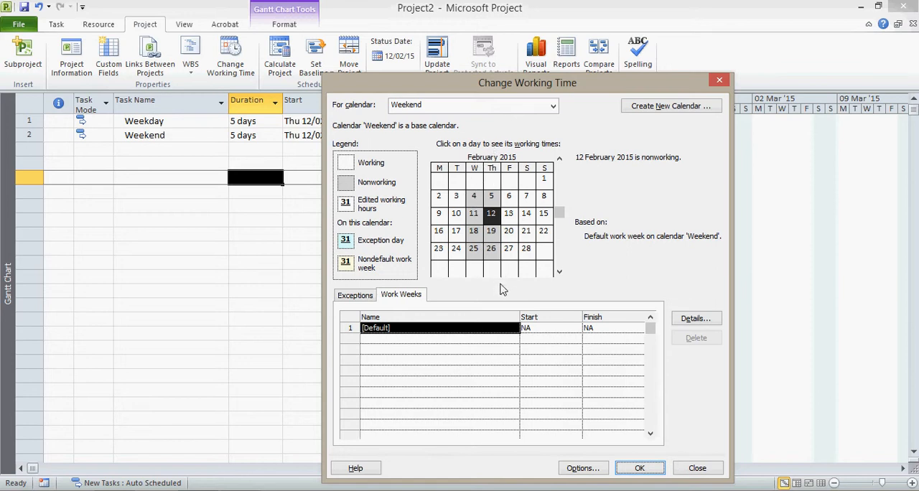
mouse_move(514, 216)
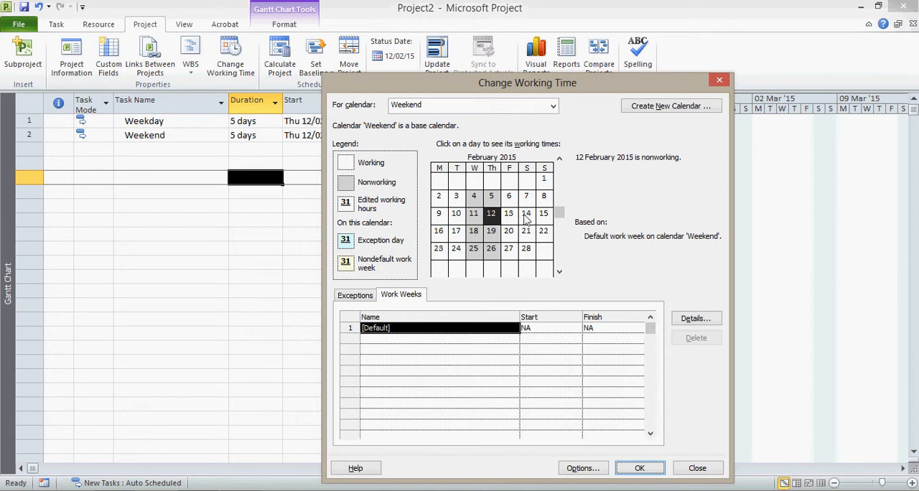
mouse_move(597, 434)
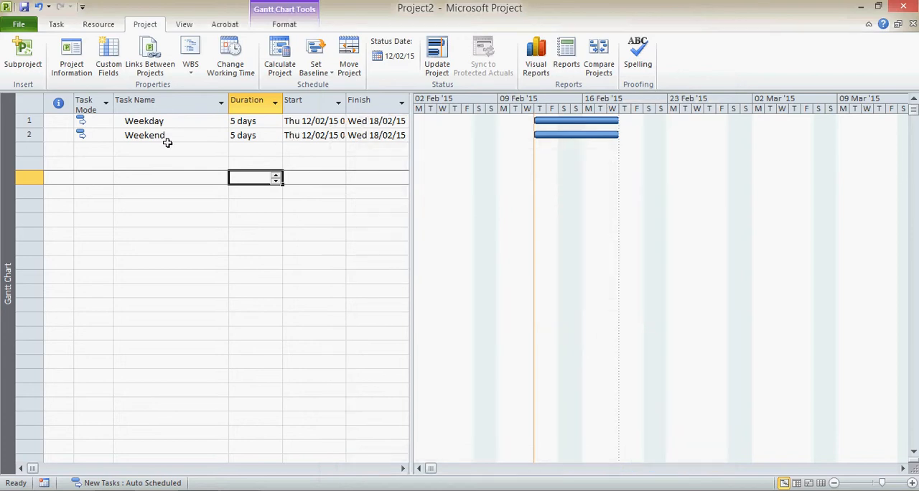
mouse_move(183, 13)
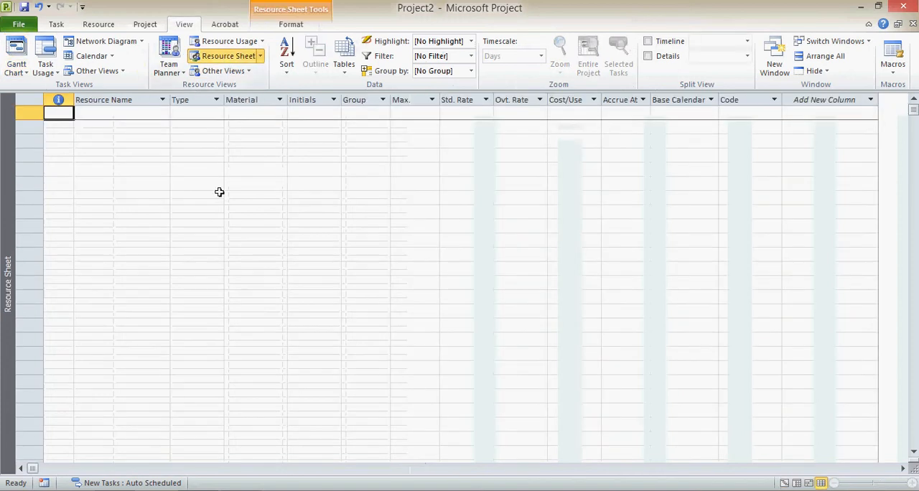
Enter resources Bill and Fred, set Fred's base calendar to Weekend, and return to Gantt Chart.
text(Bill)
click(123, 126)
text(Fred)
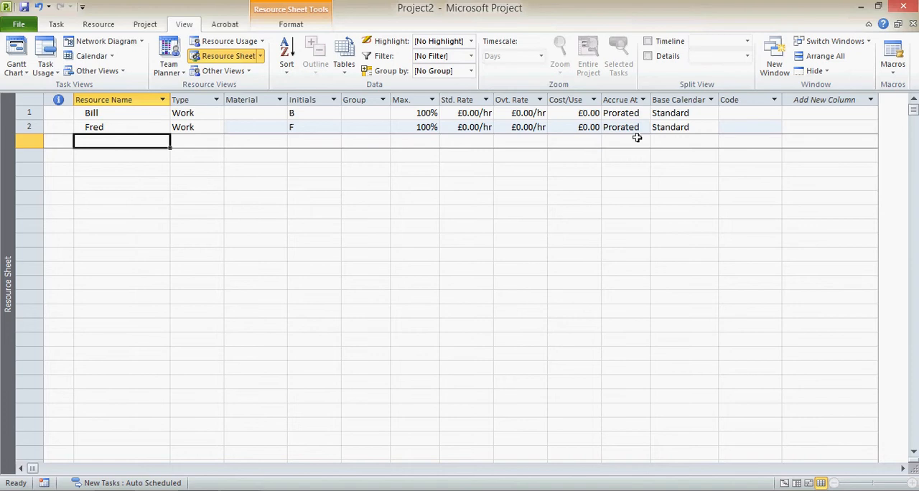
click(682, 128)
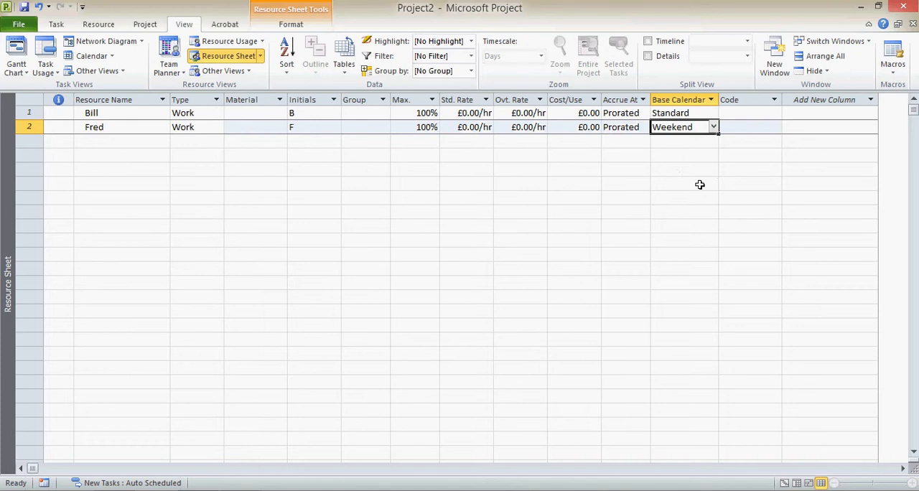
mouse_move(690, 138)
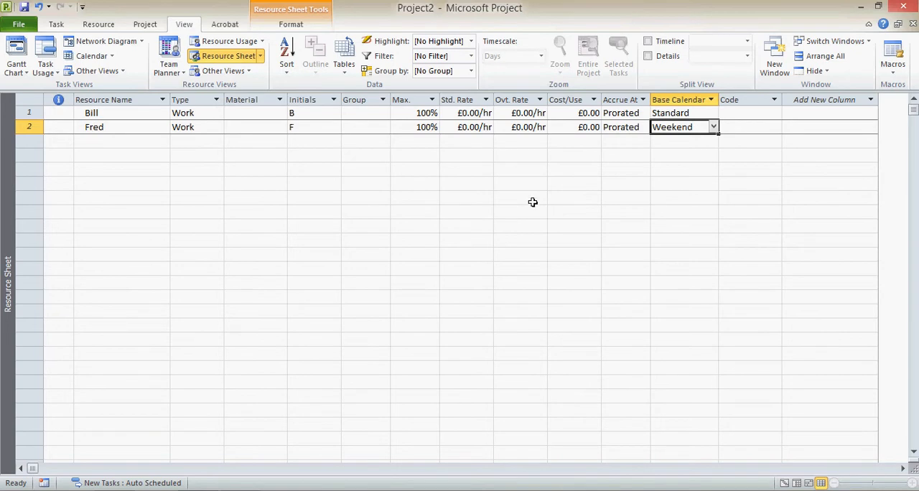
mouse_move(120, 163)
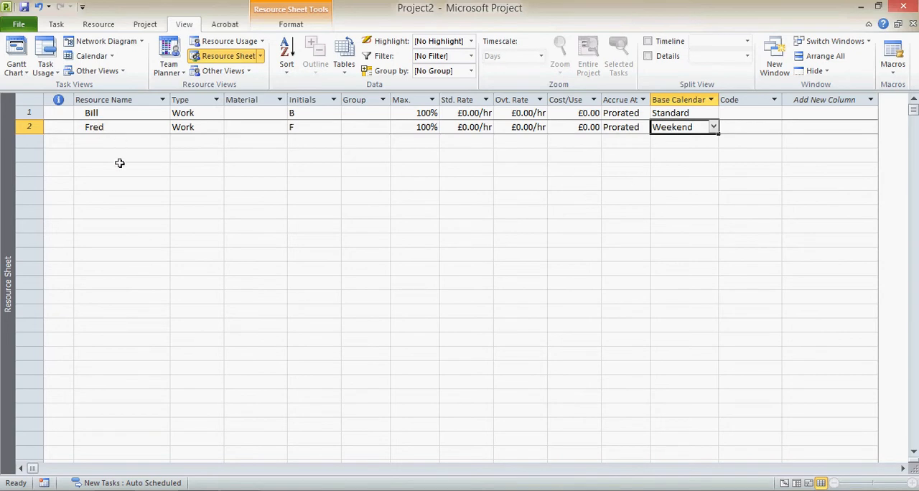
mouse_move(697, 150)
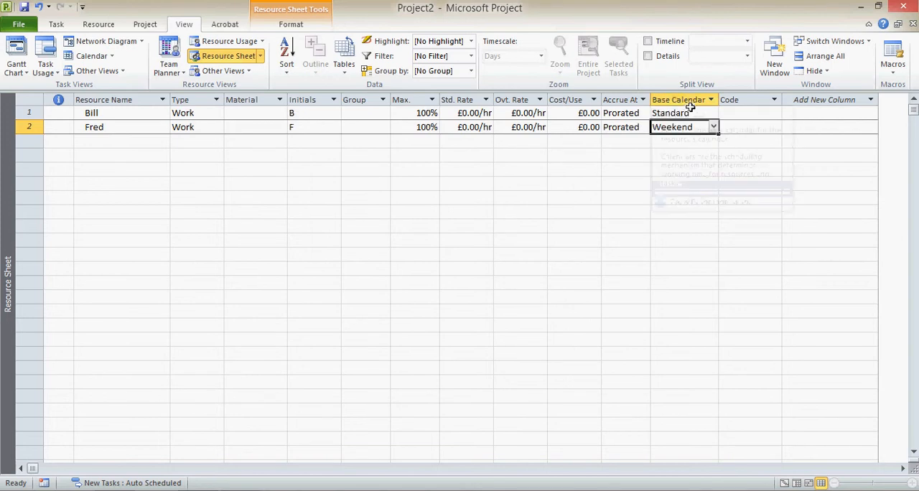
mouse_move(663, 220)
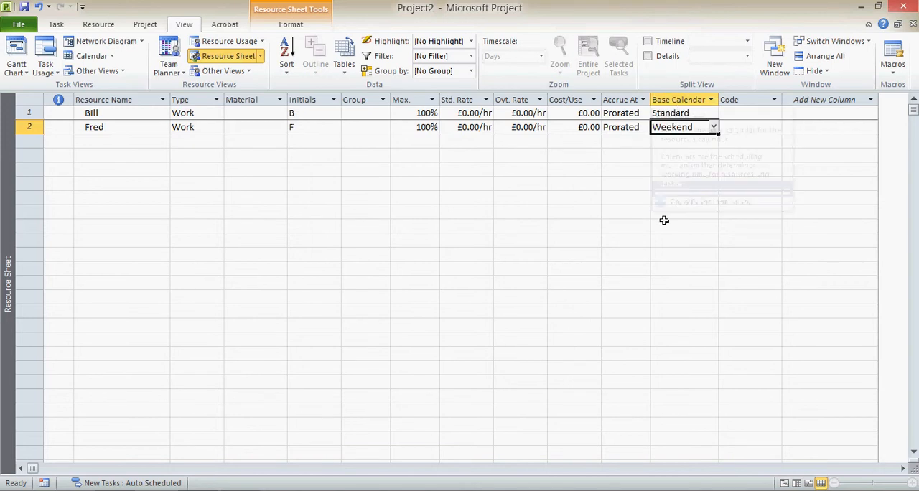
mouse_move(109, 178)
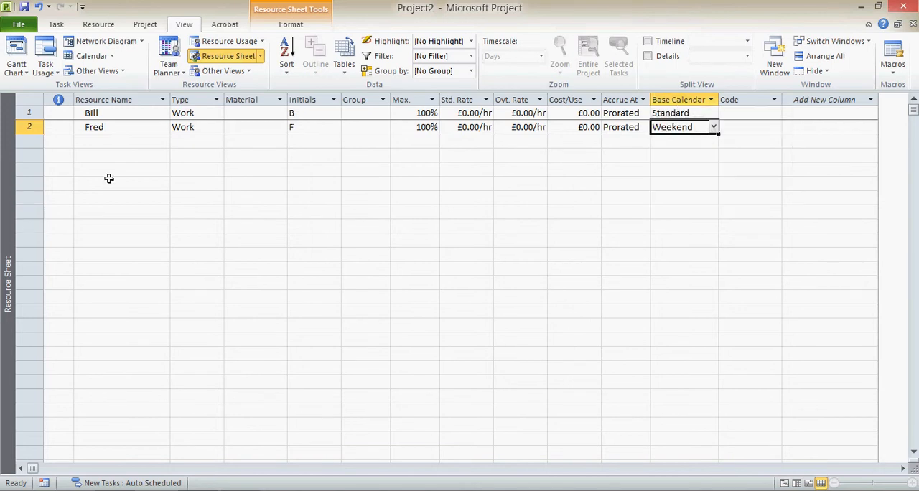
click(16, 54)
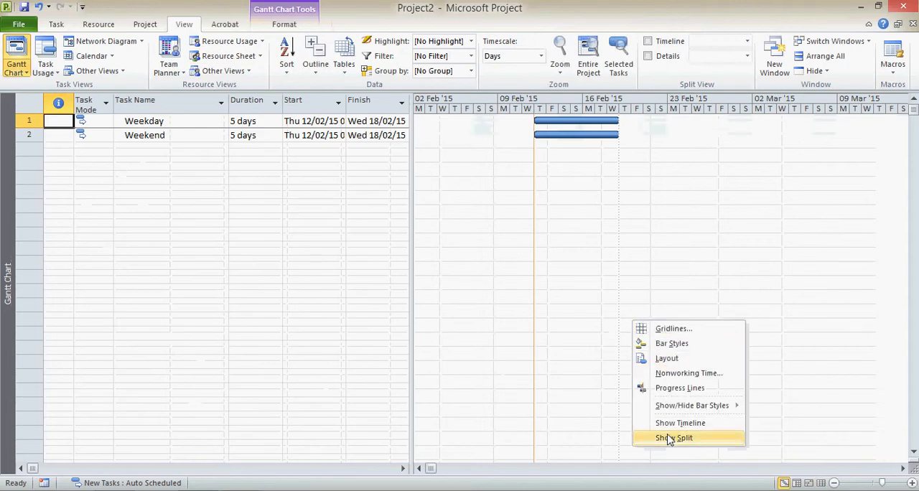
Use the split task form to assign Bill to Weekday and Fred to Weekend.
click(673, 438)
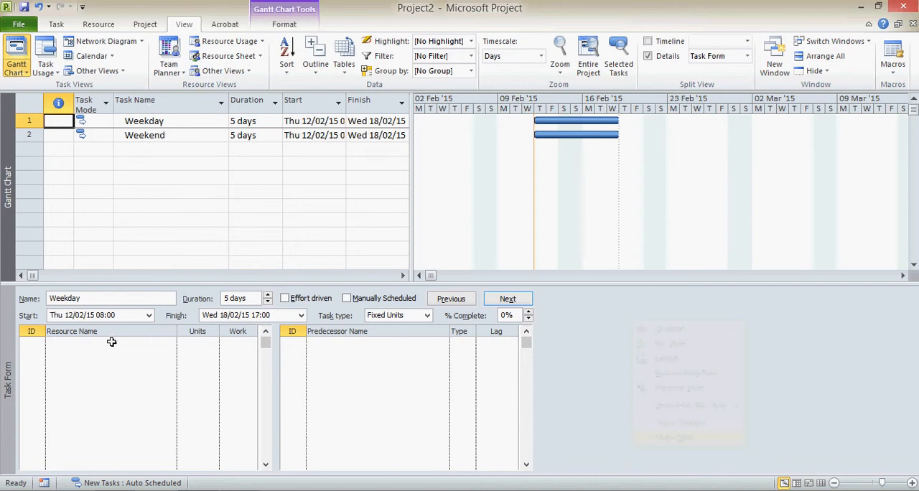
click(108, 342)
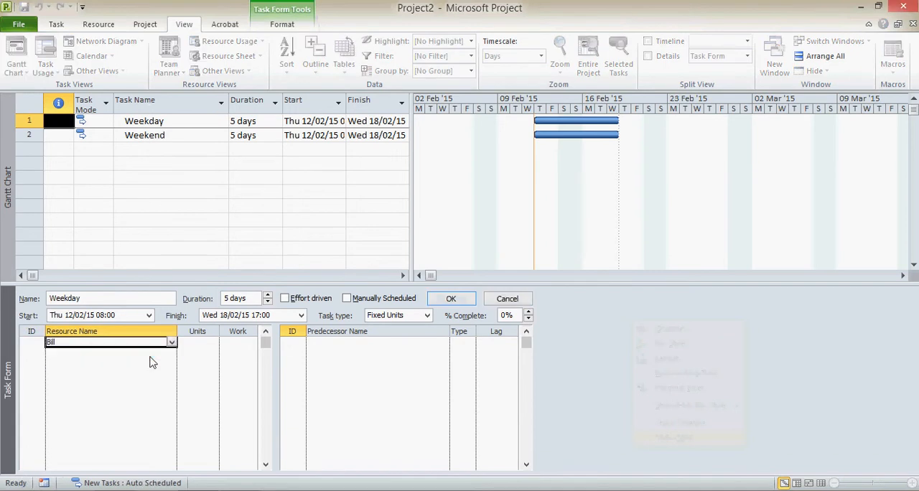
click(451, 299)
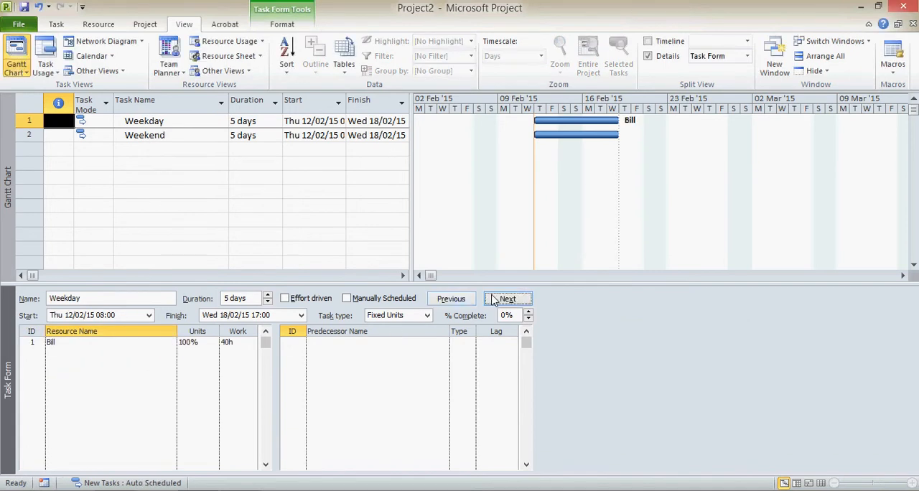
click(508, 298)
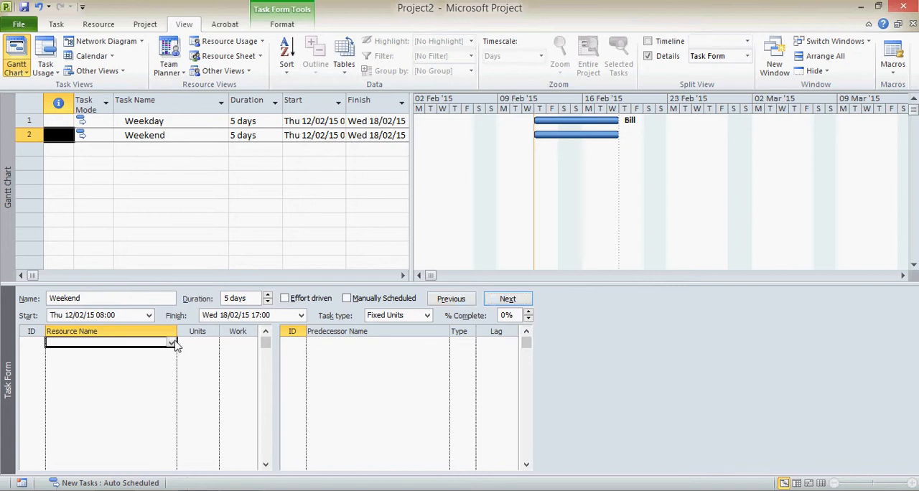
text(Fred)
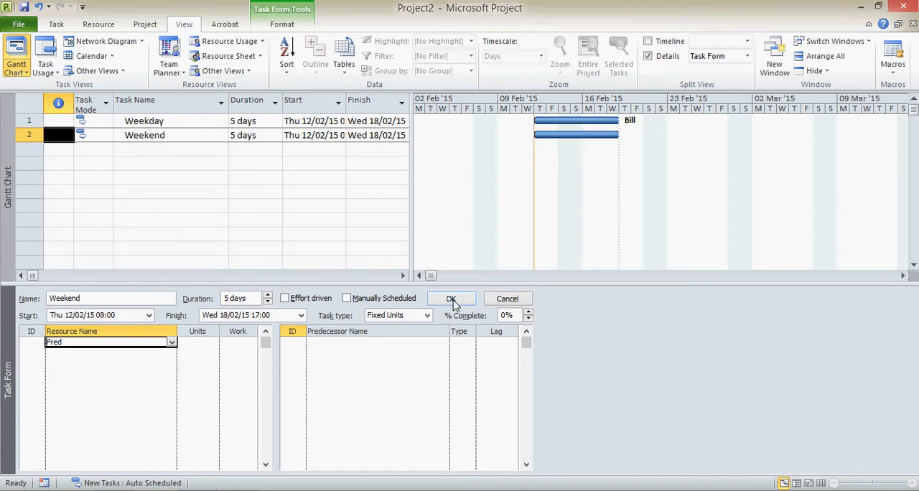
click(451, 298)
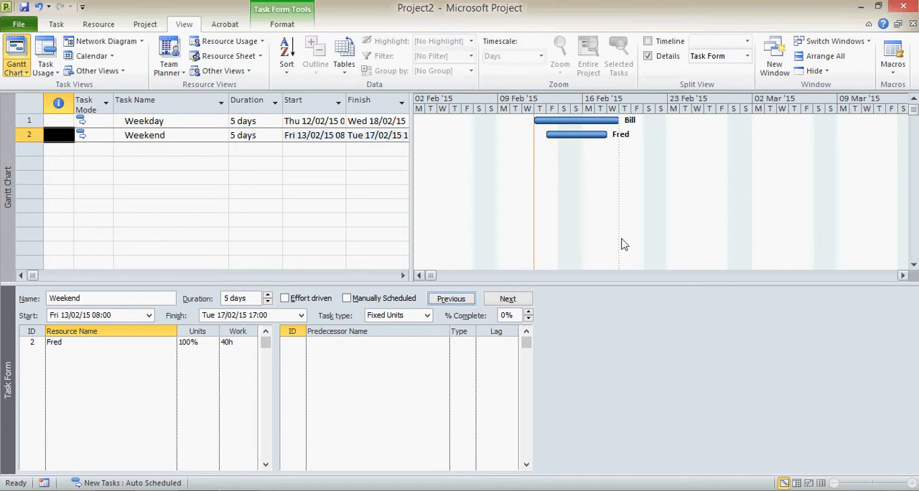
mouse_move(564, 151)
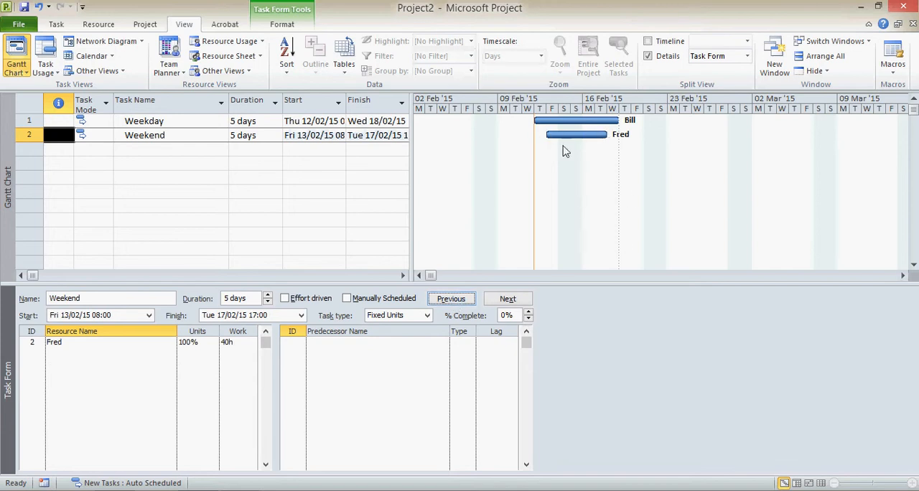
mouse_move(573, 231)
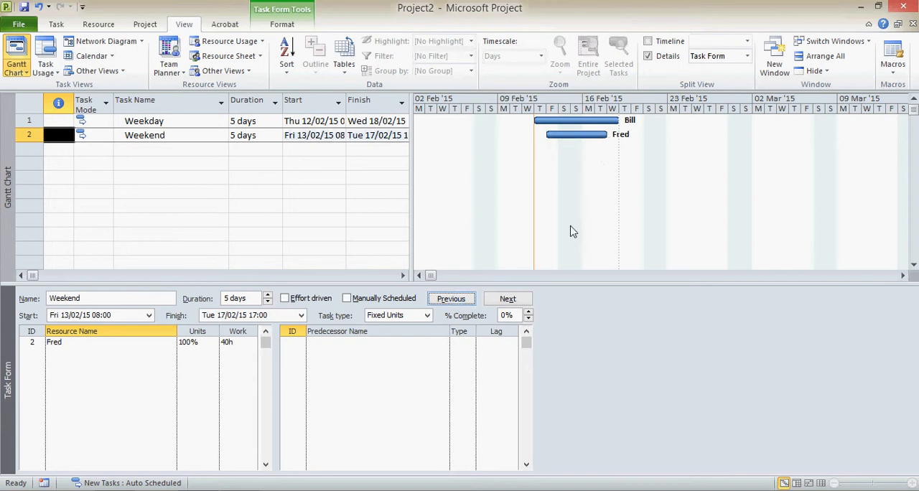
mouse_move(568, 145)
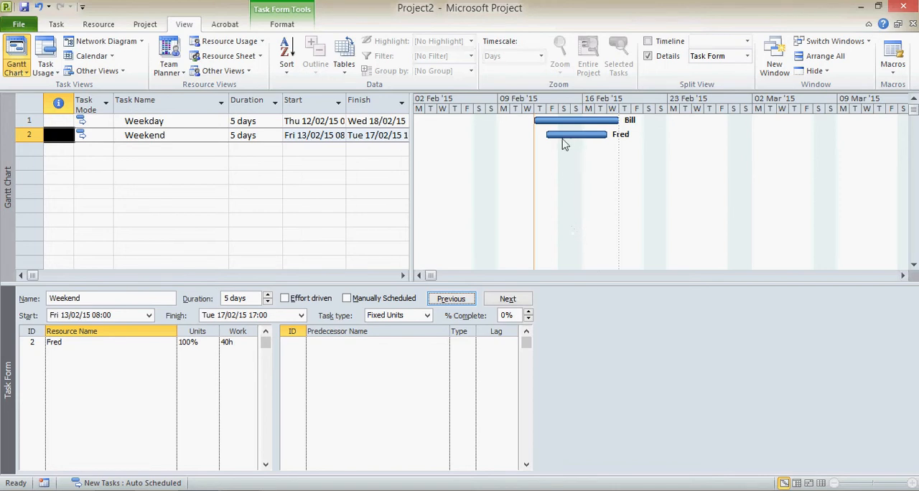
mouse_move(600, 264)
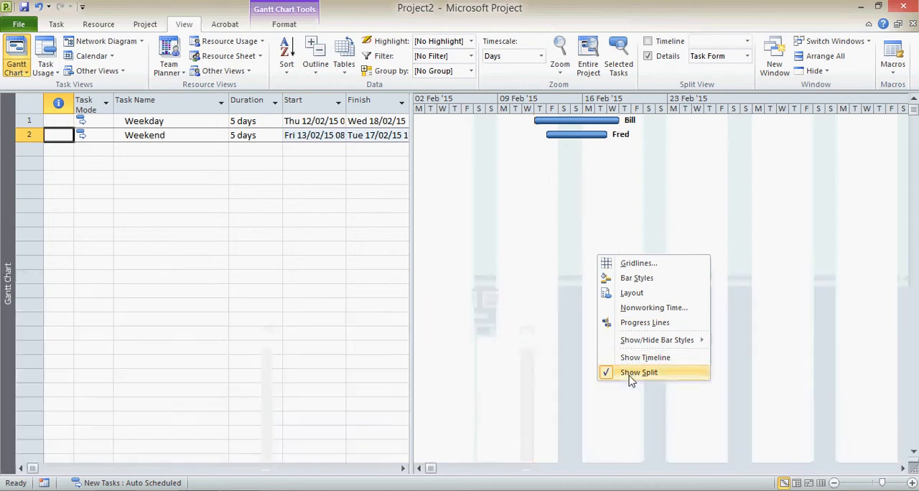
click(638, 372)
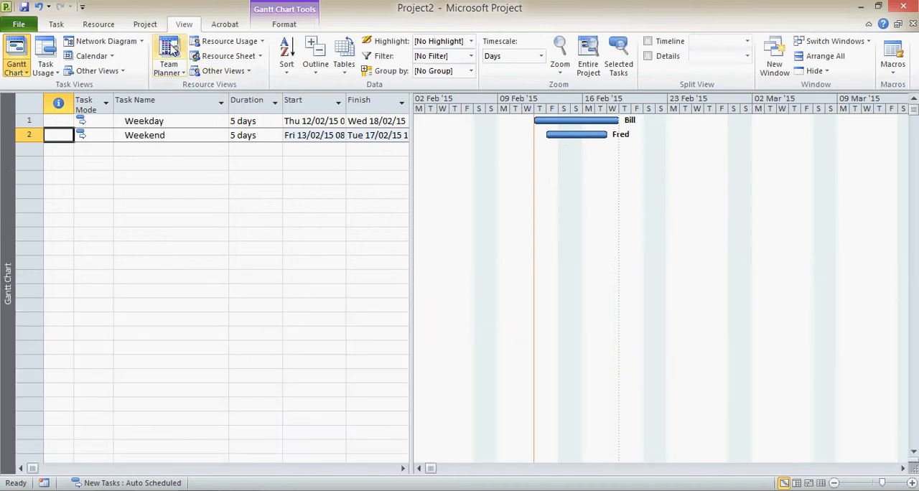
click(168, 54)
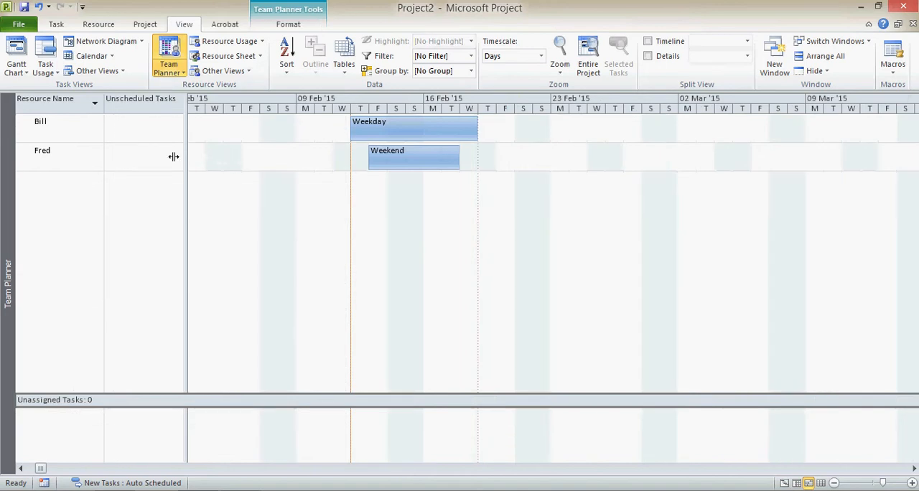
mouse_move(279, 140)
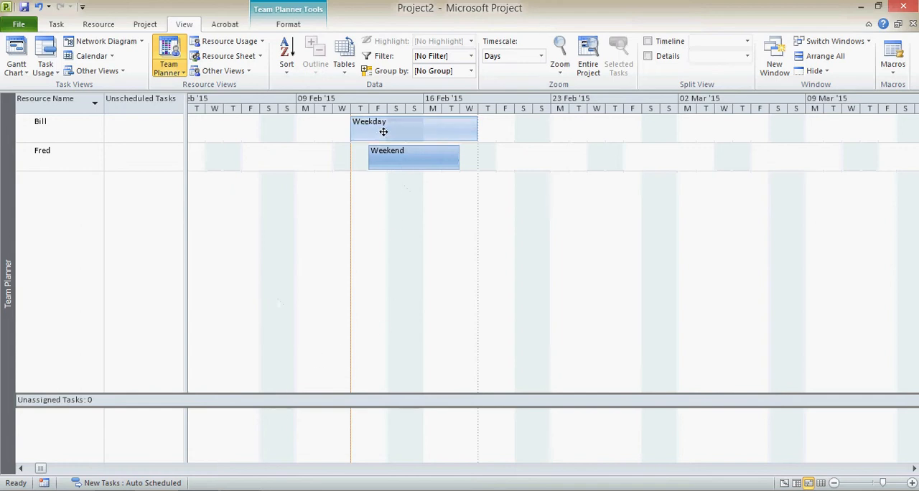
mouse_move(472, 120)
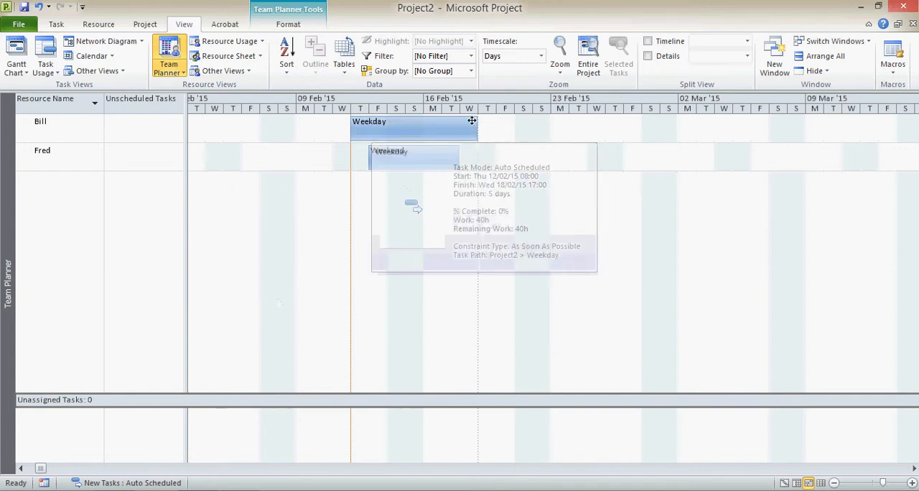
mouse_move(478, 120)
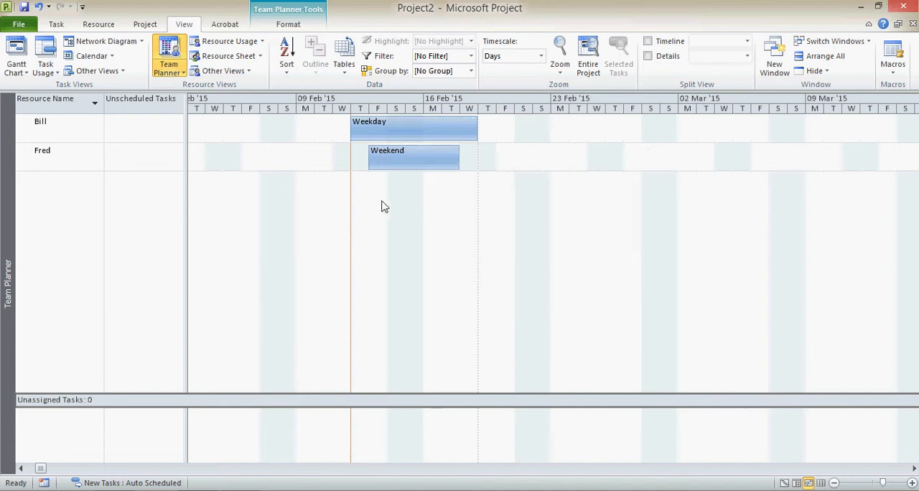
mouse_move(428, 184)
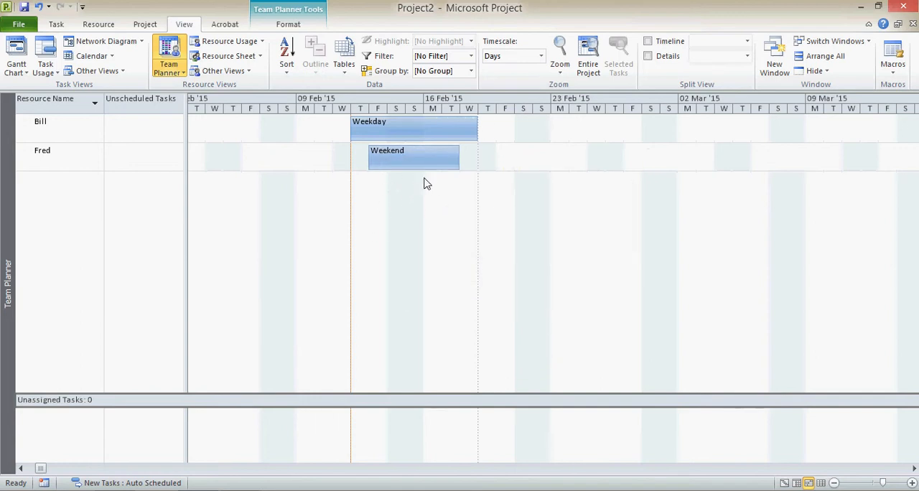
mouse_move(409, 169)
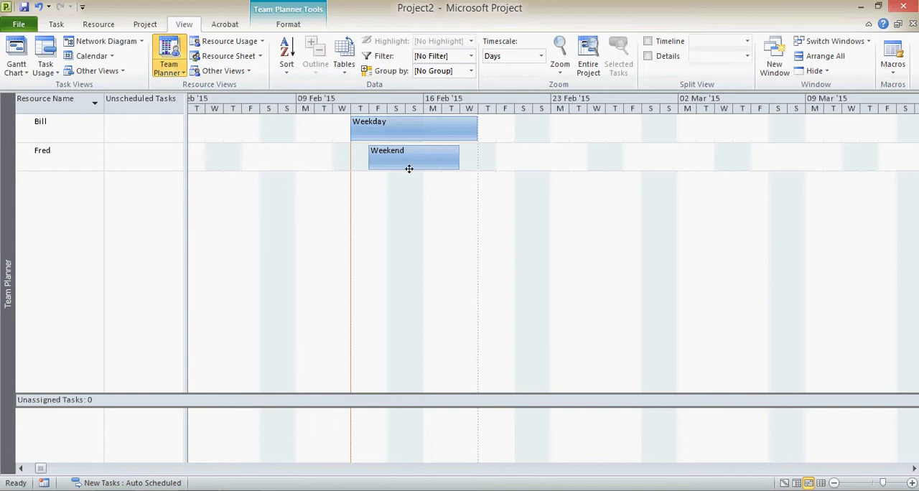
mouse_move(335, 343)
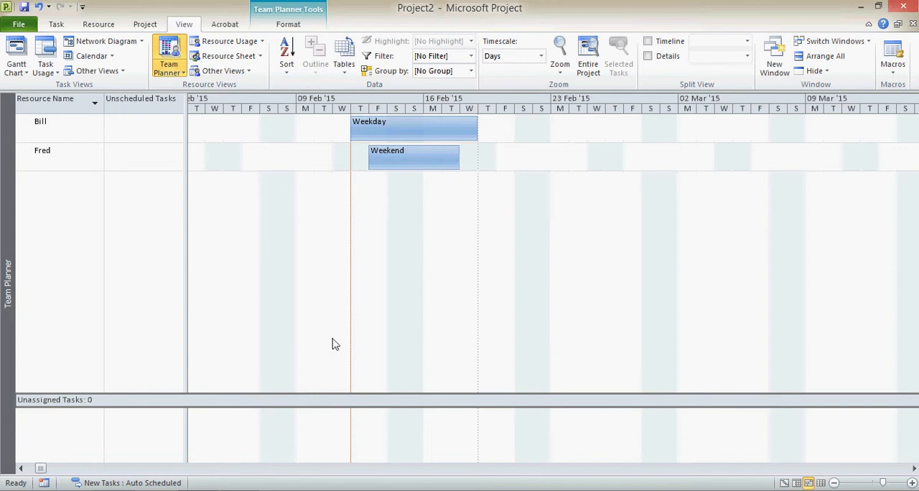
mouse_move(360, 184)
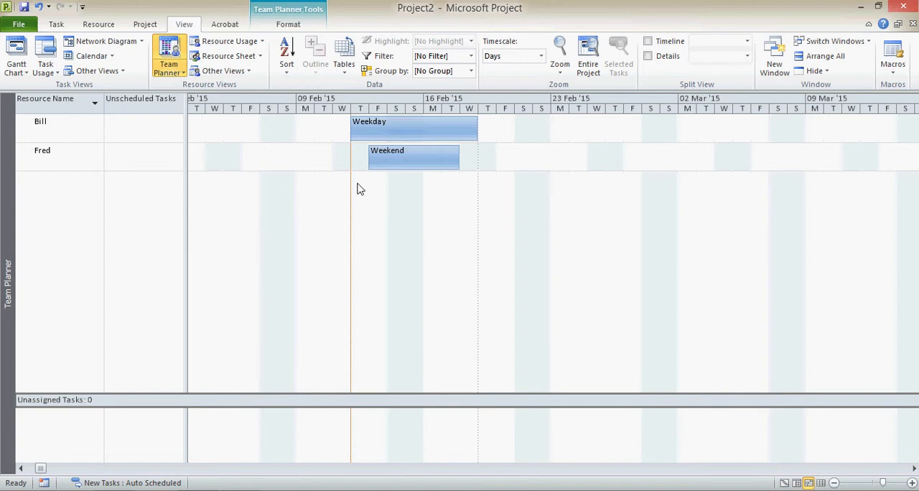
mouse_move(351, 186)
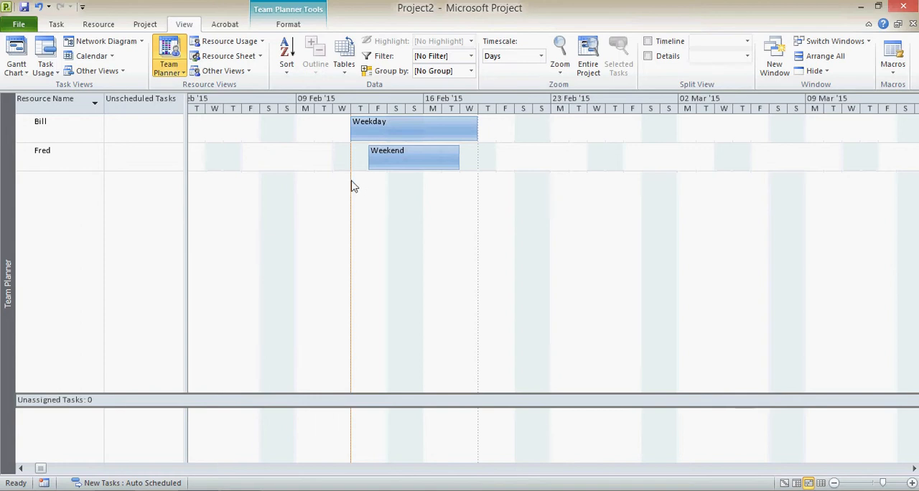
mouse_move(363, 188)
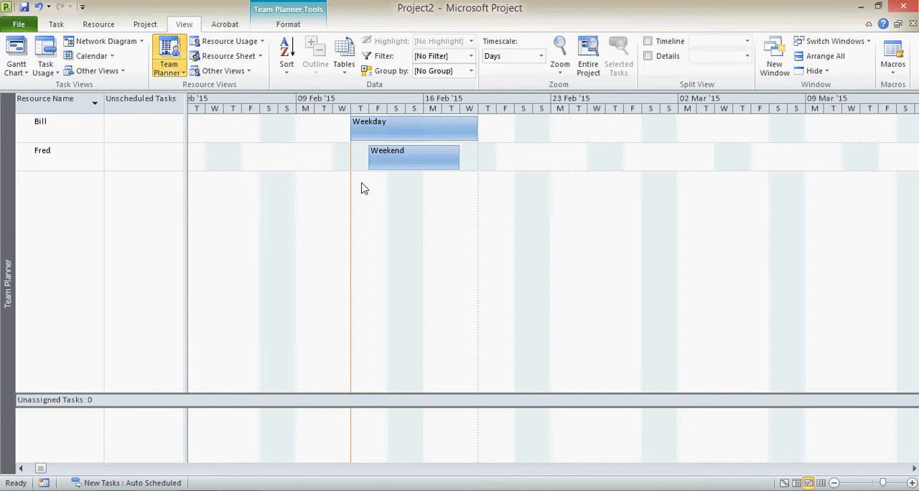
mouse_move(357, 179)
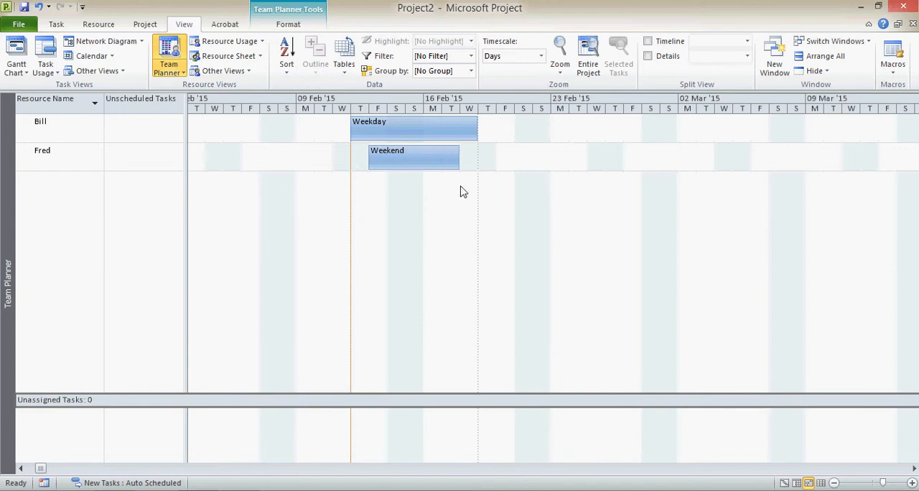
mouse_move(429, 189)
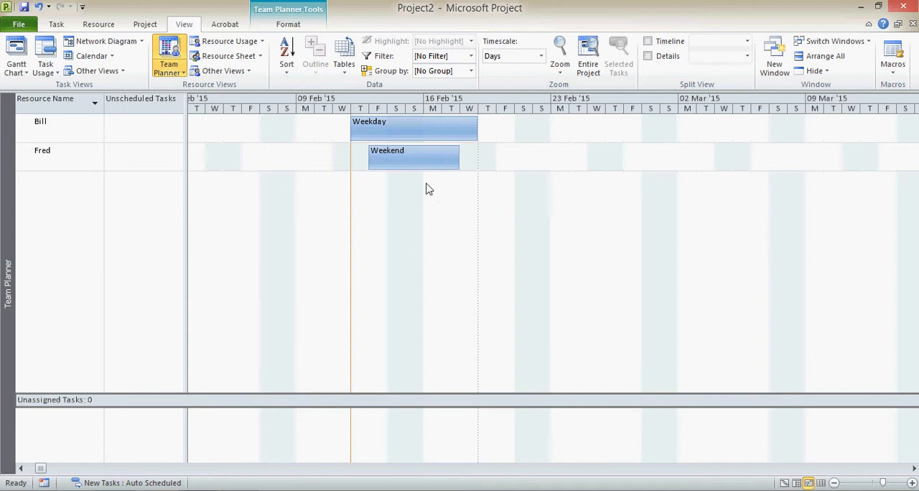
mouse_move(449, 236)
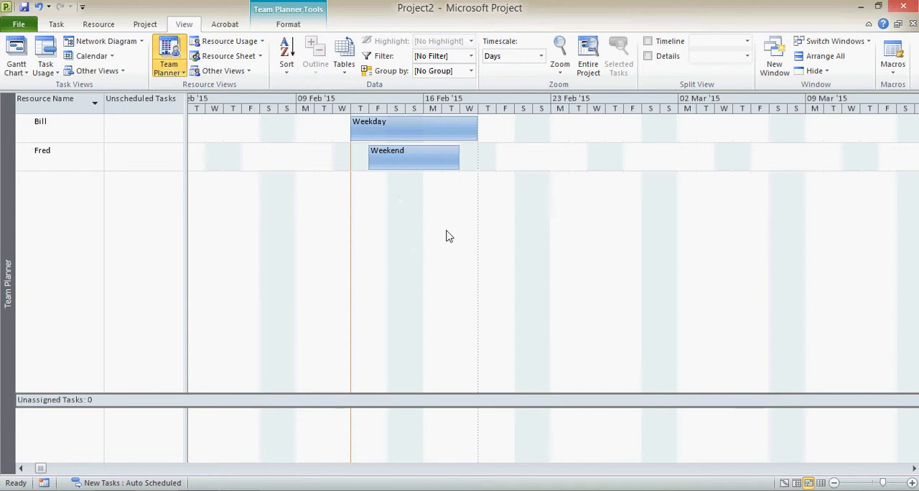
mouse_move(359, 260)
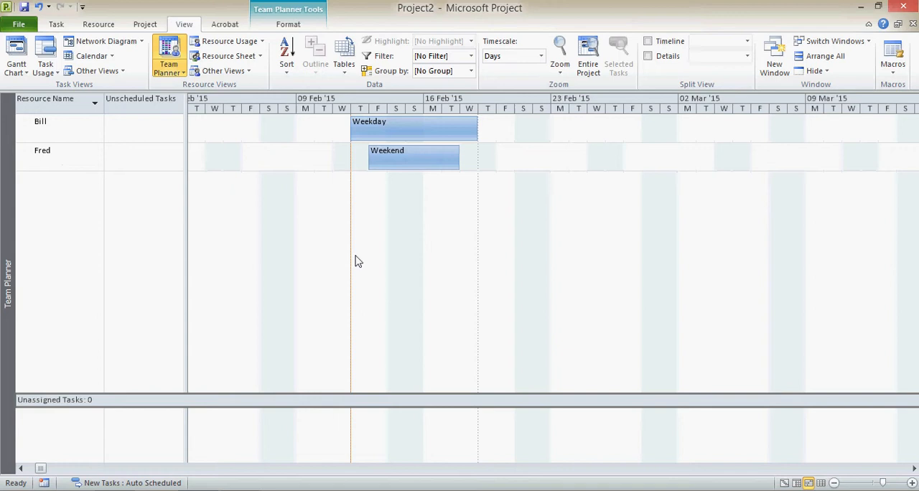
mouse_move(369, 244)
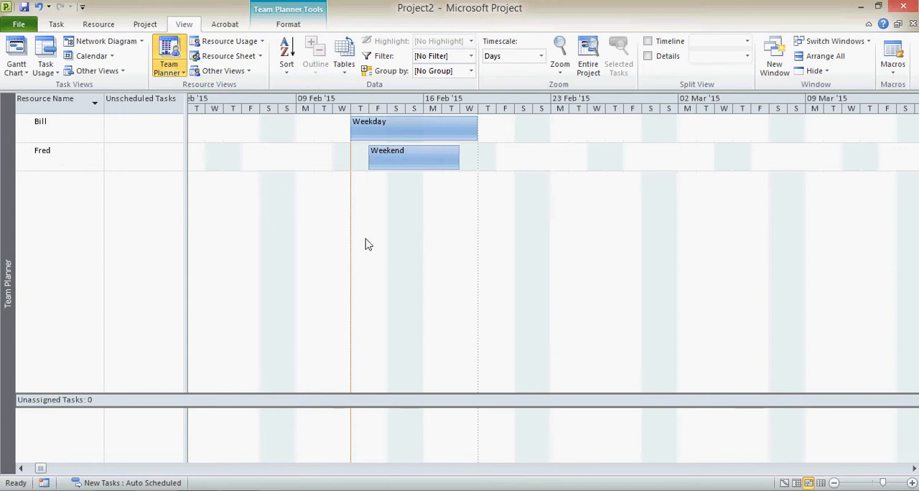
mouse_move(413, 198)
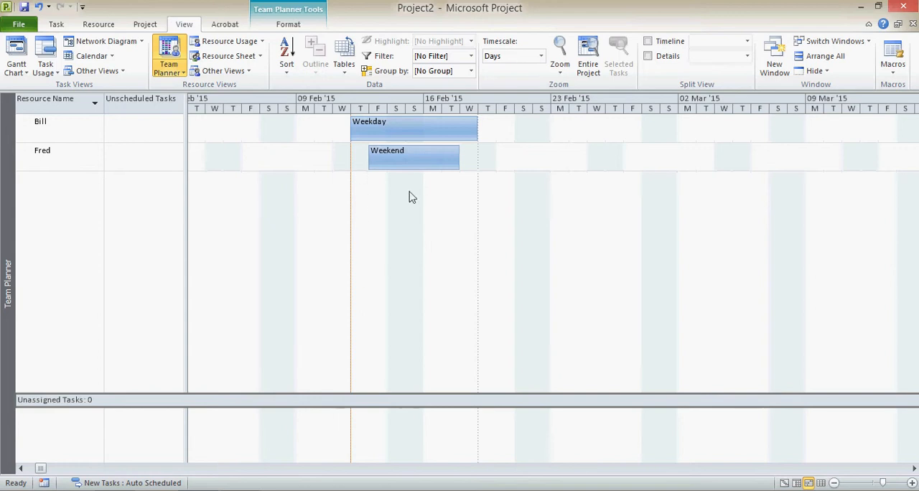
mouse_move(427, 283)
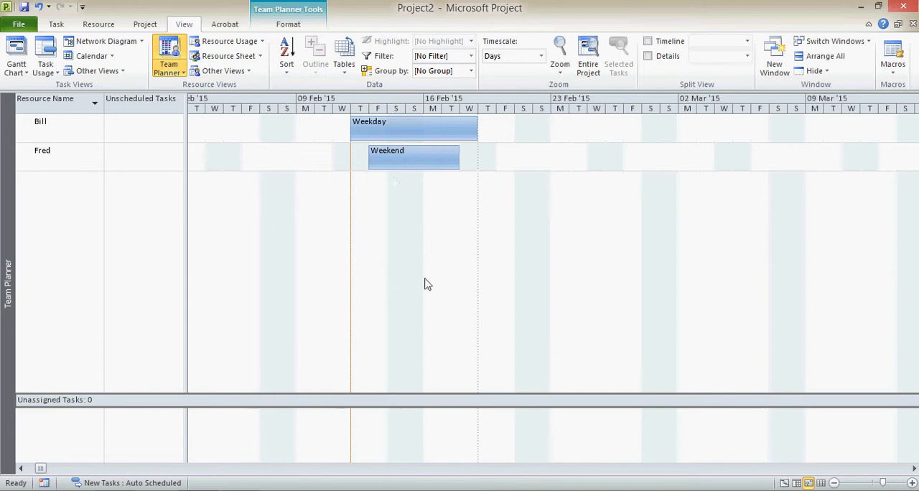
mouse_move(43, 162)
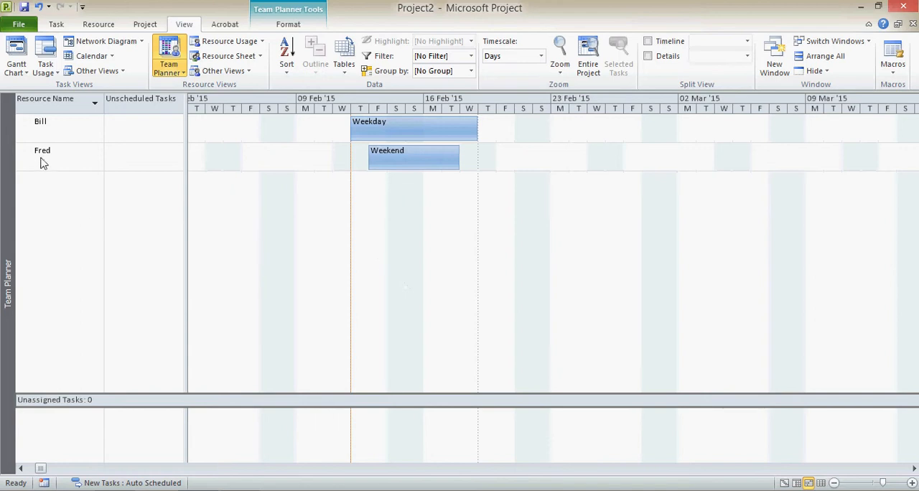
mouse_move(45, 155)
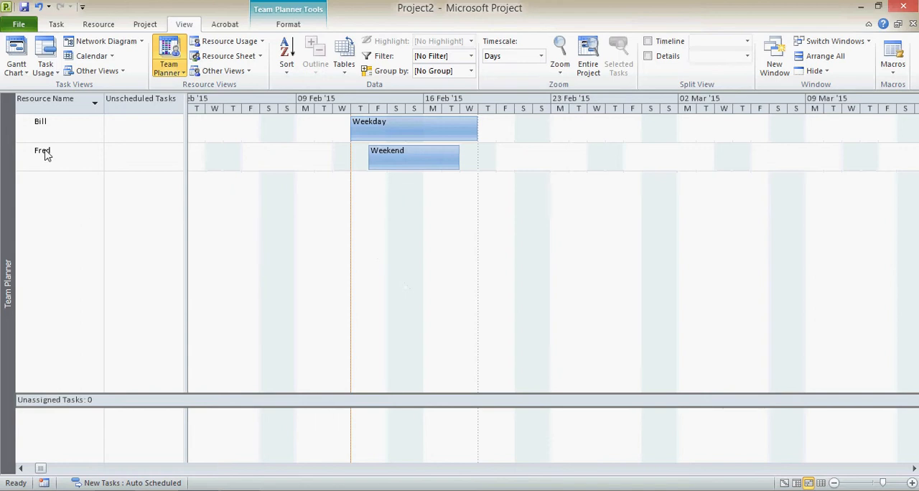
double_click(42, 150)
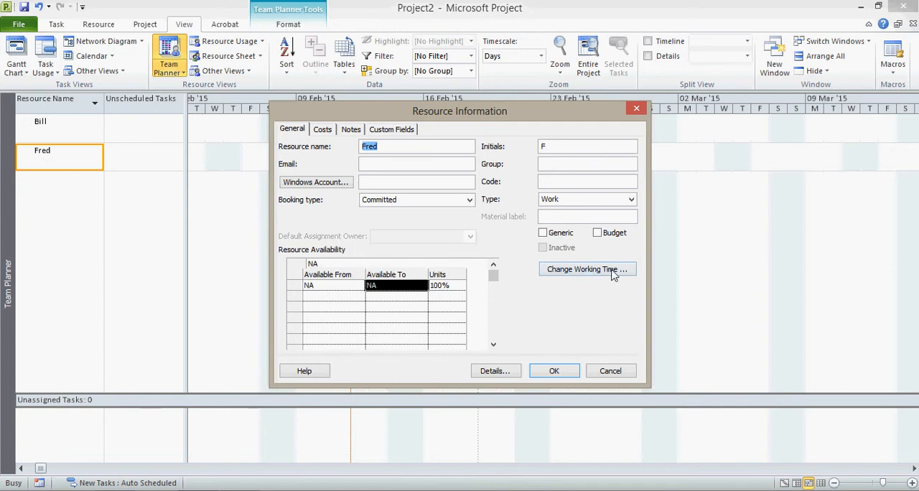
click(586, 269)
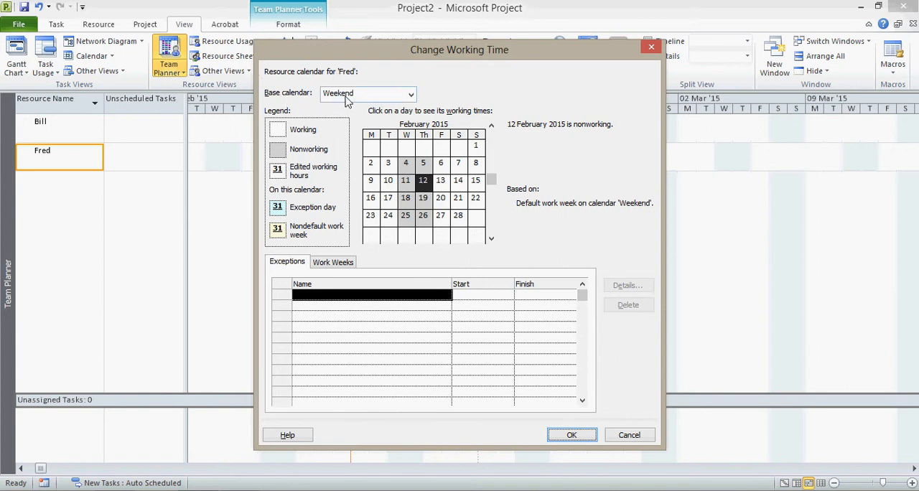
mouse_move(329, 283)
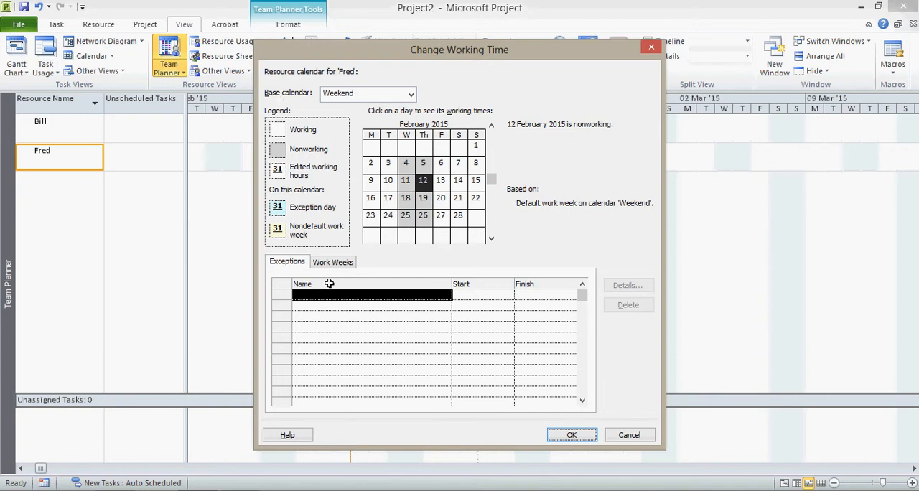
mouse_move(318, 79)
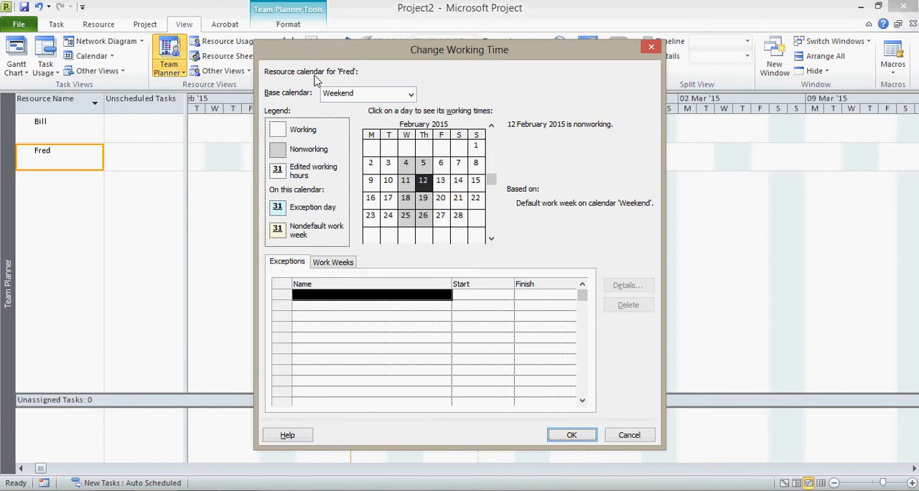
mouse_move(338, 93)
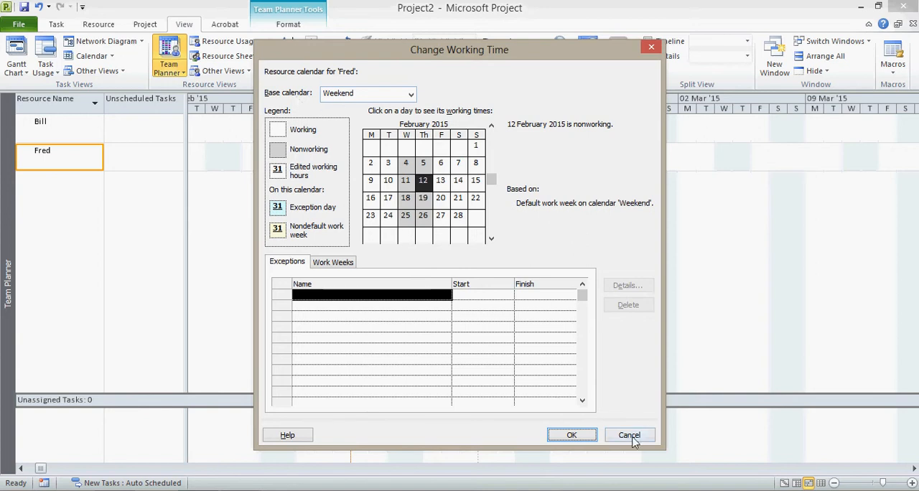
click(629, 435)
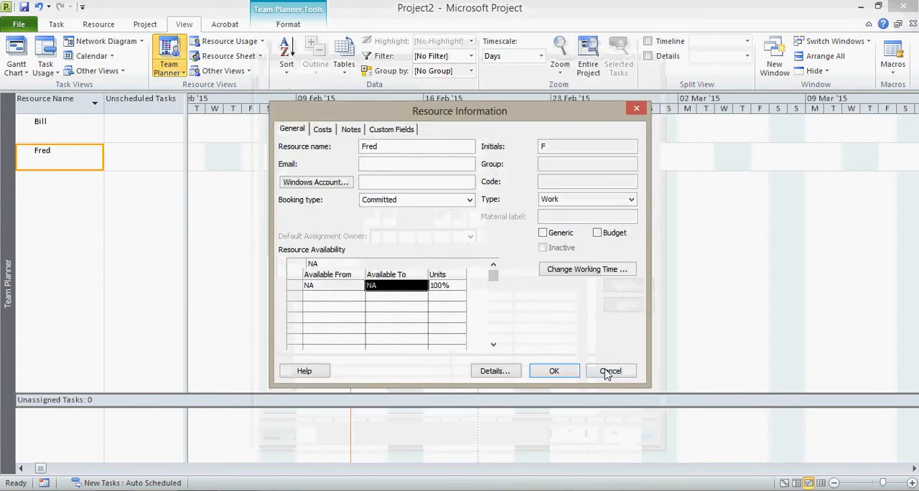
click(611, 371)
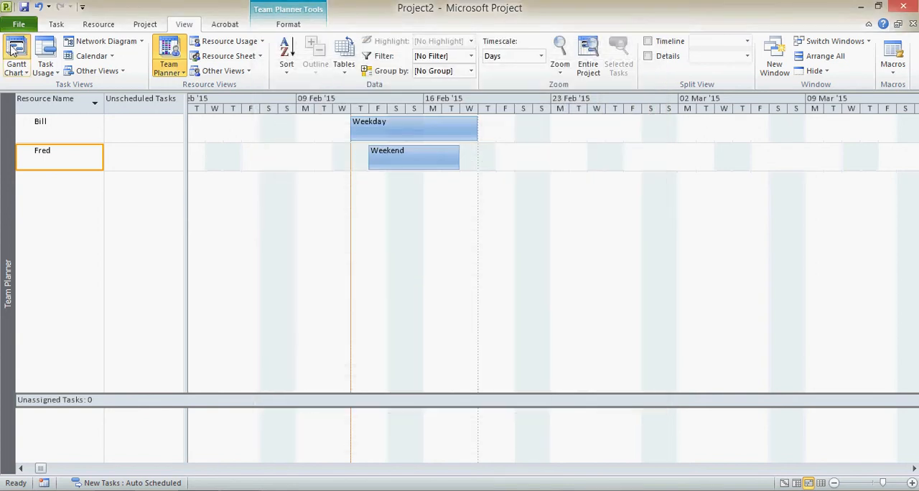
Switch to Gantt Chart, review the Weekend and Fred calendars in Change Working Time, then cancel.
click(16, 54)
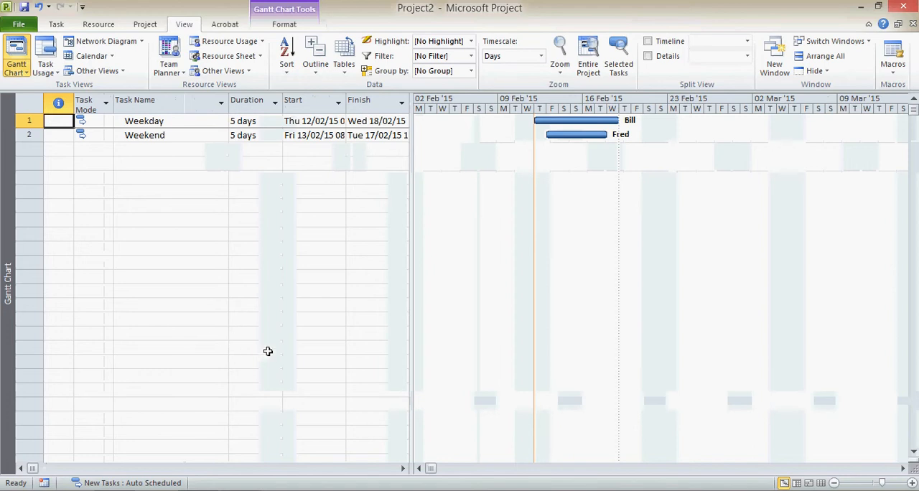
click(144, 24)
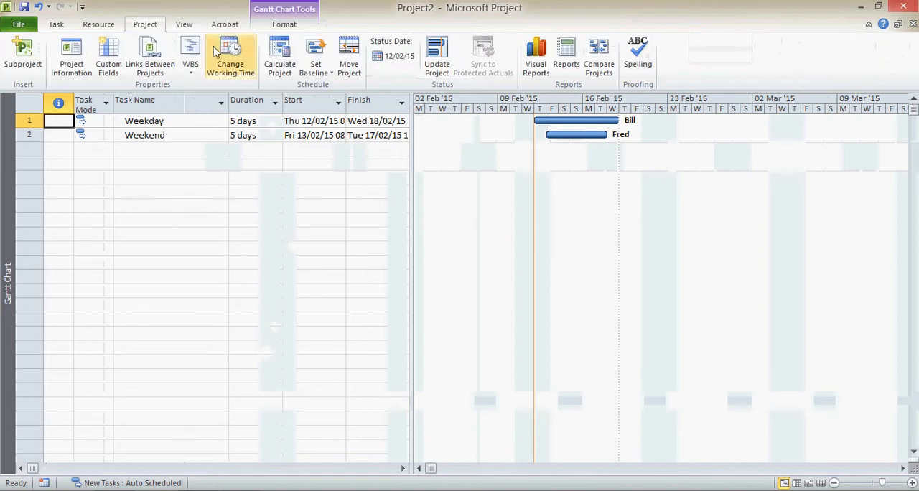
click(231, 57)
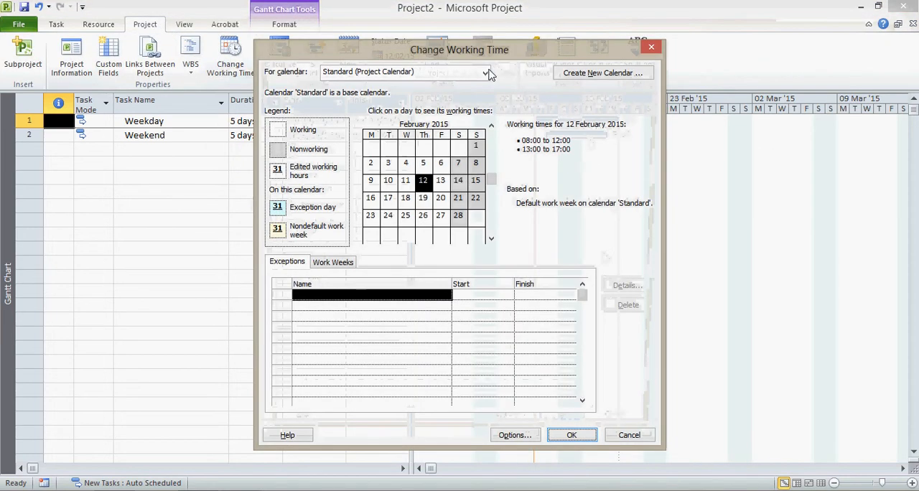
click(486, 72)
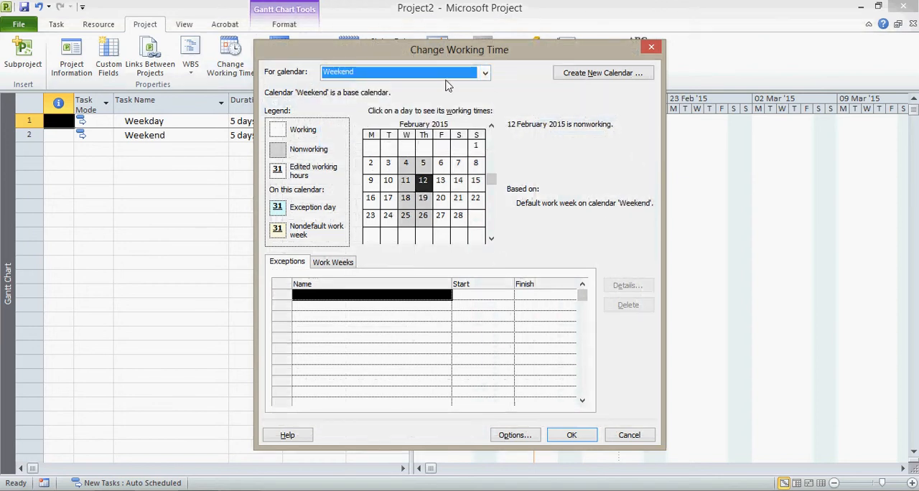
mouse_move(371, 171)
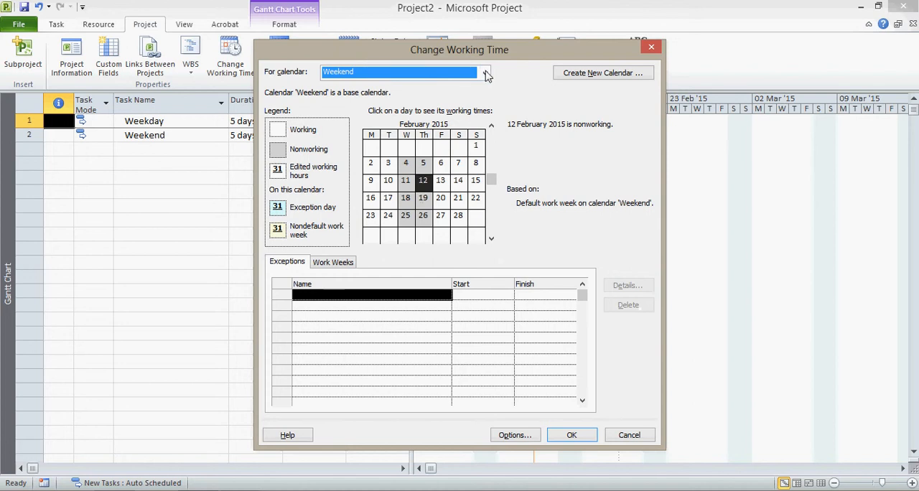
click(486, 72)
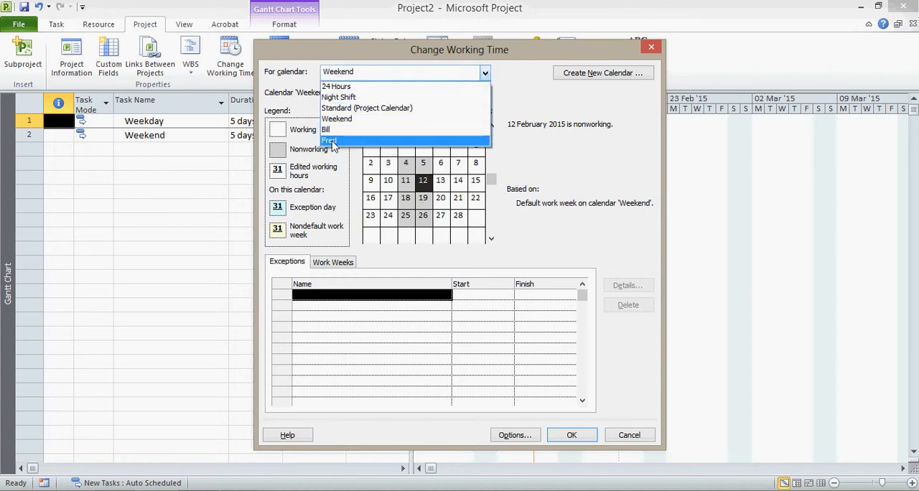
click(330, 140)
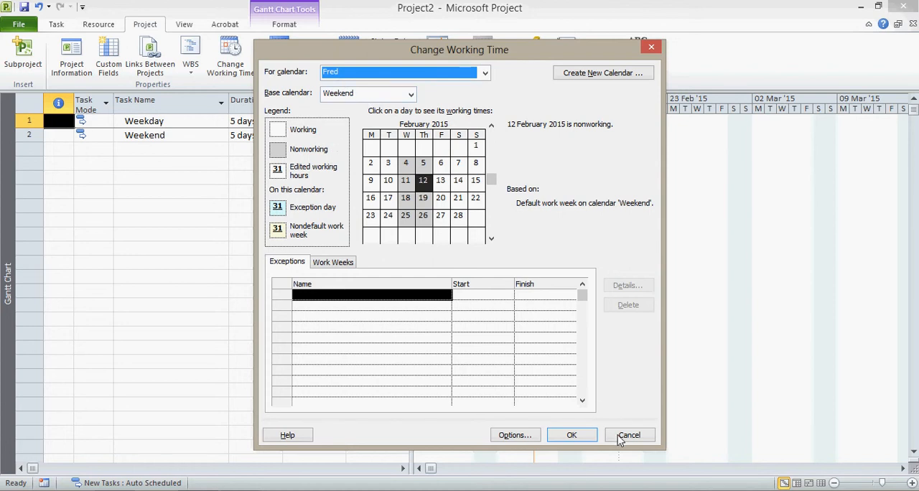
click(628, 435)
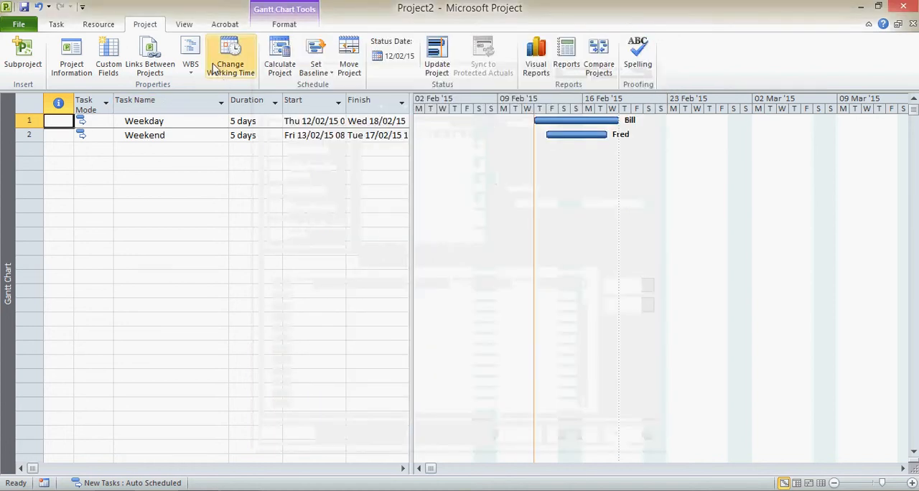
From Team Planner, open Fred's working-time calendar and add an exception named 'Extra work'.
click(168, 54)
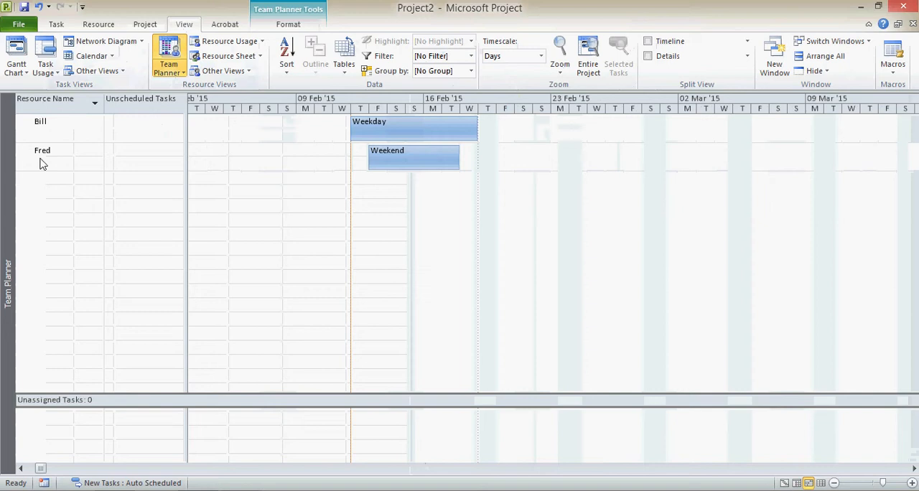
double_click(42, 150)
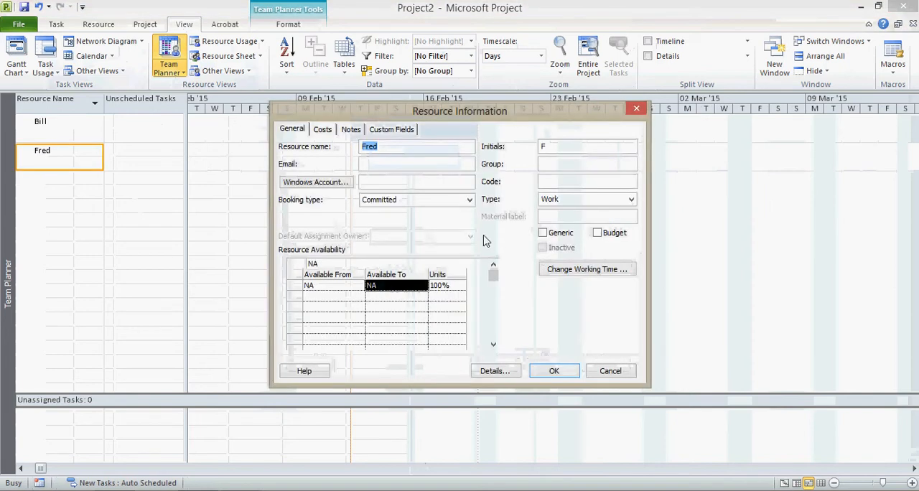
click(587, 268)
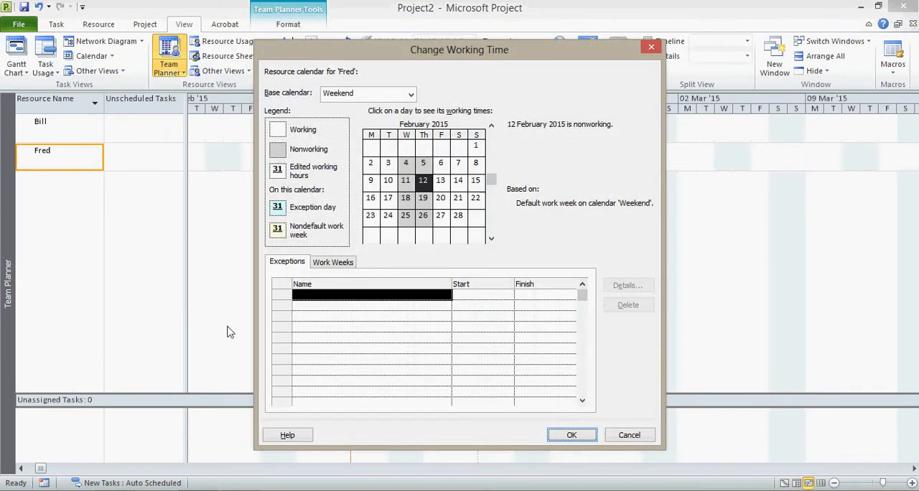
mouse_move(352, 83)
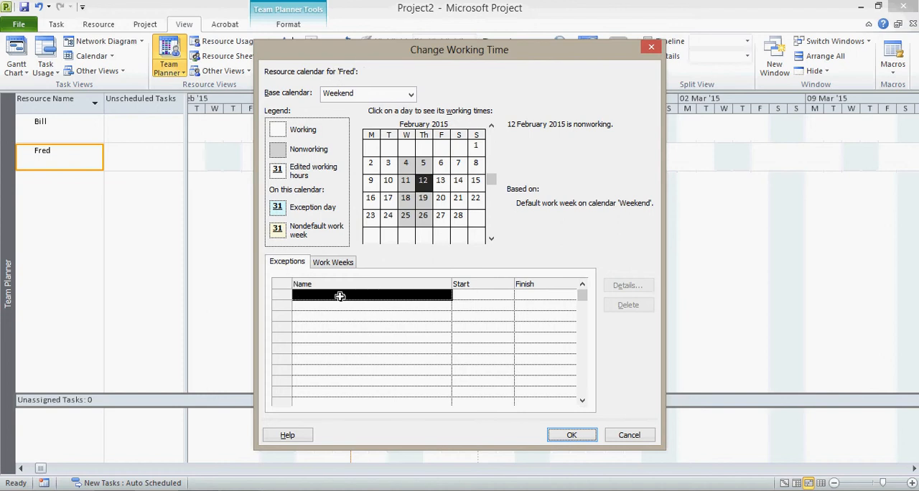
click(372, 294)
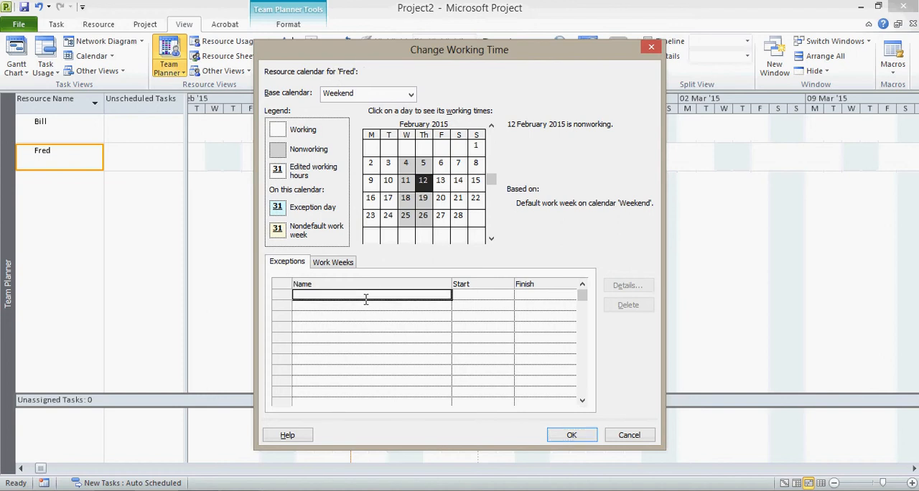
text(Extra)
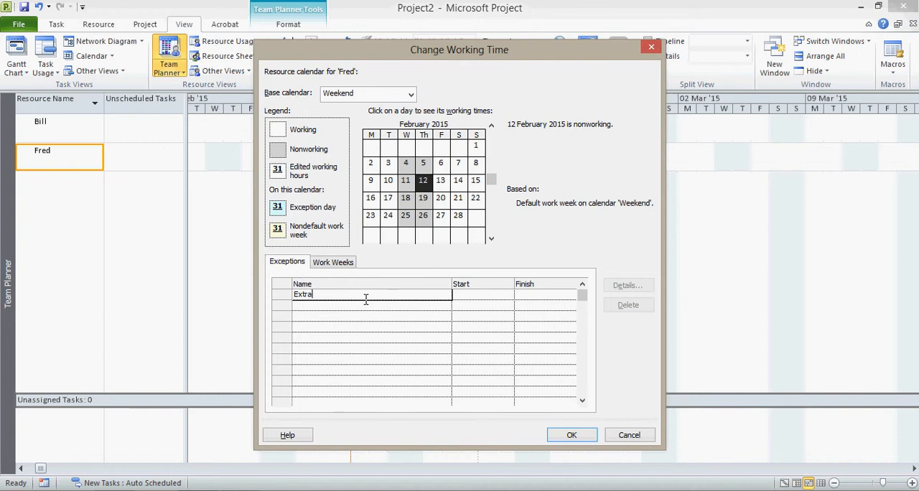
text(work)
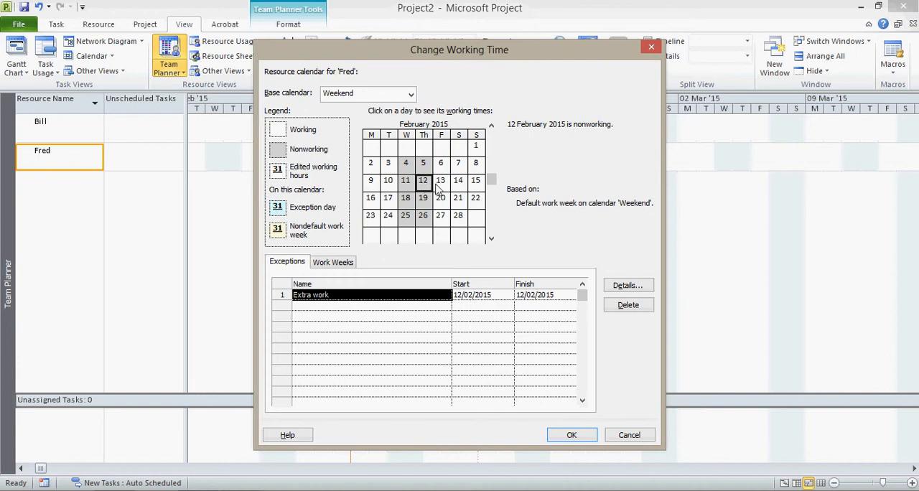
mouse_move(454, 328)
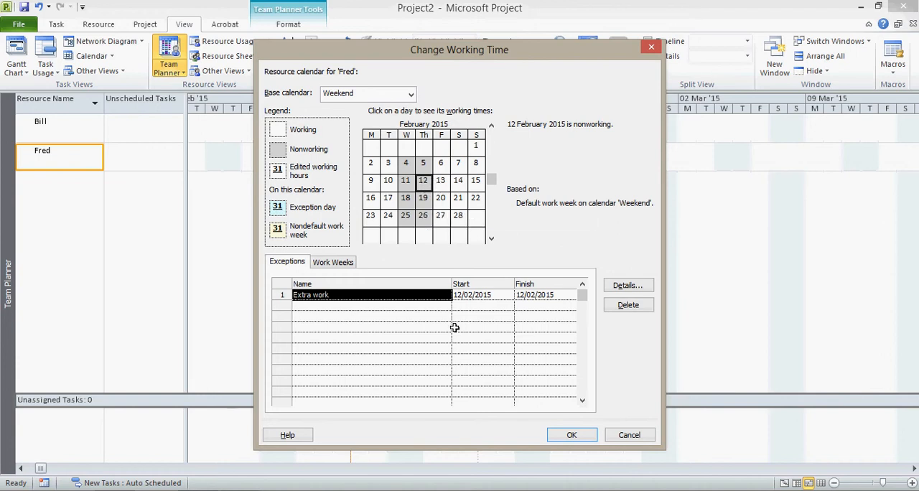
mouse_move(336, 305)
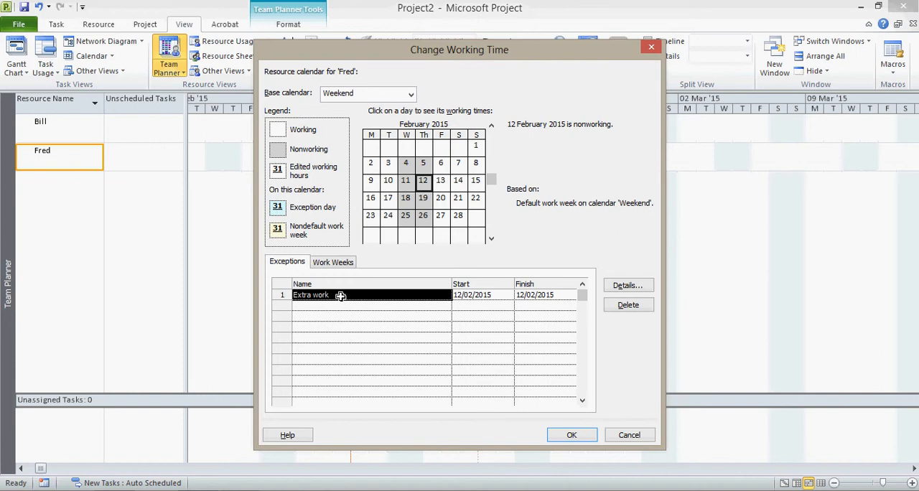
mouse_move(352, 299)
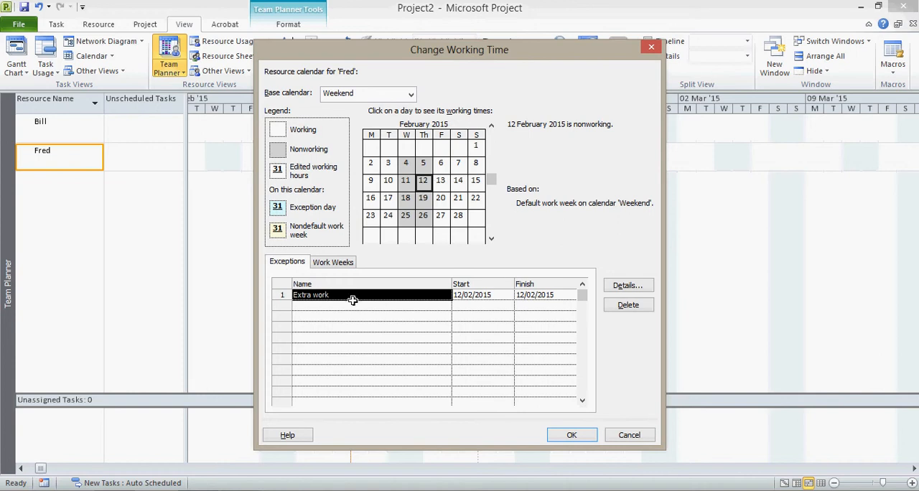
mouse_move(524, 159)
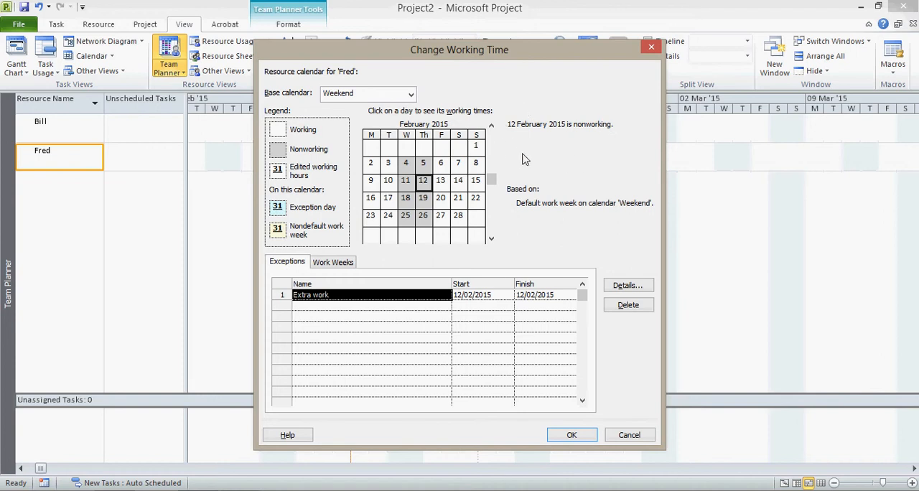
mouse_move(460, 276)
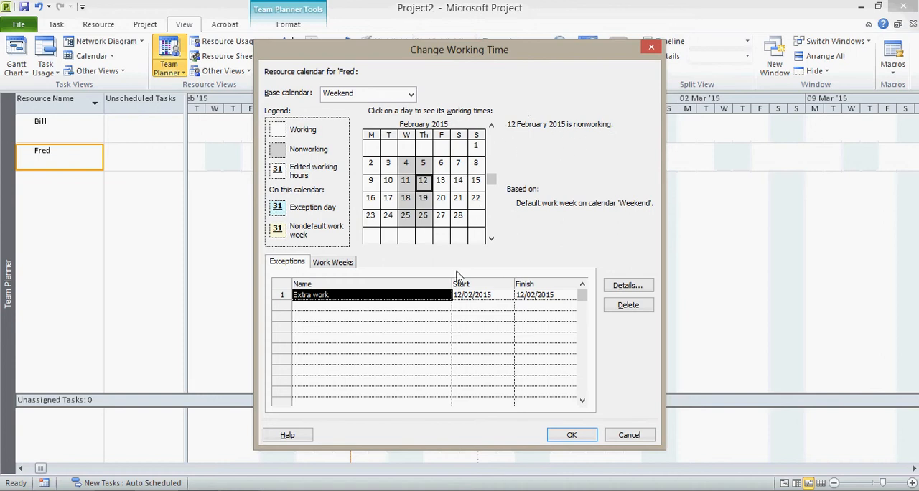
mouse_move(629, 286)
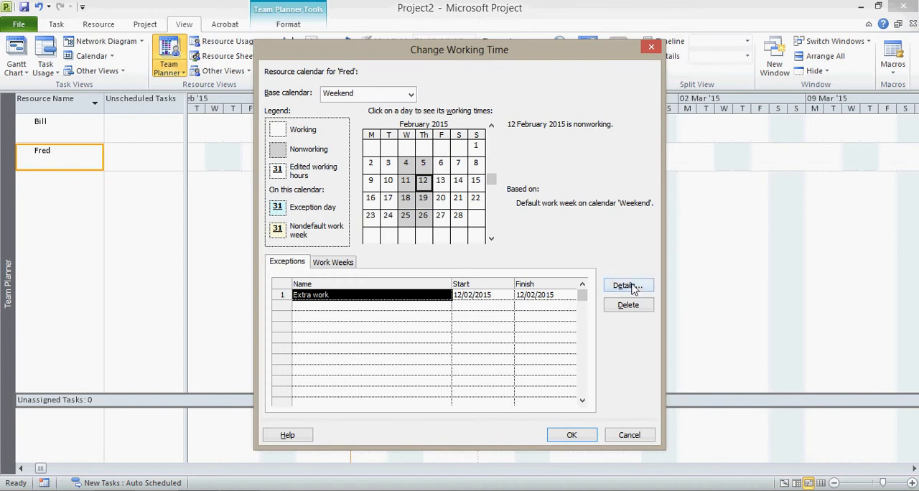
Give the Extra work exception working times 08:00–12:00 and 13:00–17:00, and accept the changes.
click(624, 286)
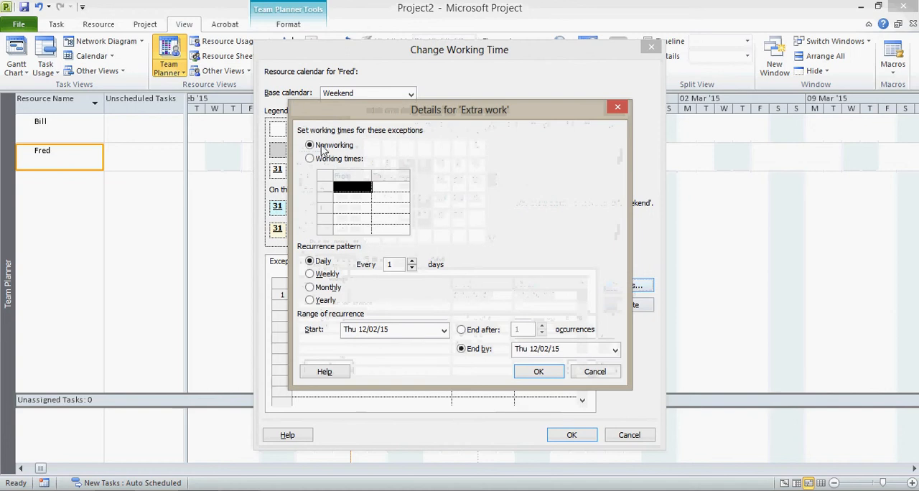
click(310, 158)
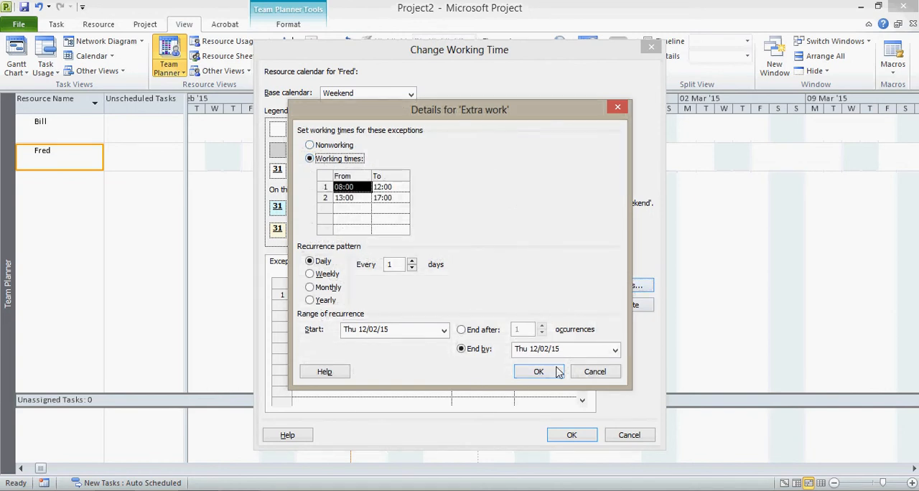
click(539, 372)
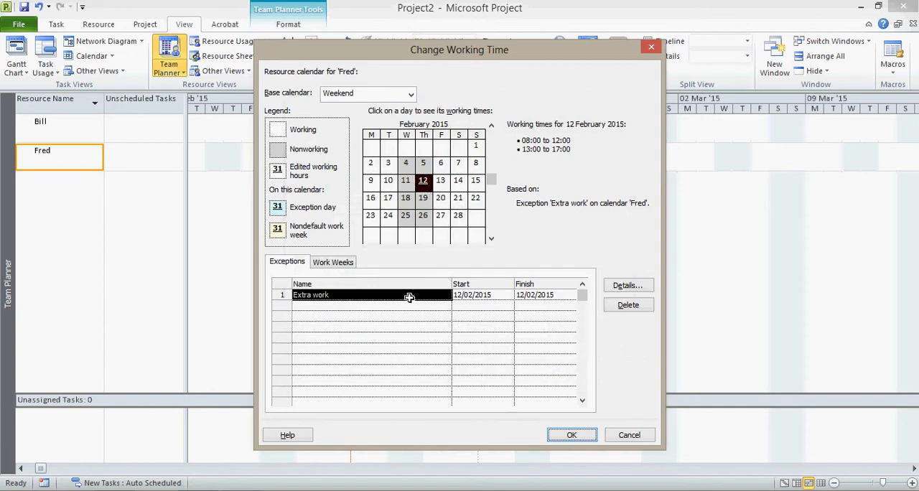
click(371, 327)
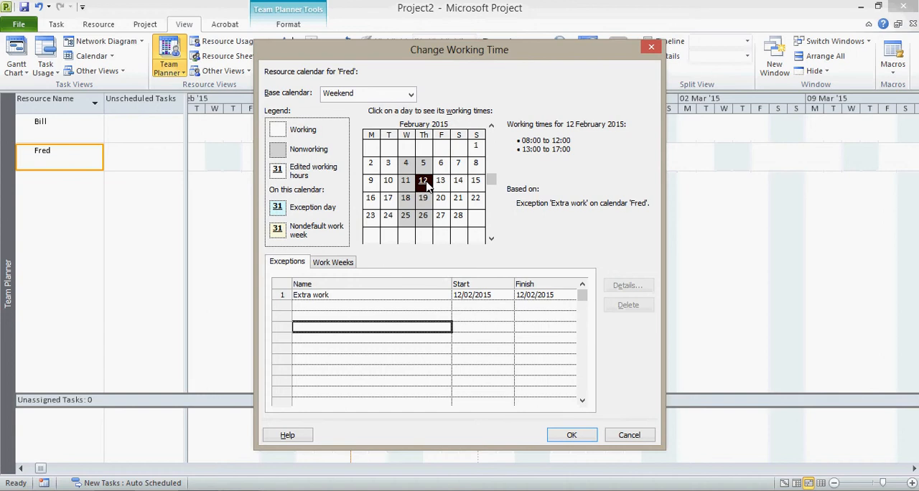
click(572, 435)
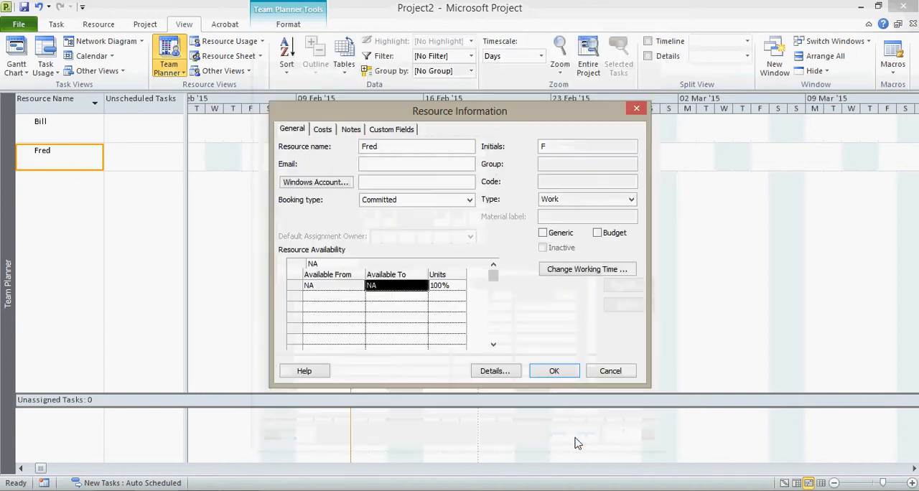
Accept Fred's Resource Information dialog to get back to the Team Planner.
click(553, 371)
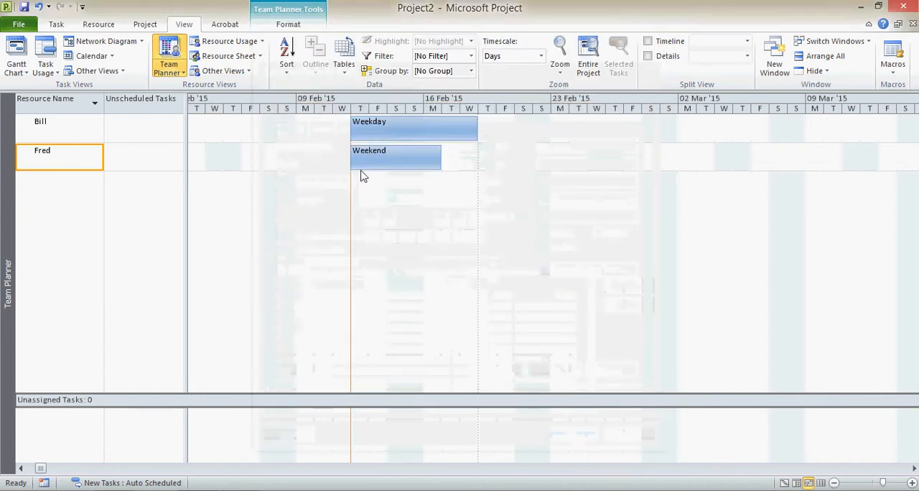
mouse_move(408, 318)
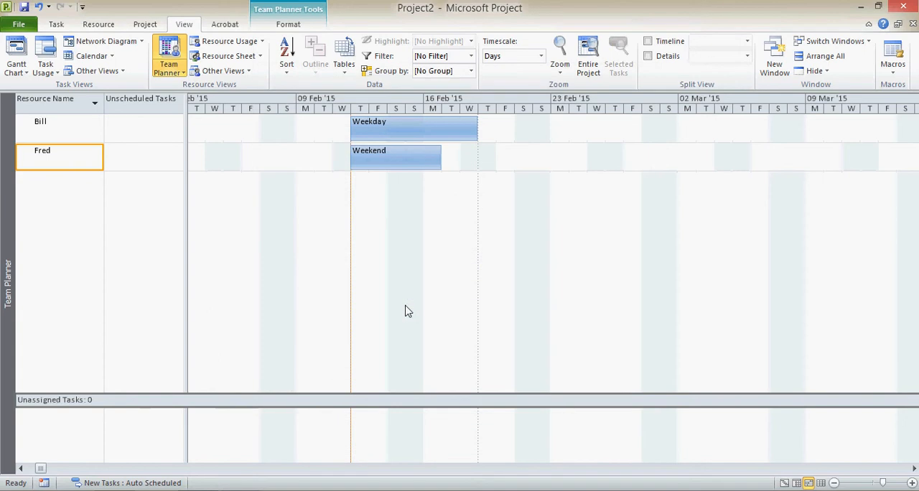
mouse_move(524, 229)
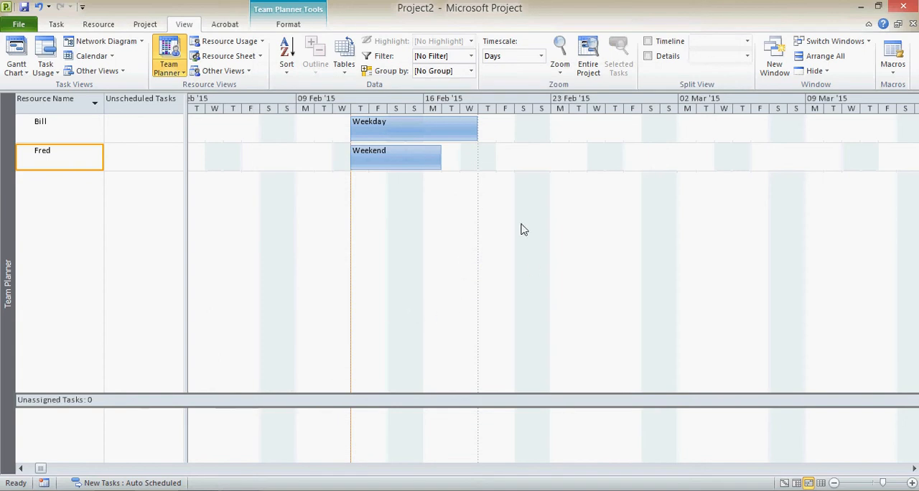
mouse_move(415, 128)
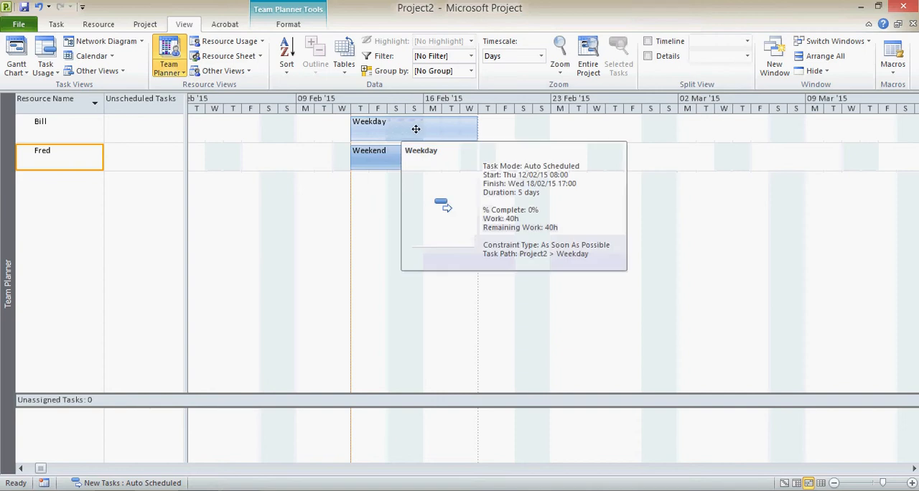
double_click(40, 122)
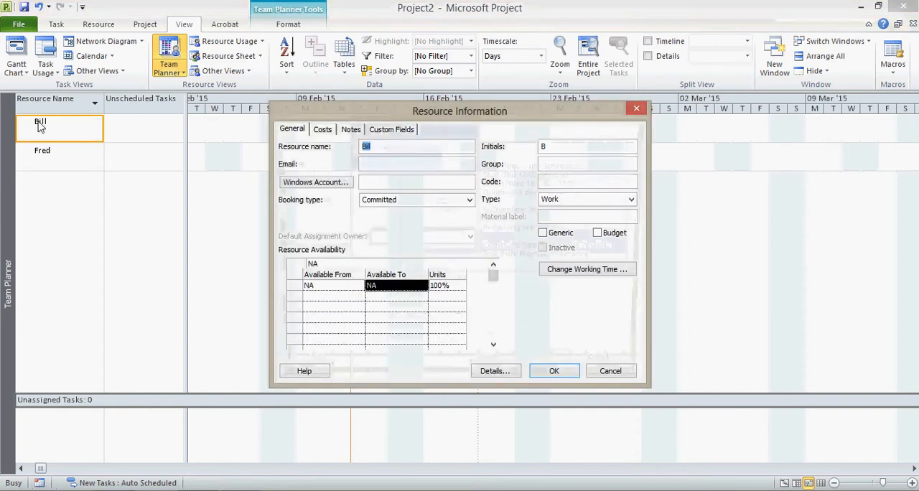
click(587, 268)
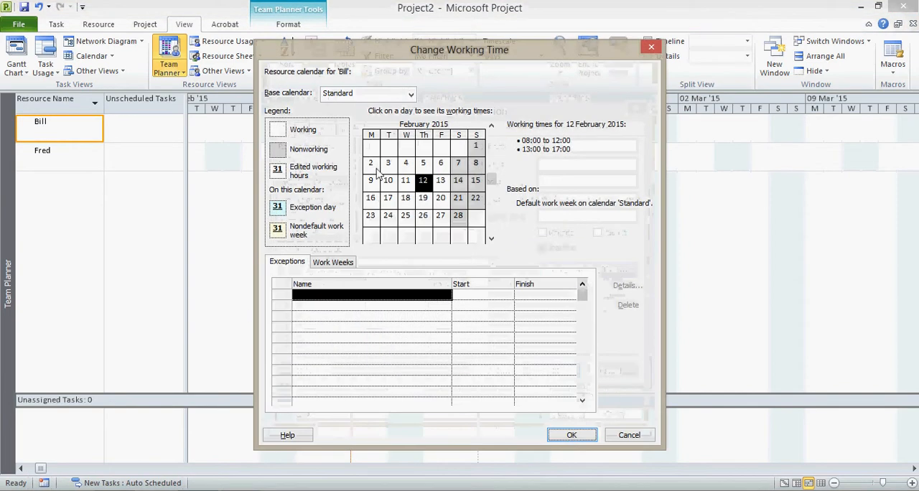
mouse_move(365, 79)
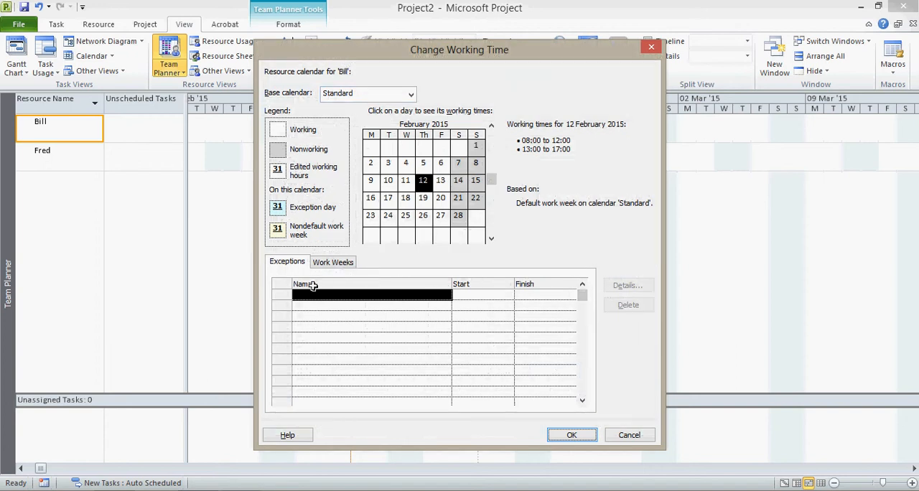
text(w)
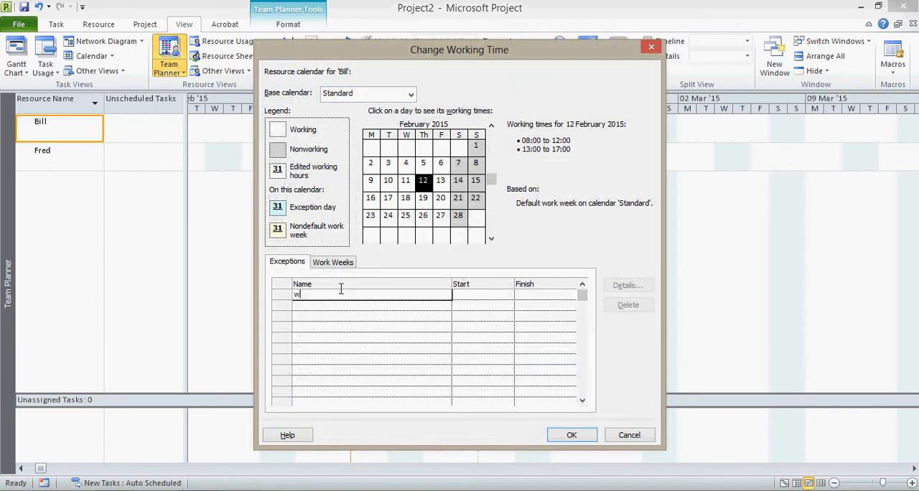
text(orking)
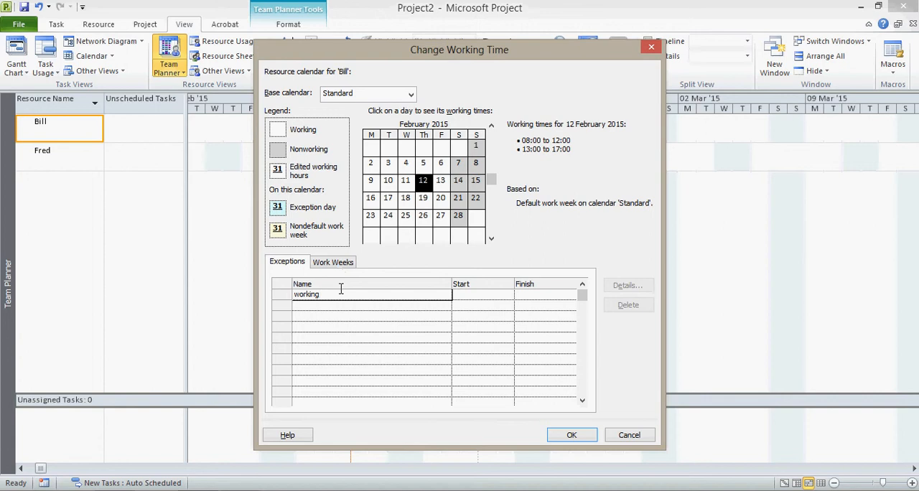
mouse_move(467, 206)
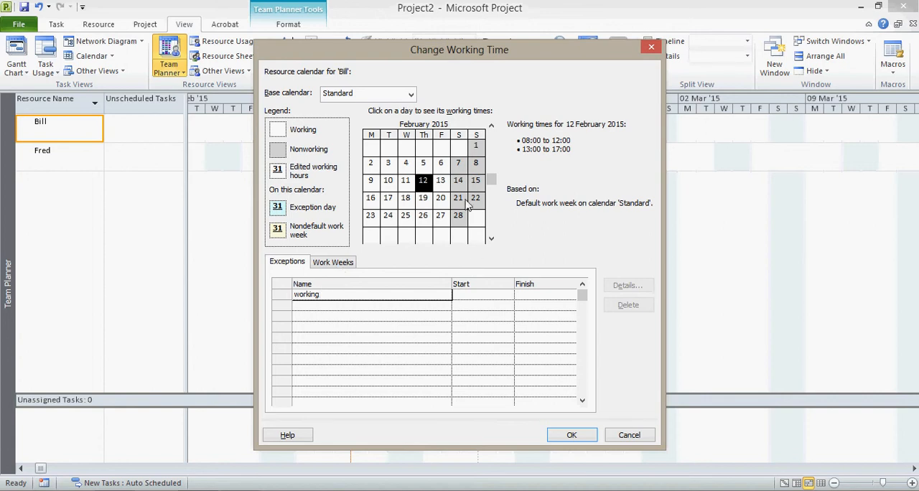
click(457, 180)
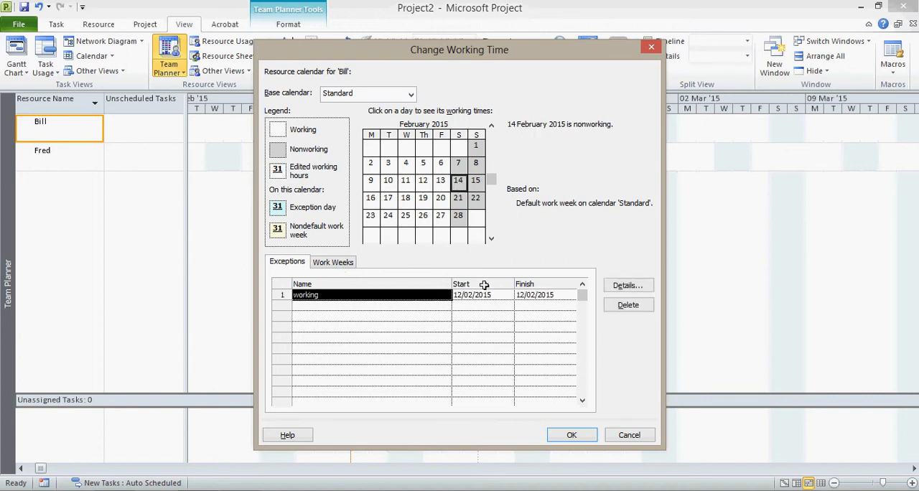
click(423, 180)
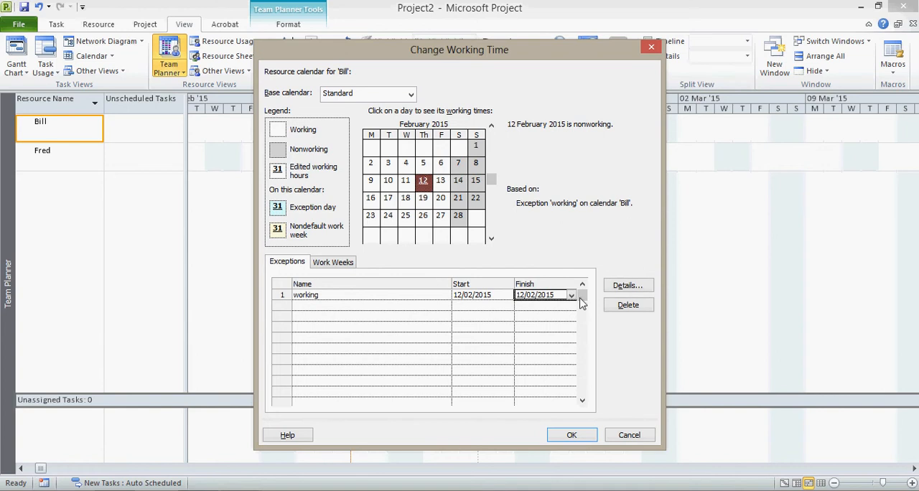
click(572, 295)
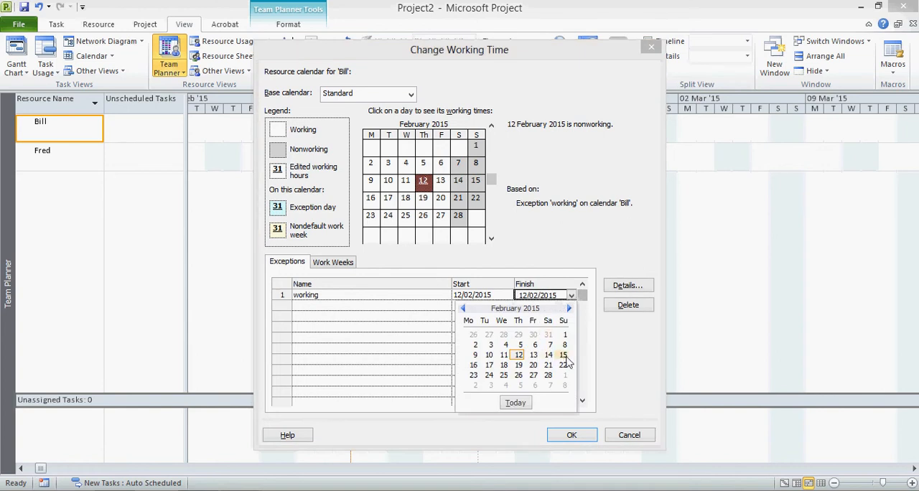
click(563, 355)
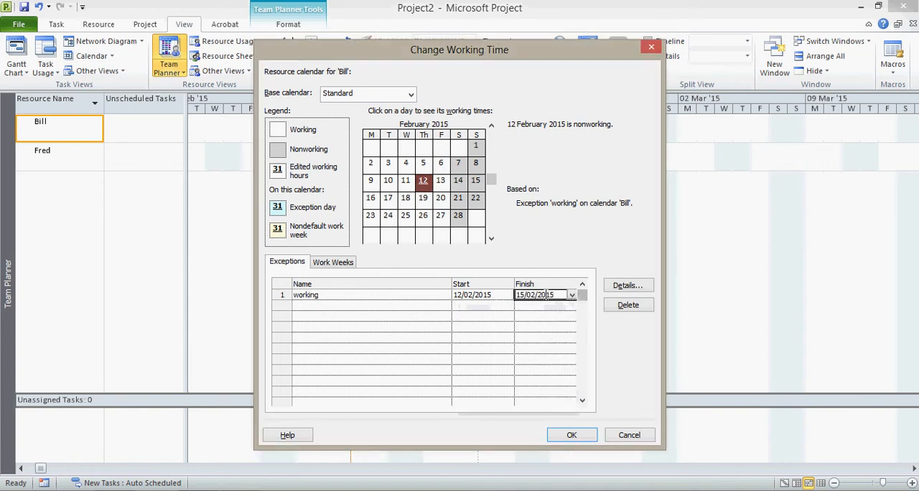
click(481, 326)
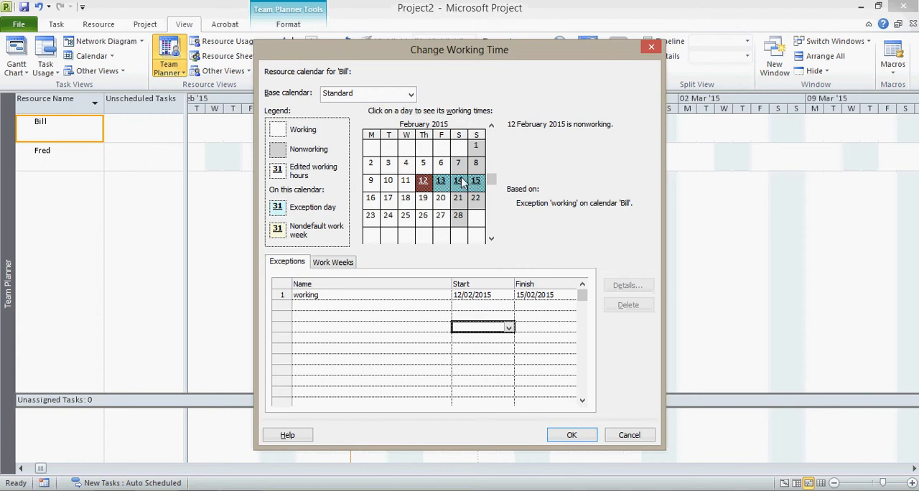
Start the exception on 14 February with working times 08:00–12:00 and 13:00–17:00.
click(457, 180)
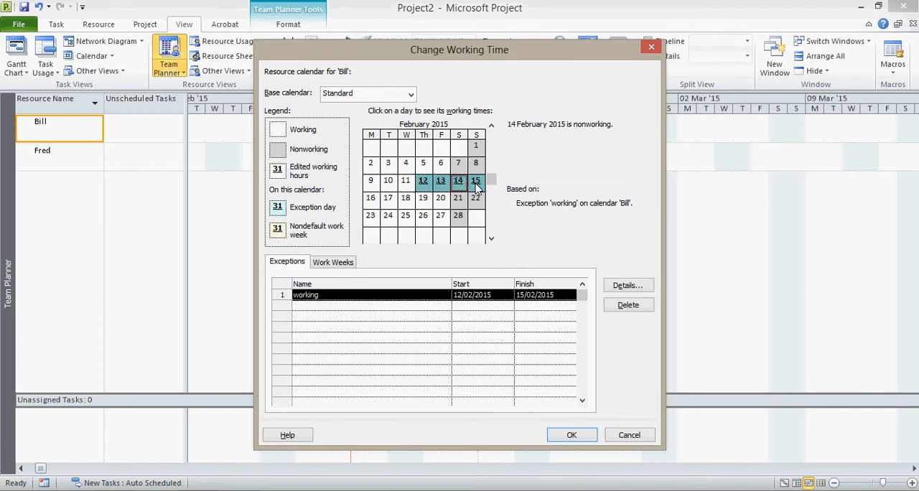
click(475, 181)
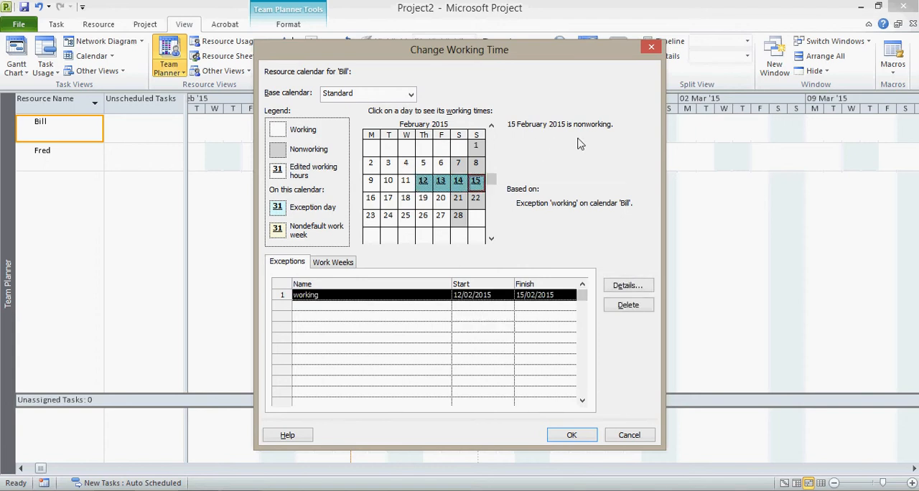
click(422, 180)
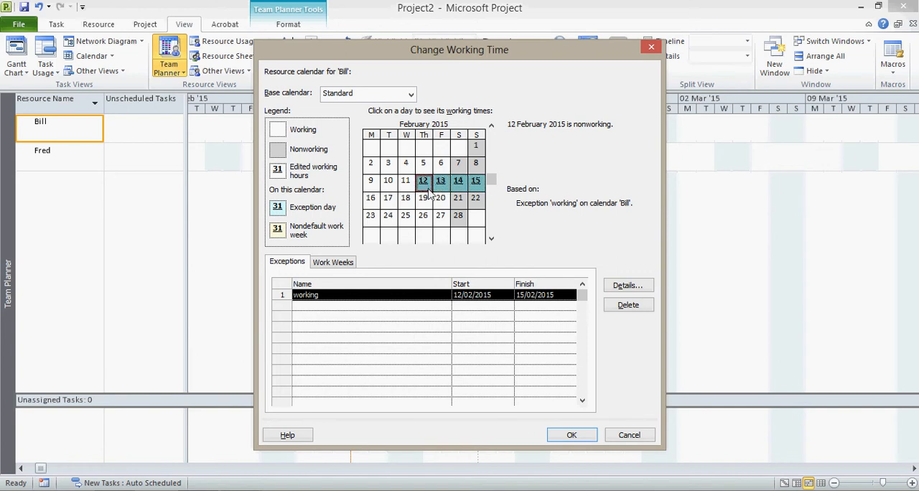
click(471, 294)
text(4)
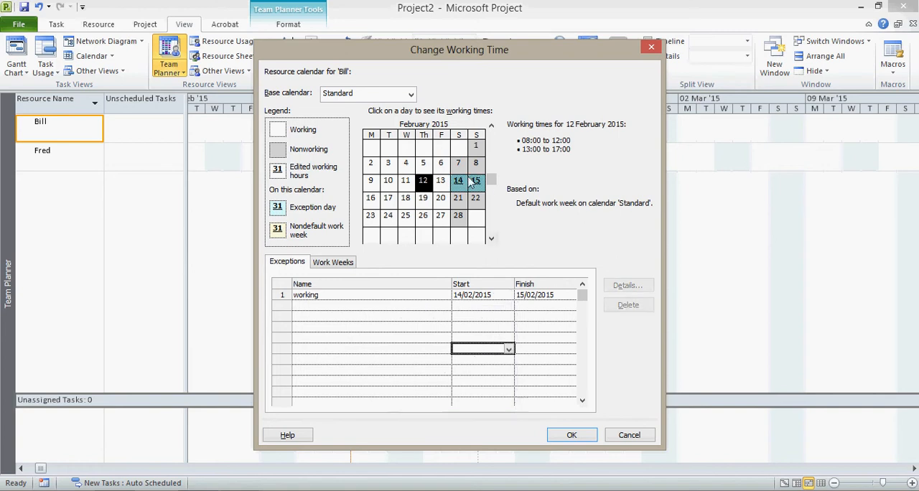
click(458, 181)
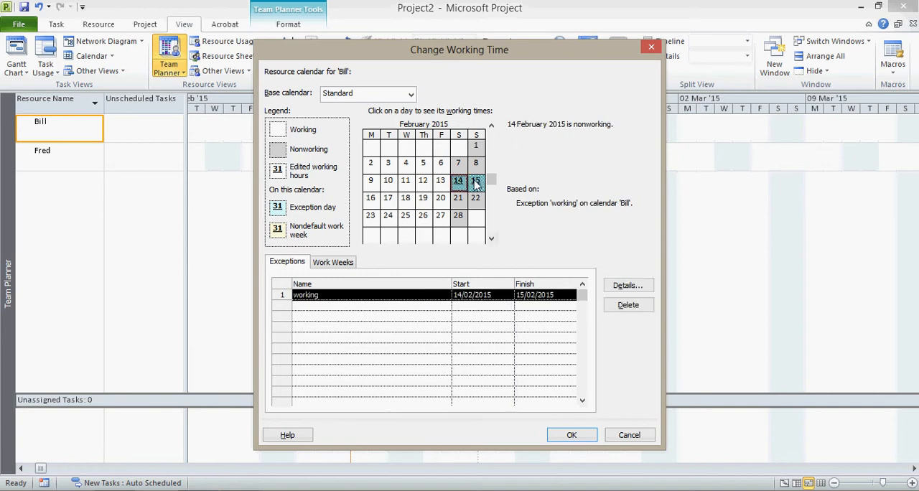
click(476, 180)
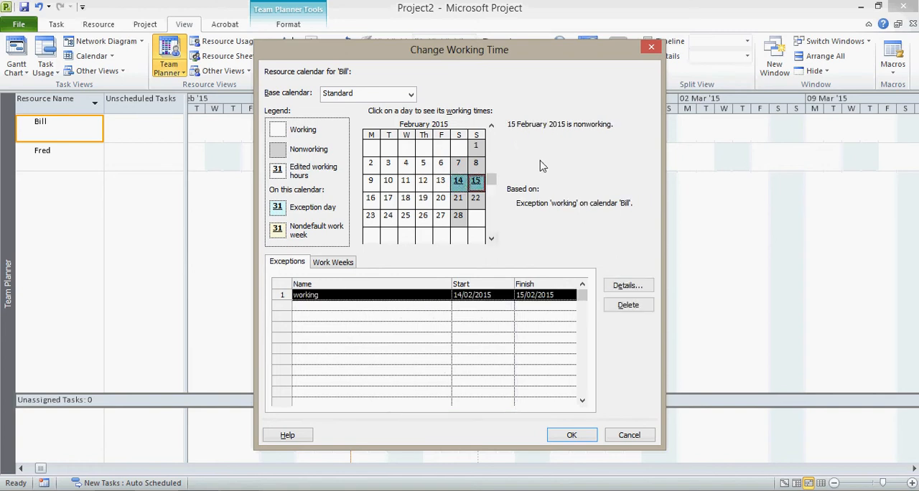
mouse_move(539, 141)
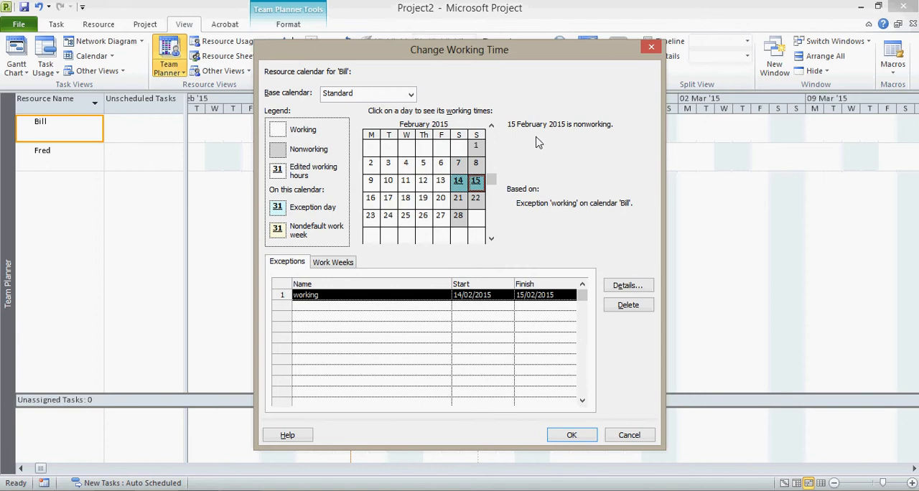
mouse_move(560, 266)
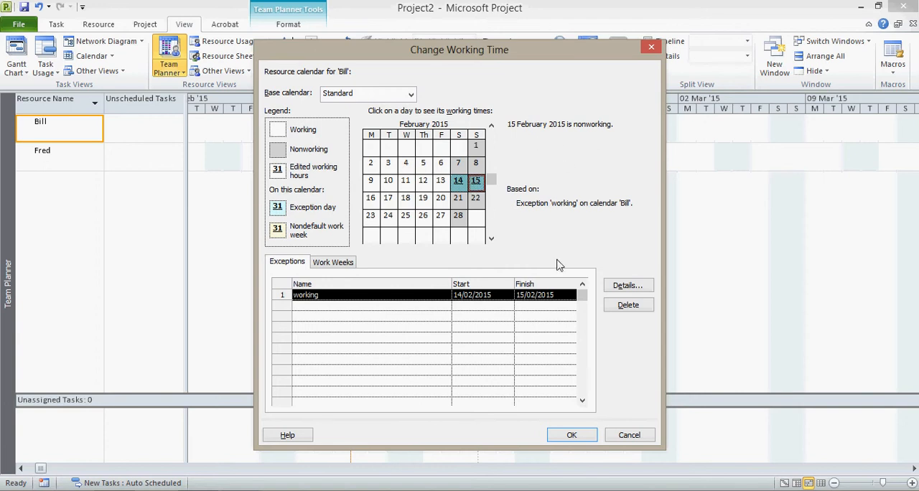
click(628, 285)
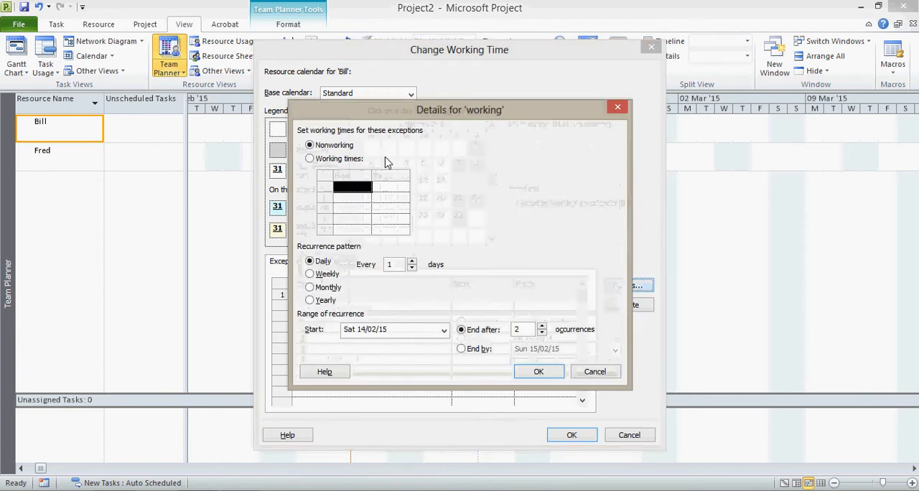
click(310, 159)
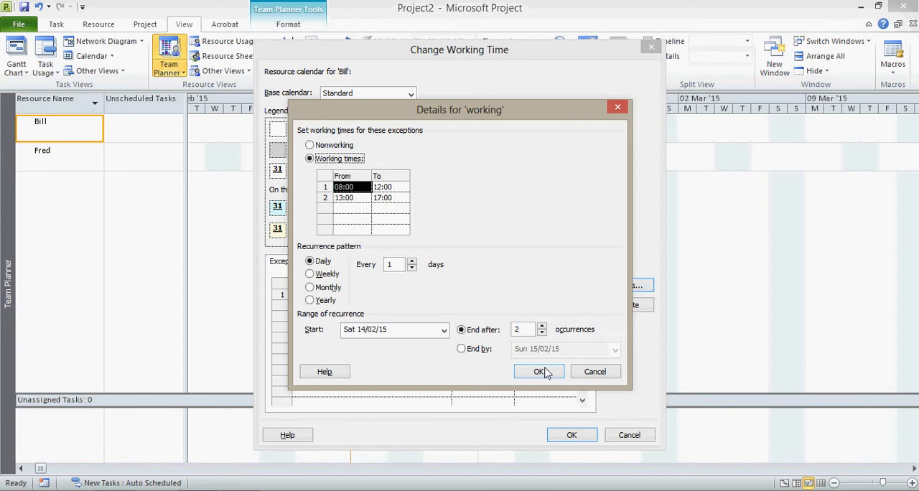
click(540, 372)
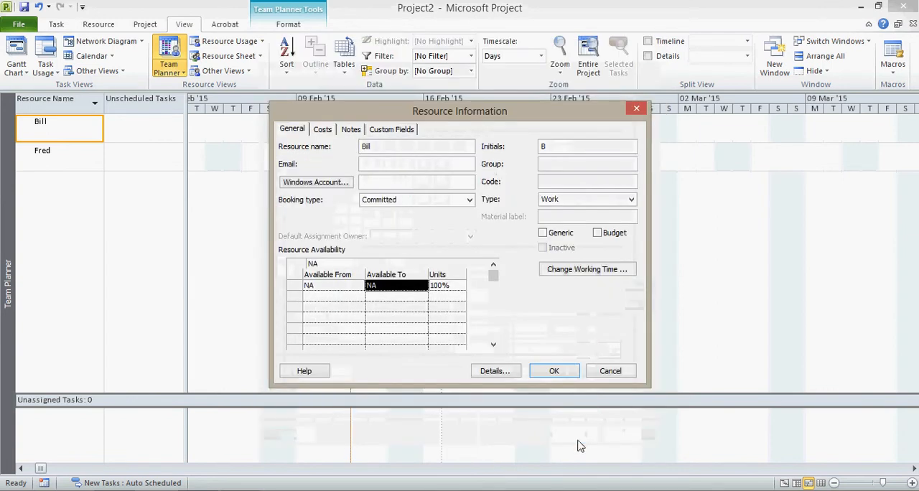
click(554, 371)
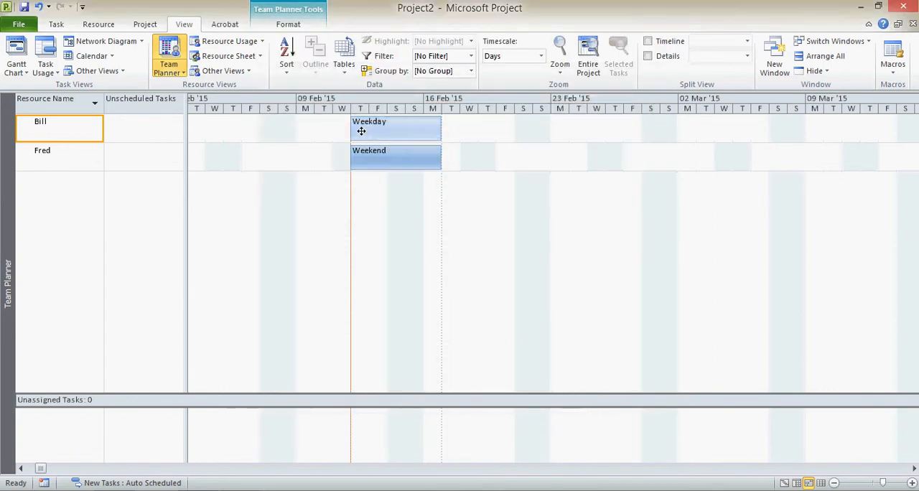
mouse_move(396, 127)
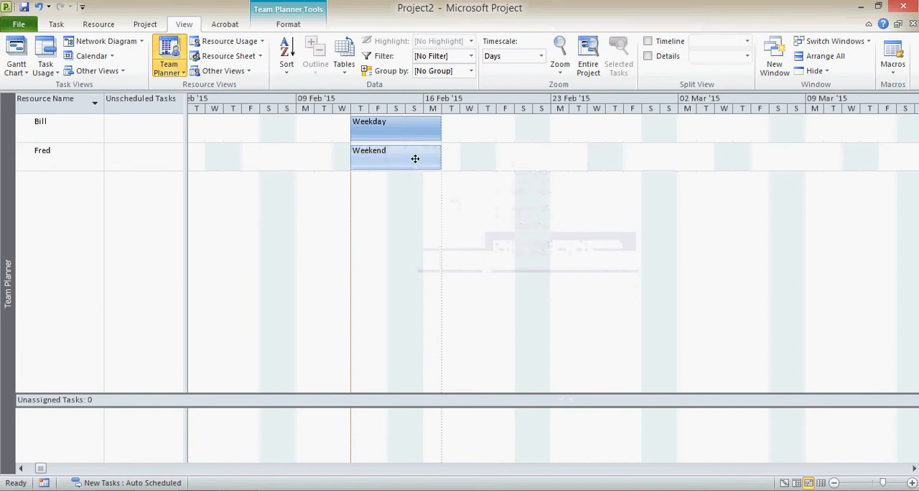
drag(396, 159, 523, 158)
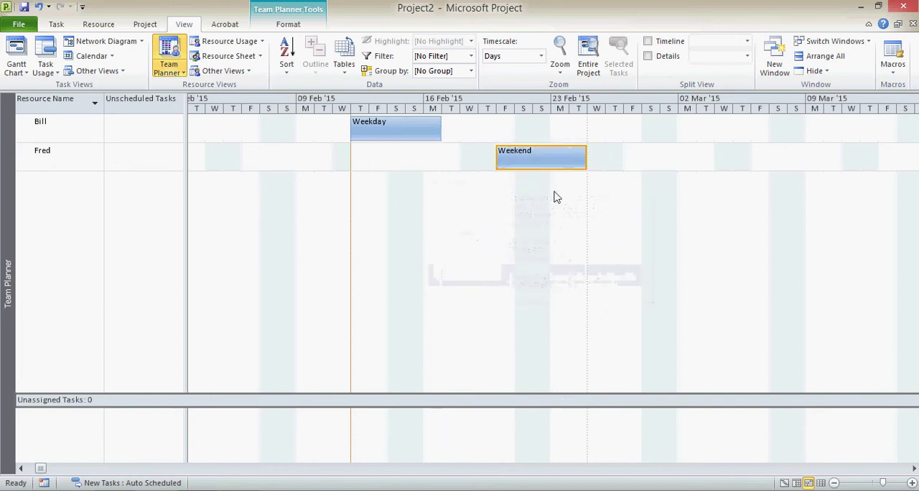
drag(396, 129, 596, 128)
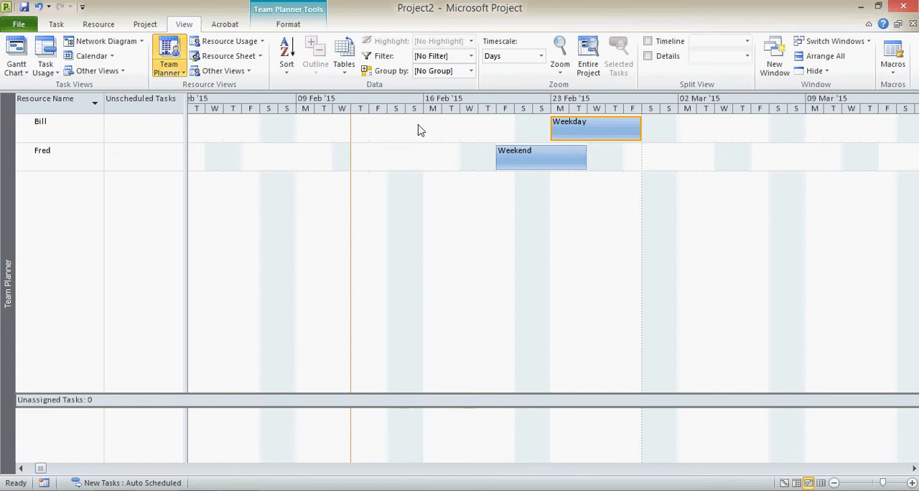
mouse_move(368, 180)
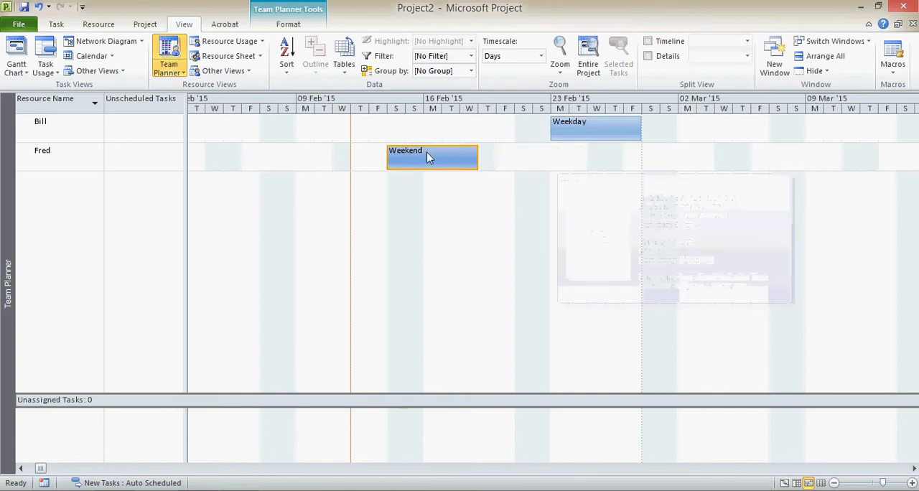
drag(432, 156, 395, 157)
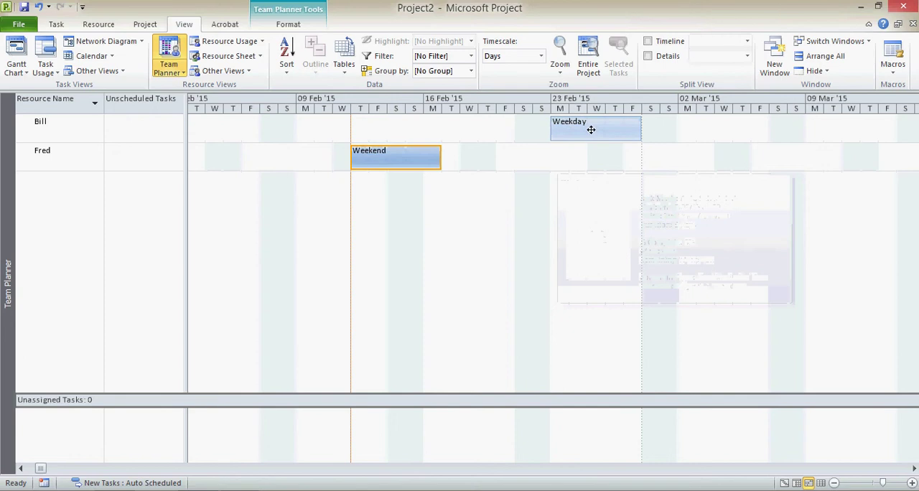
drag(594, 128, 396, 128)
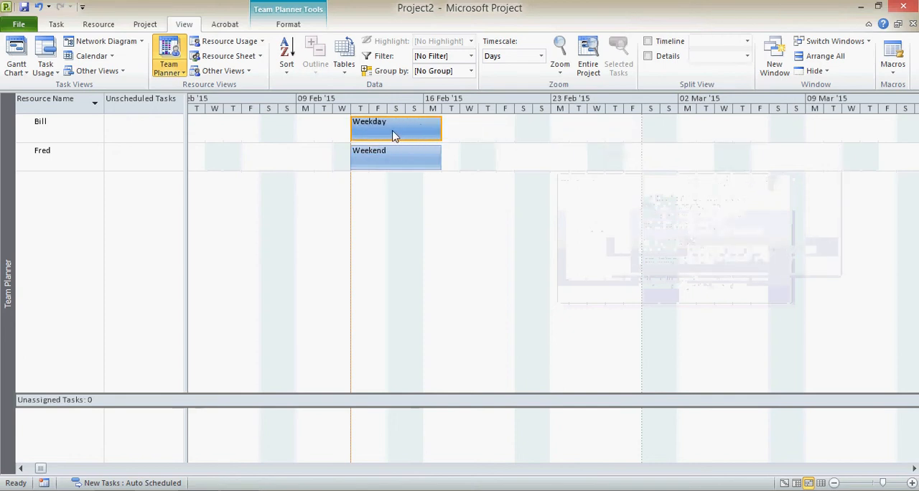
drag(395, 130, 523, 129)
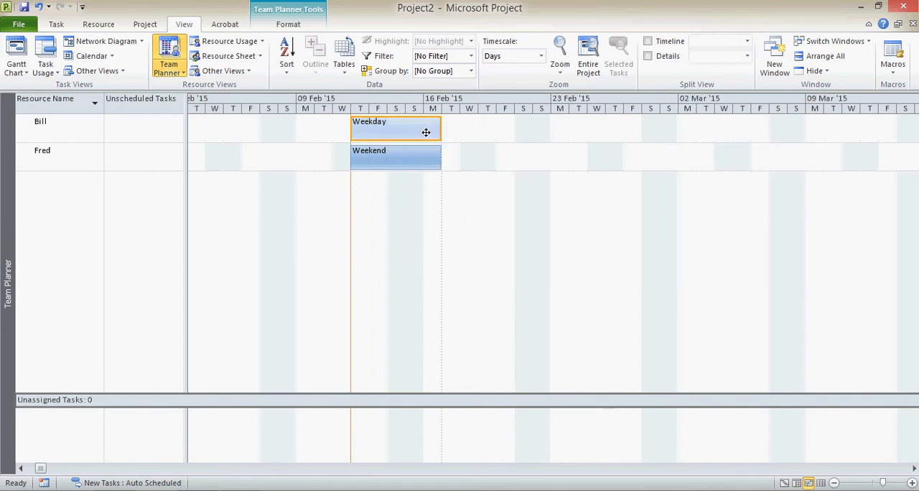
drag(395, 158, 486, 158)
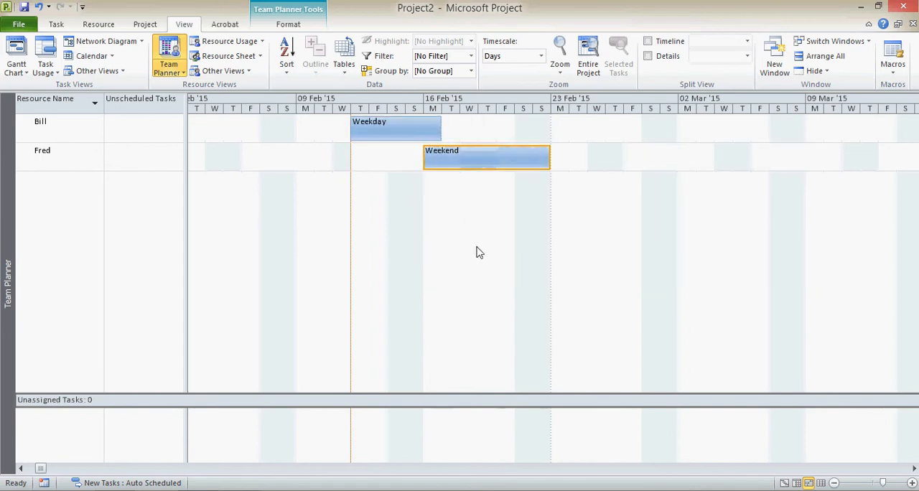
drag(486, 158, 395, 158)
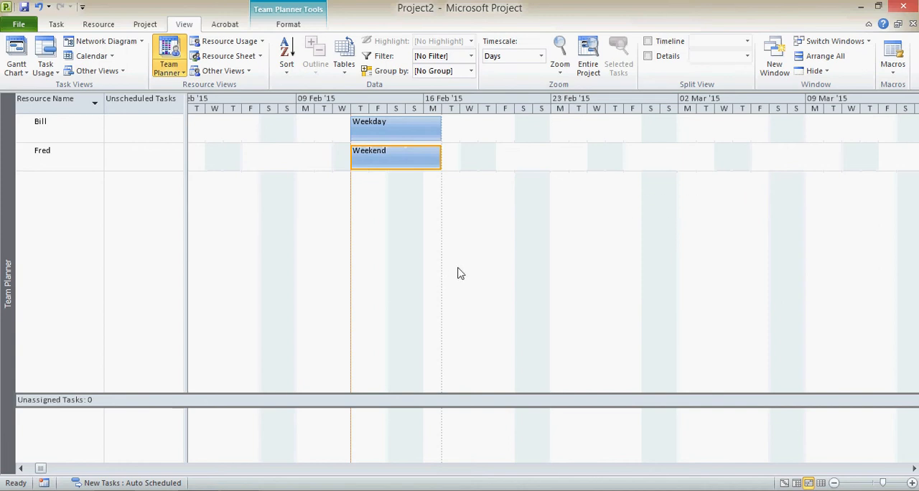
mouse_move(591, 262)
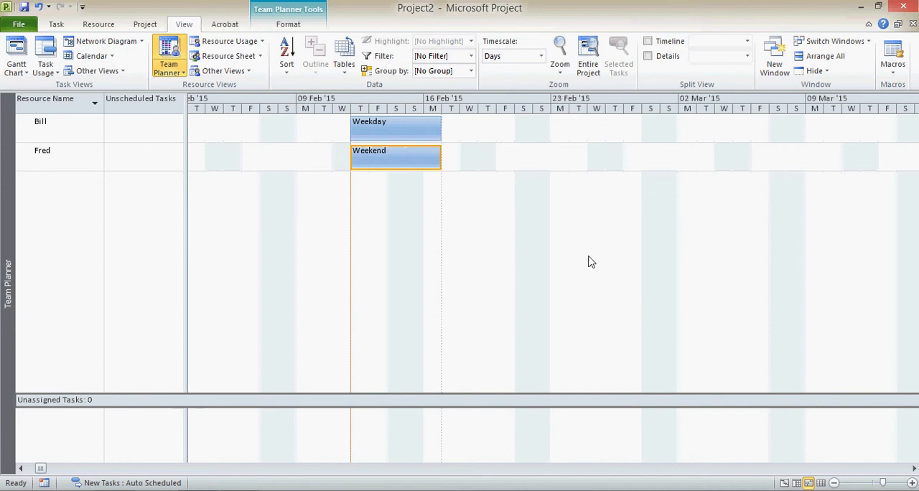
mouse_move(655, 230)
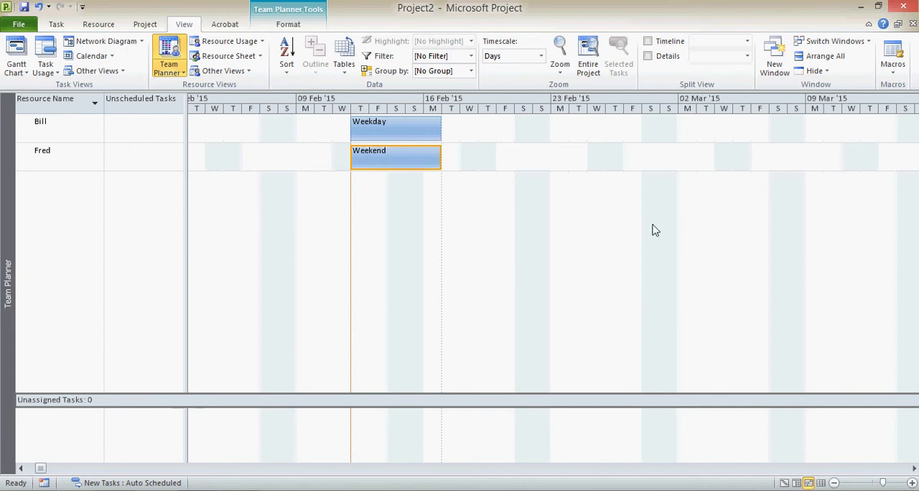
mouse_move(443, 254)
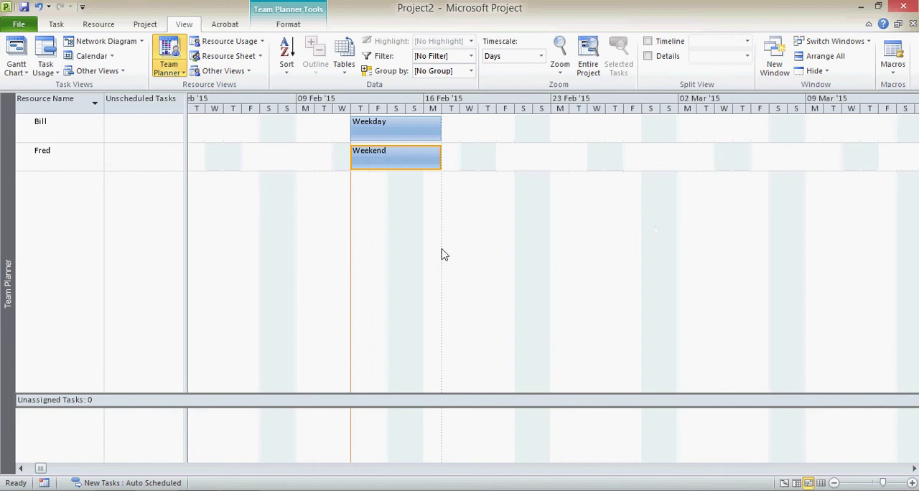
click(388, 222)
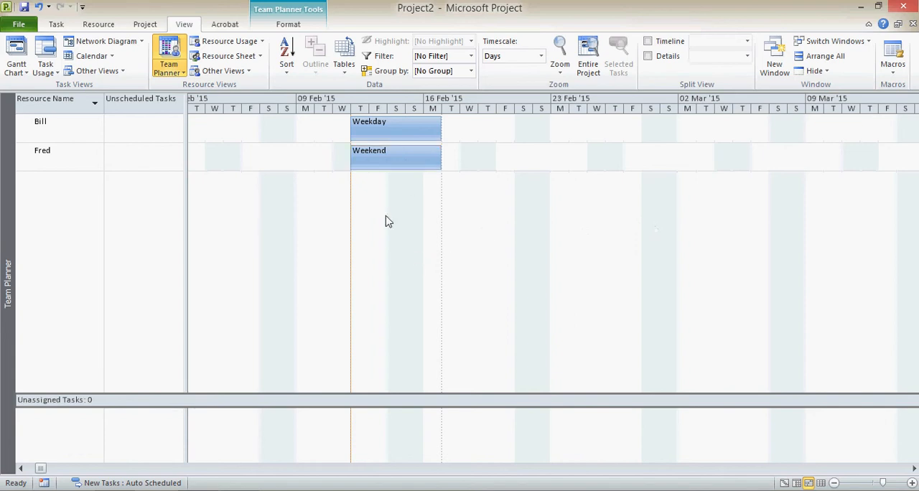
mouse_move(413, 248)
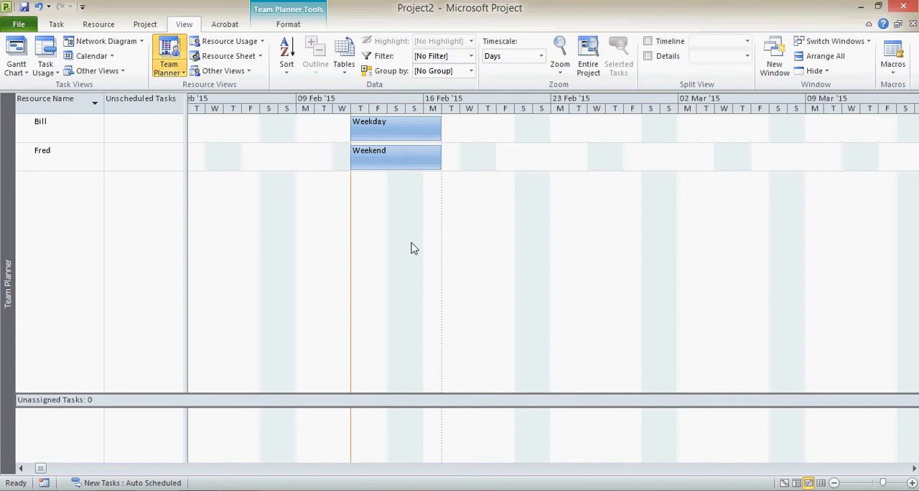
mouse_move(382, 306)
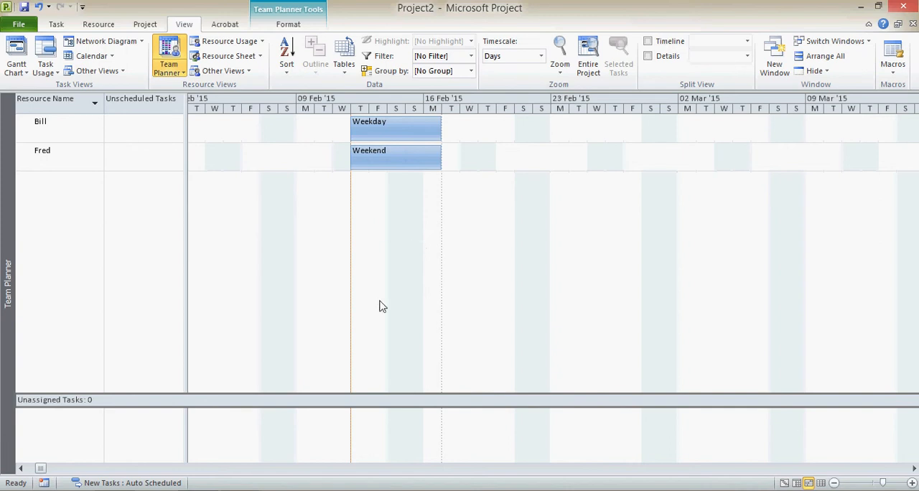
mouse_move(417, 259)
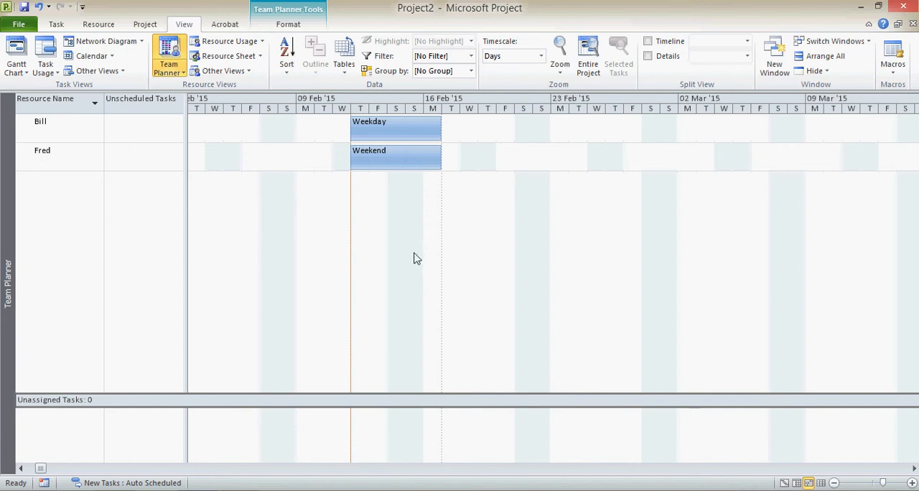
Shade Team Planner nonworking time with a pale orange hatched pattern.
right_click(419, 259)
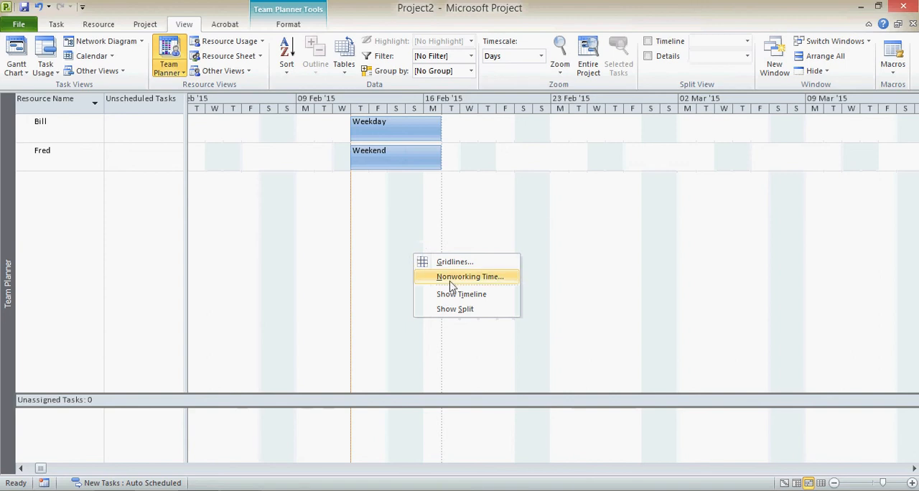
click(470, 277)
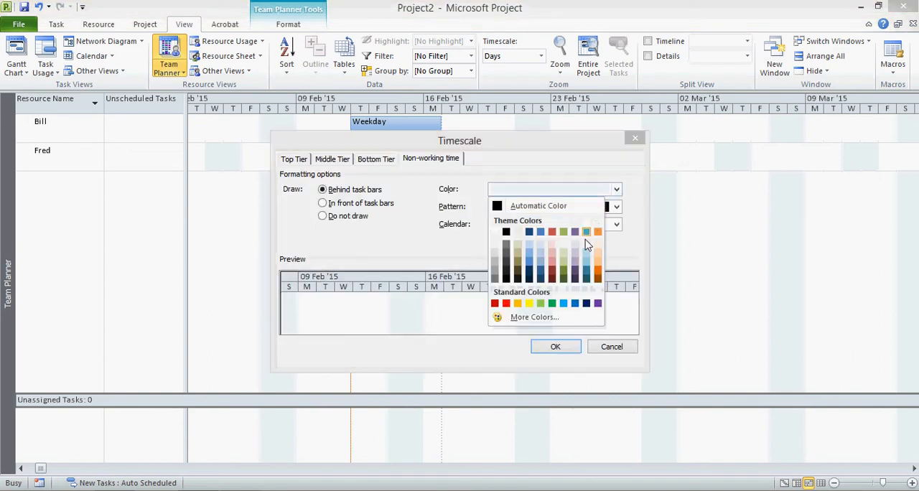
click(494, 303)
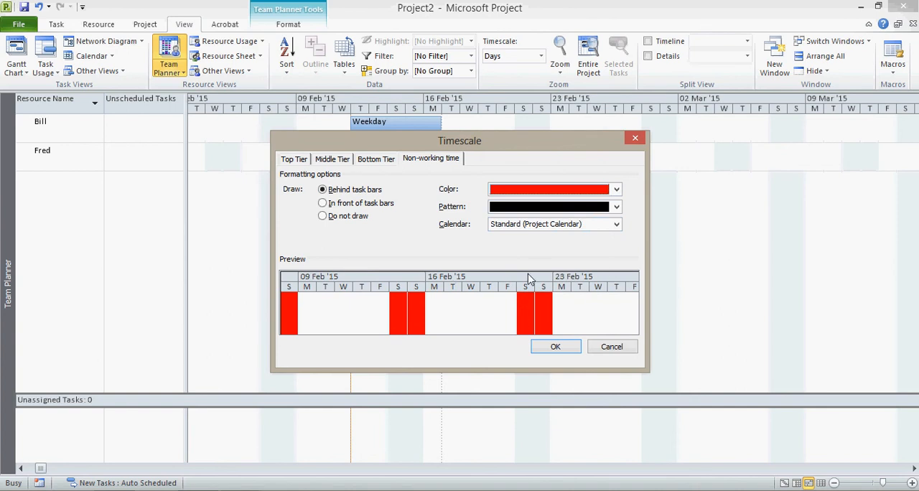
click(615, 207)
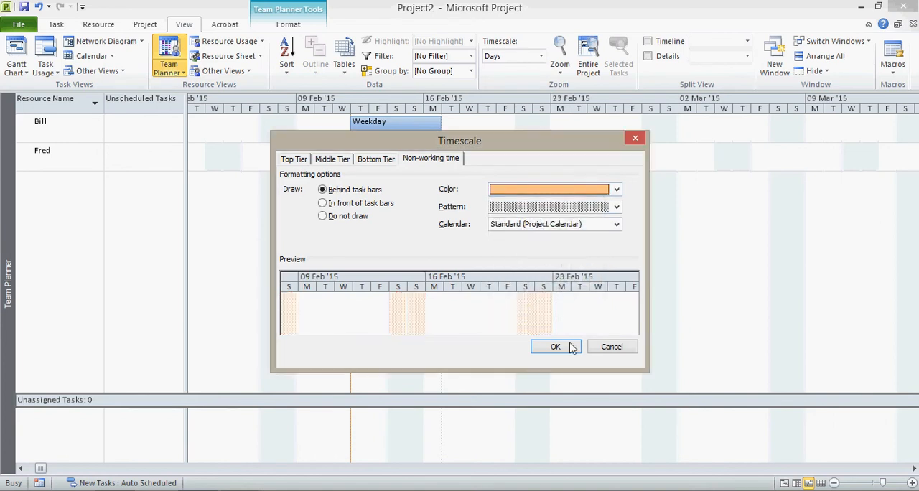
click(555, 346)
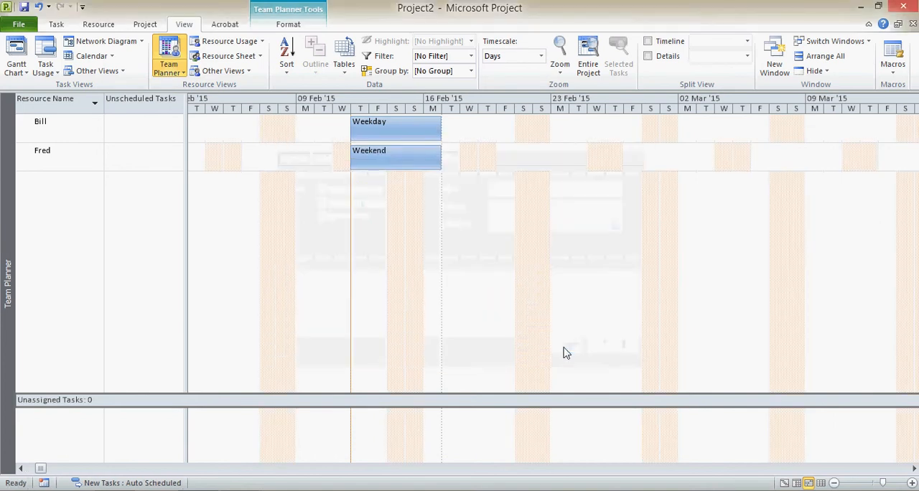
mouse_move(528, 257)
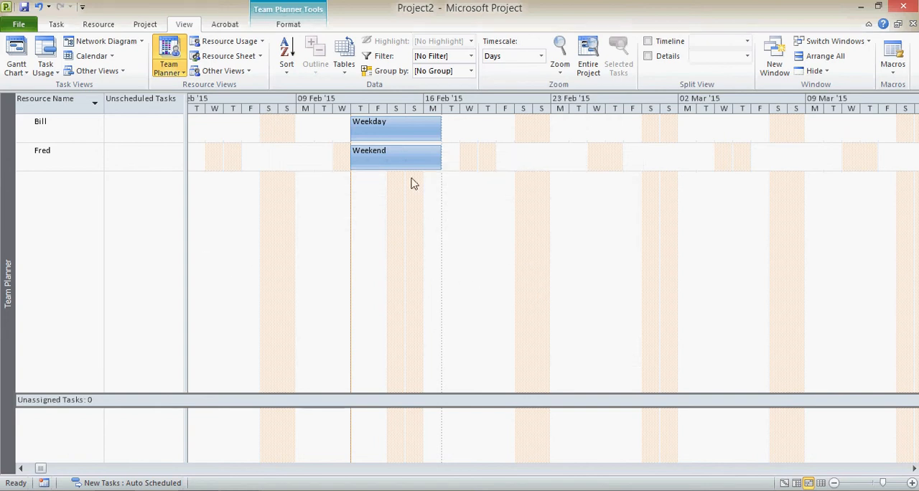
drag(396, 156, 505, 156)
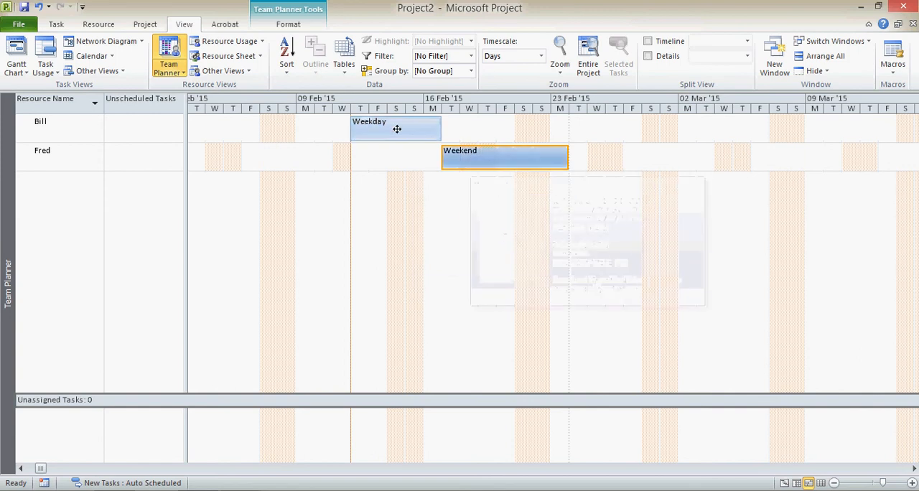
drag(505, 158, 395, 158)
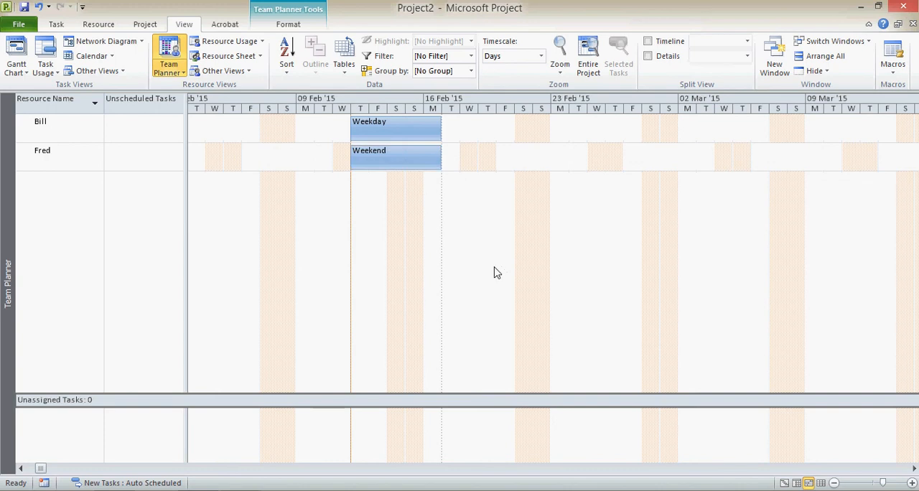
mouse_move(464, 224)
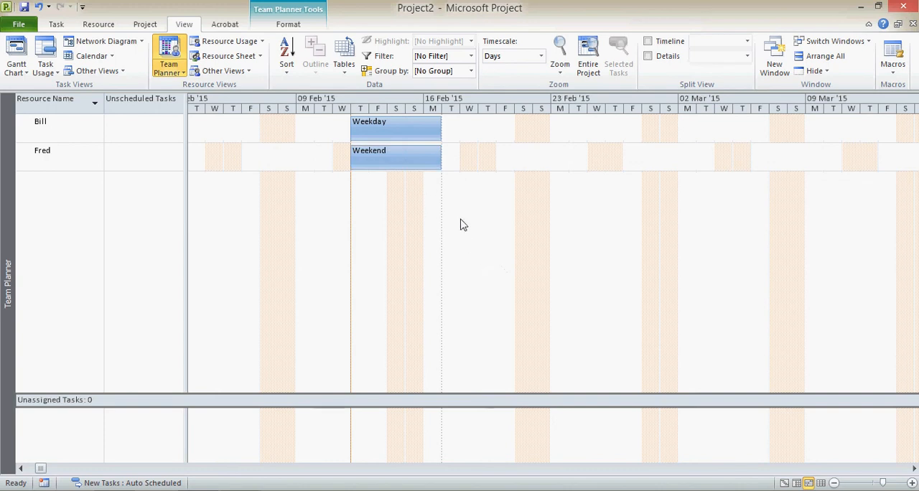
click(229, 55)
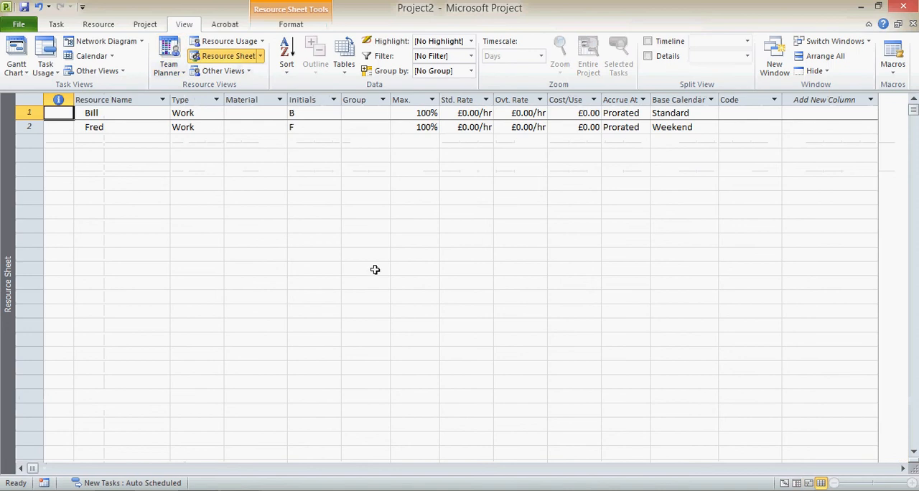
click(168, 54)
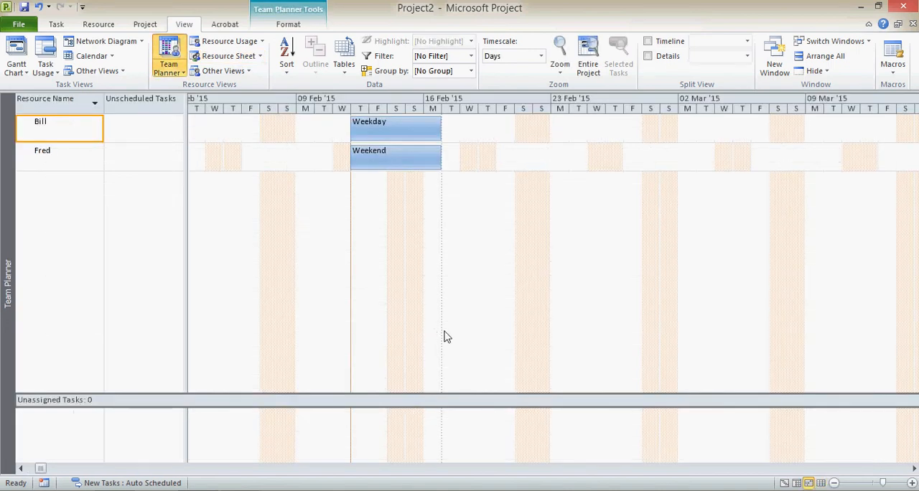
mouse_move(430, 313)
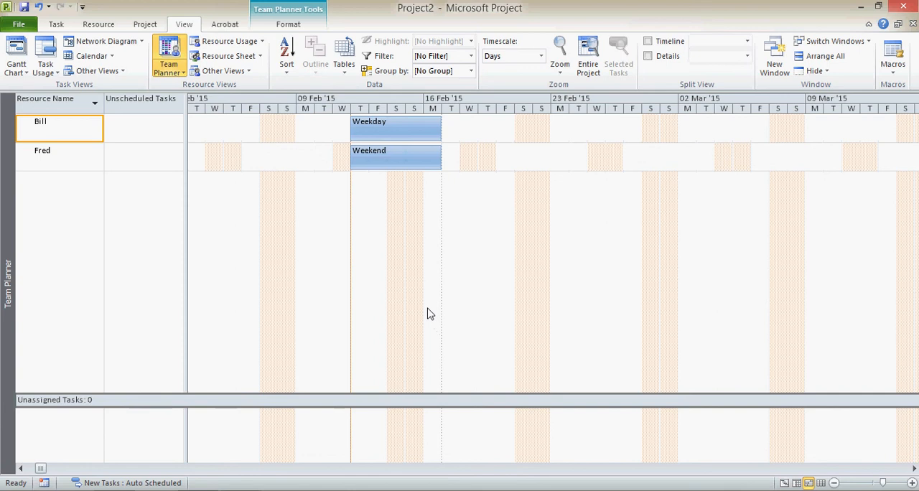
mouse_move(164, 81)
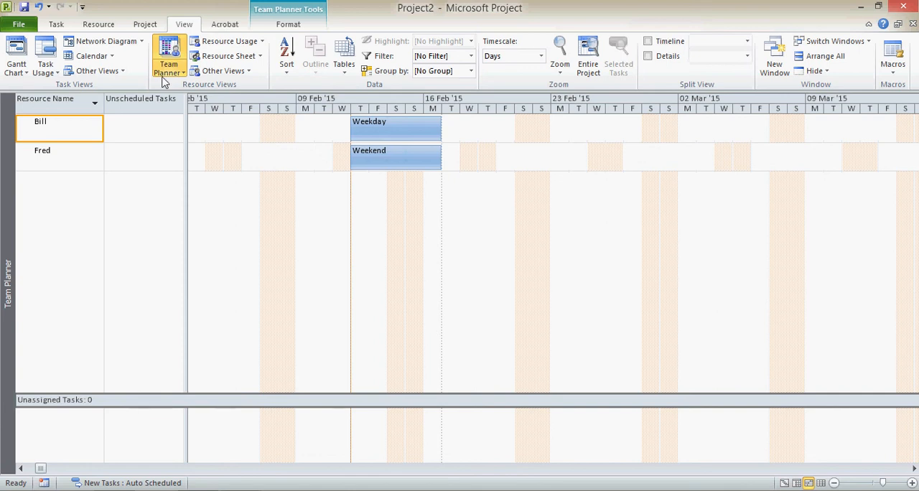
Save the current Team Planner view under the name MyTeamPlanner.
click(183, 71)
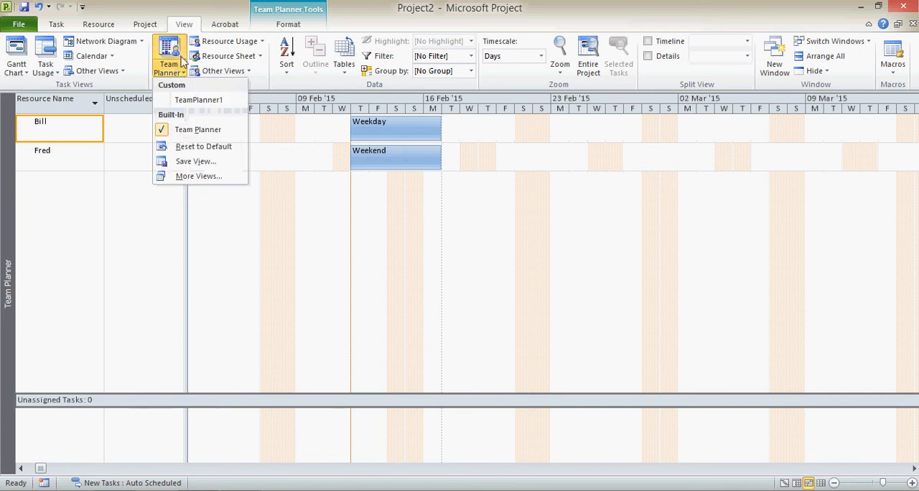
mouse_move(203, 146)
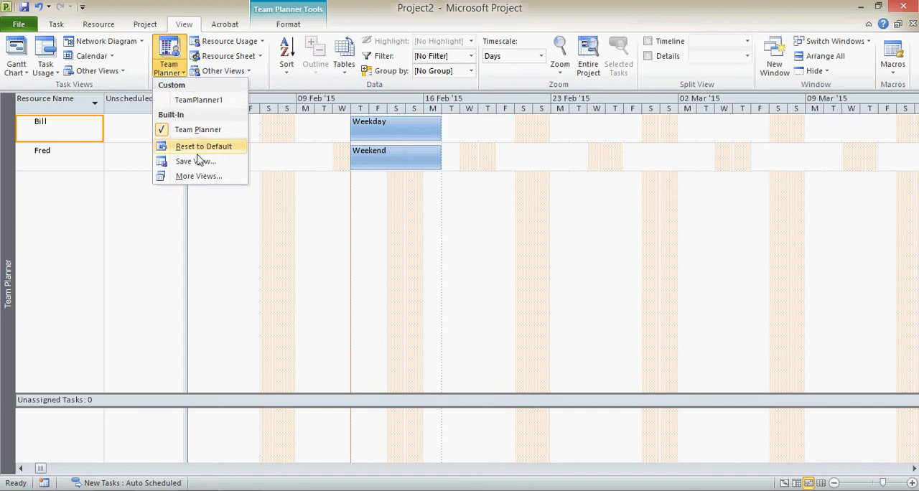
mouse_move(195, 161)
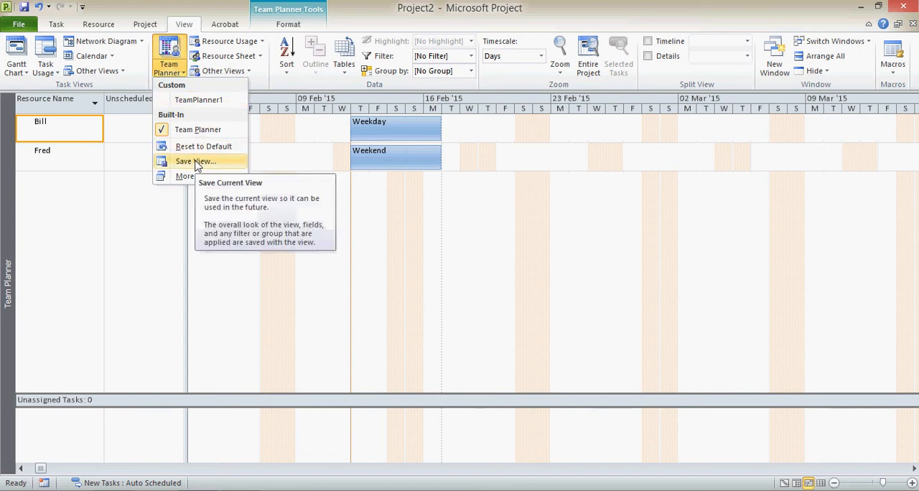
click(195, 160)
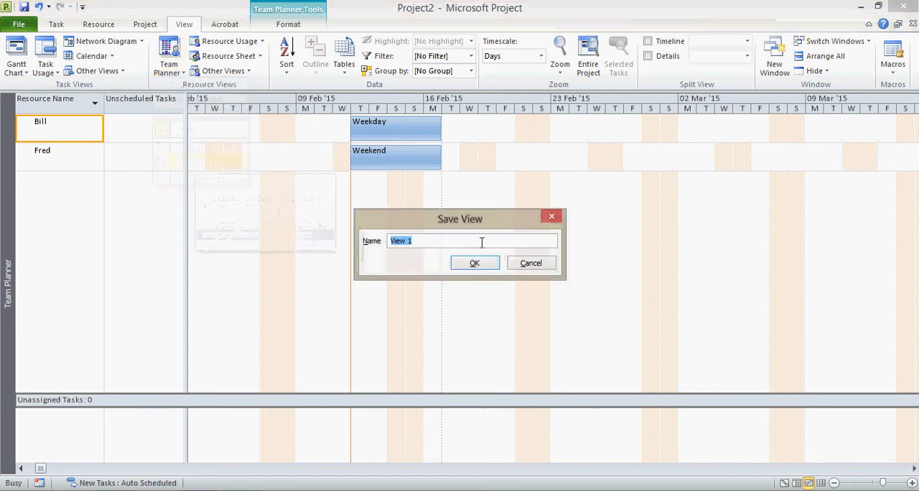
text(T)
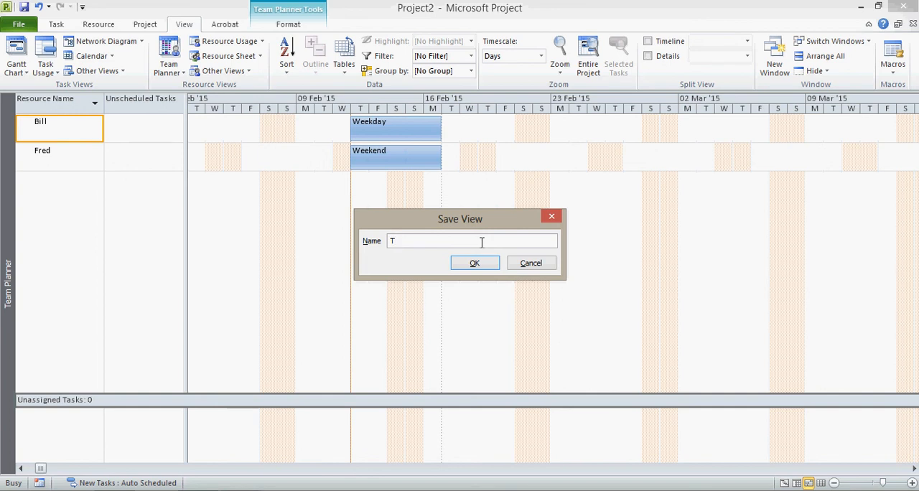
text(eamPla)
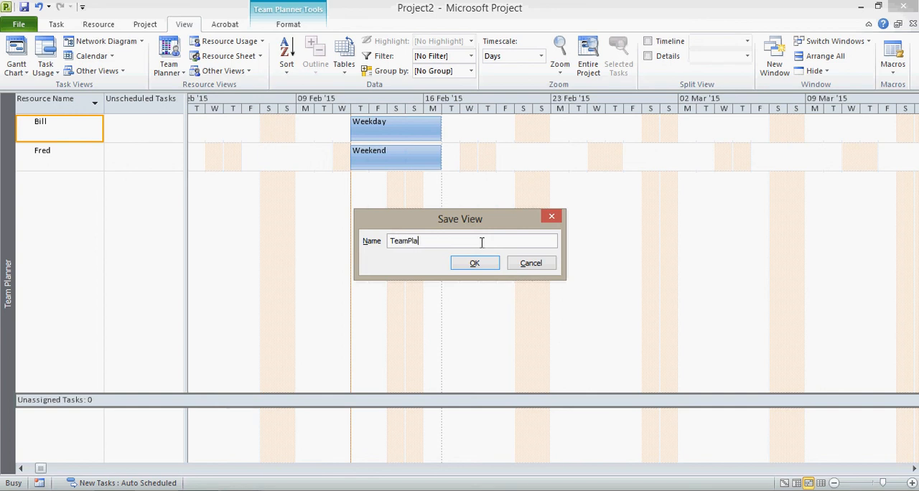
text(nner)
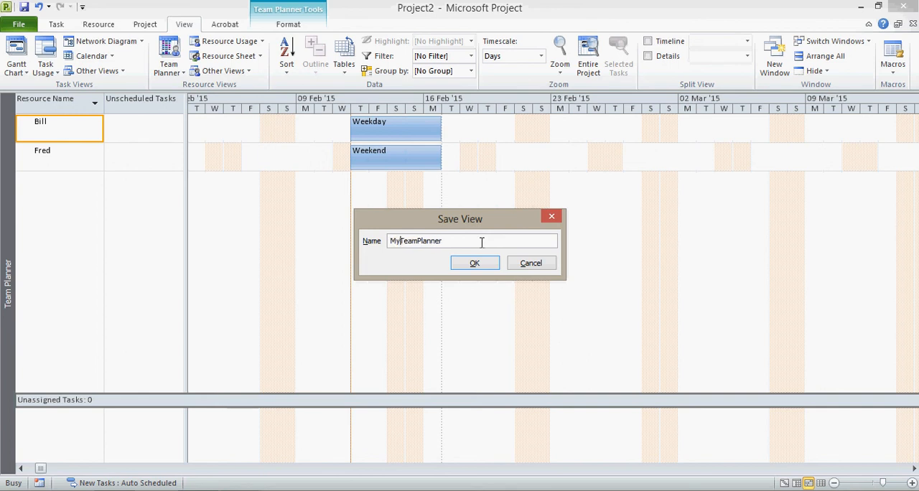
click(475, 263)
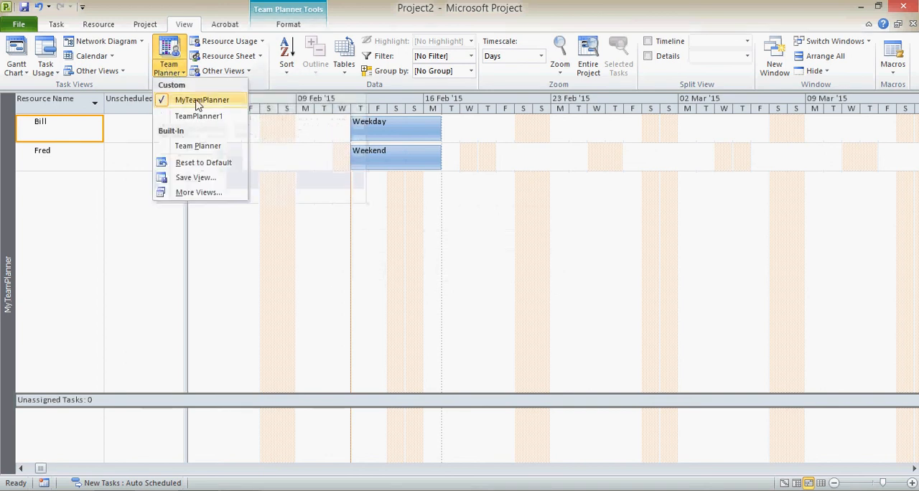
mouse_move(178, 100)
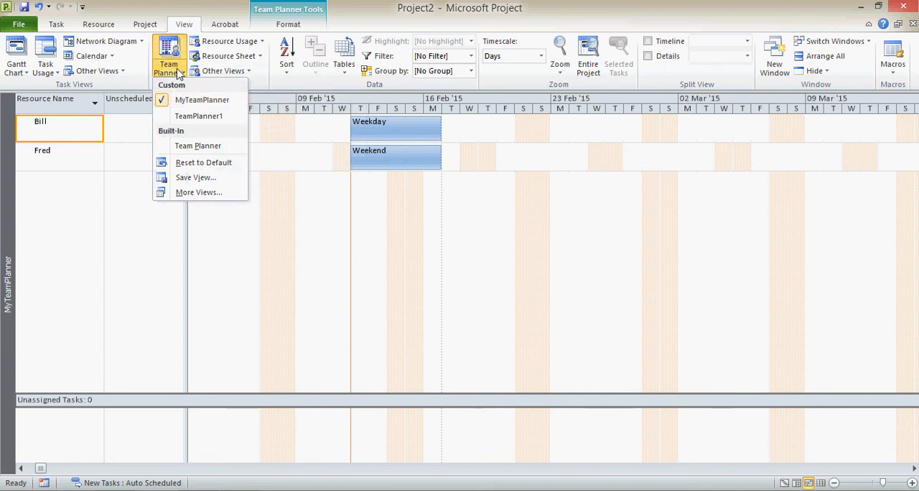
mouse_move(195, 178)
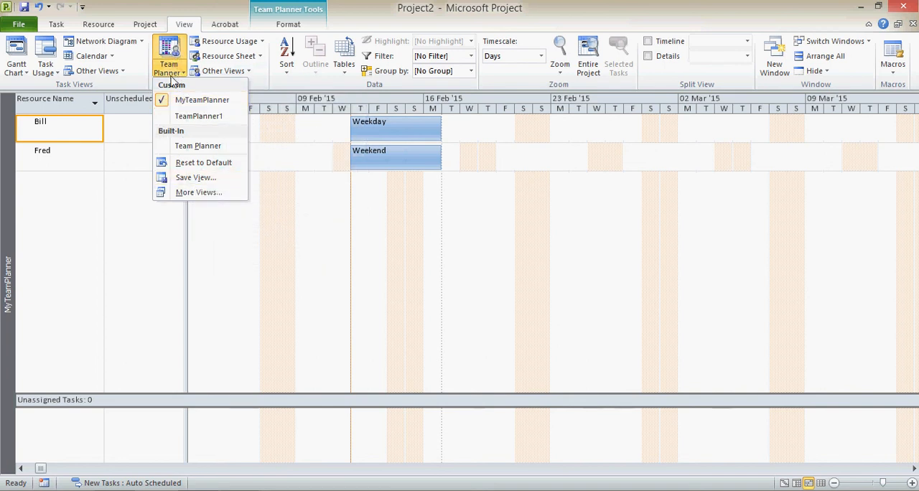
click(223, 71)
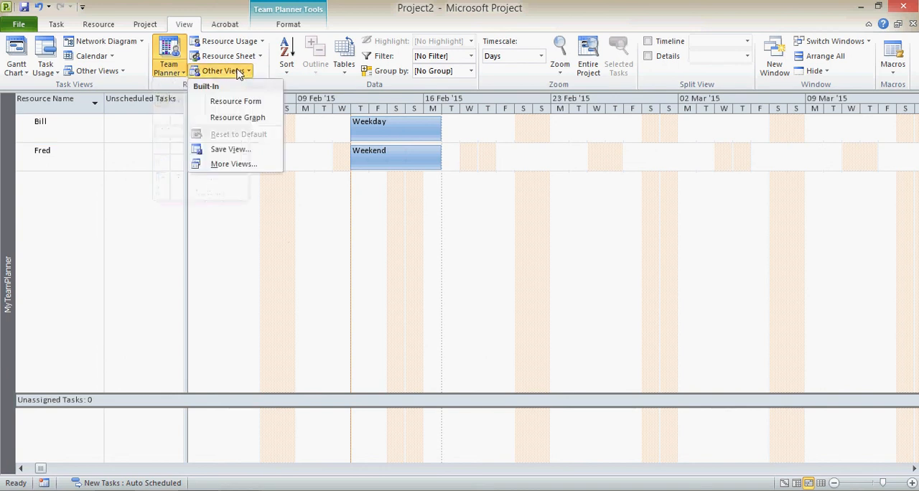
mouse_move(220, 99)
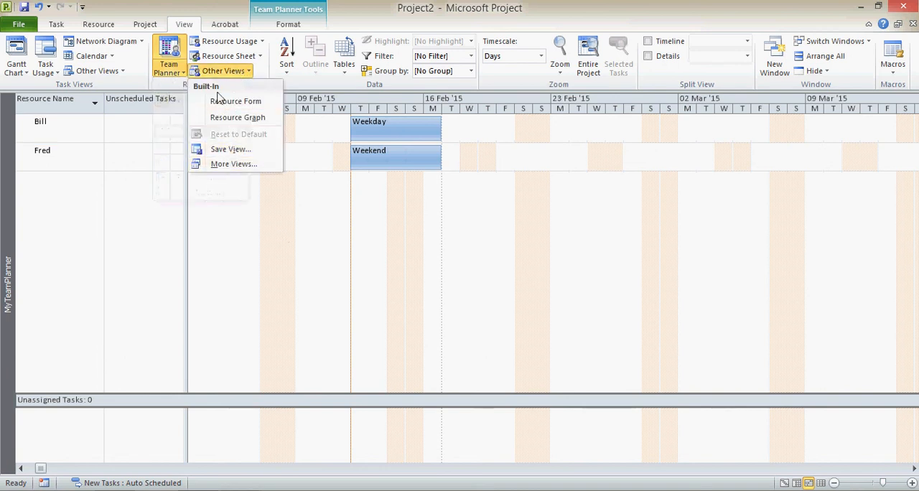
mouse_move(238, 117)
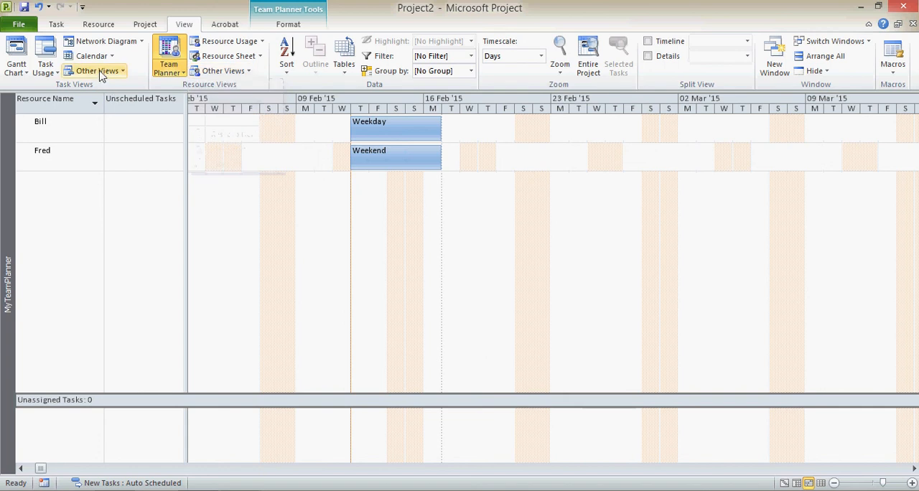
click(94, 70)
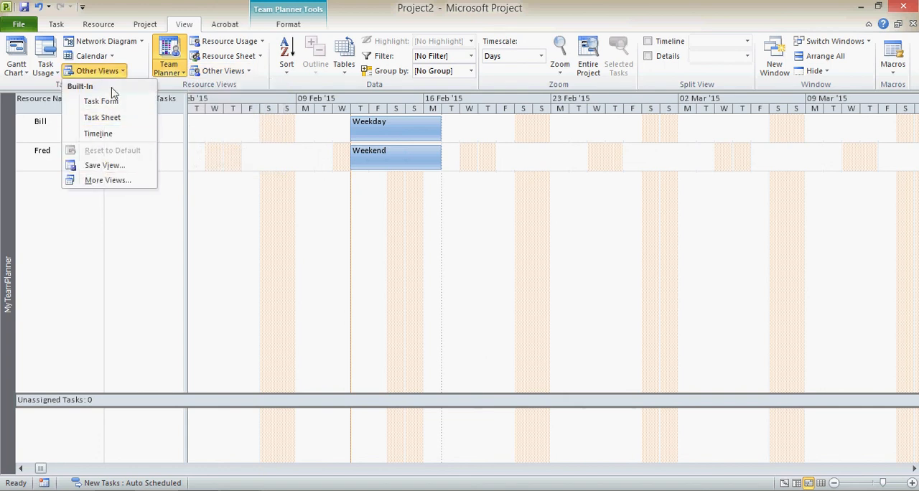
click(181, 70)
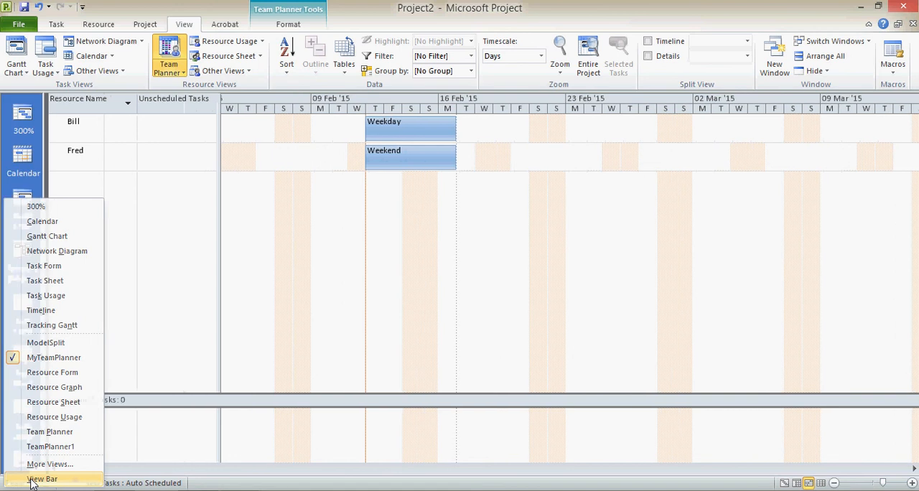
Show the View Bar and switch back to the MyTeamPlanner view.
click(43, 479)
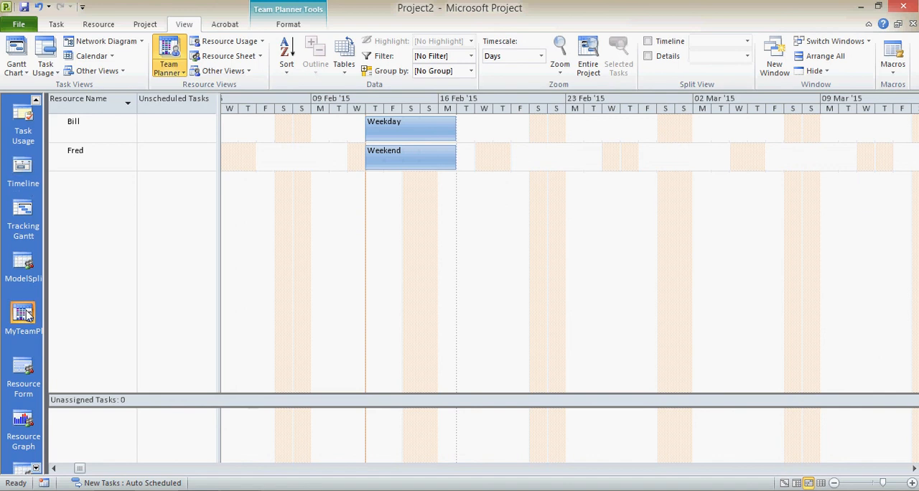
mouse_move(23, 208)
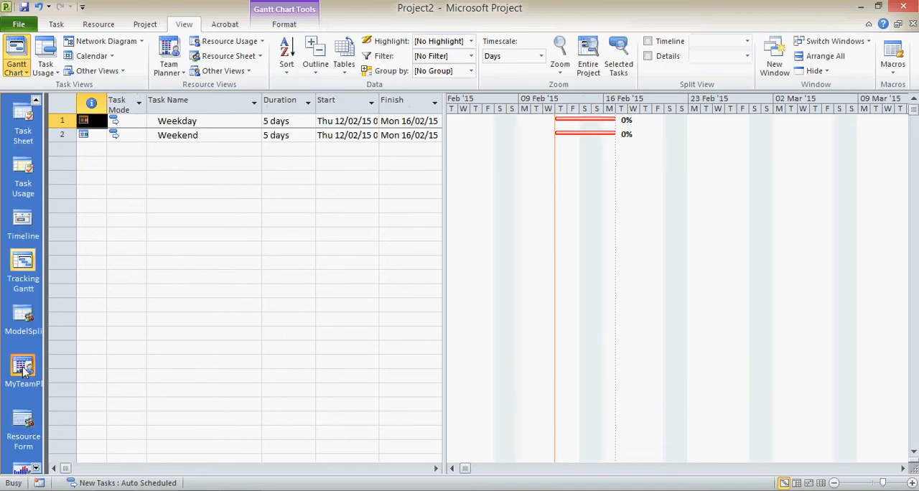
click(169, 54)
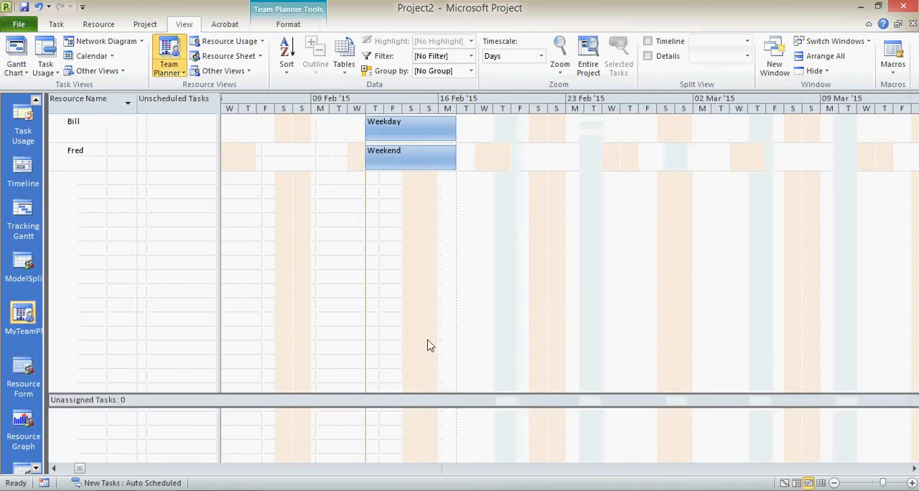